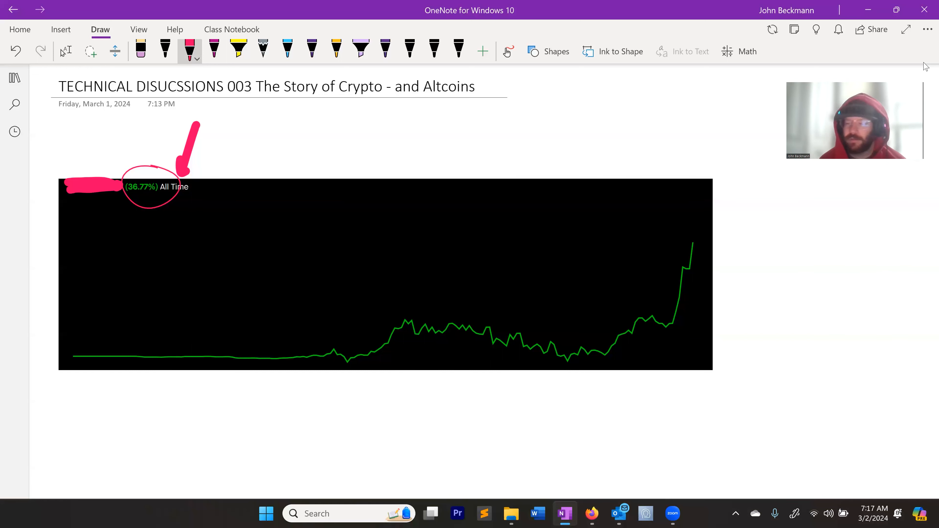
- Switch to the black pen for handwriting the axes and 'Crypto ='
{"action": "left_click", "coordinate": [66, 51]}
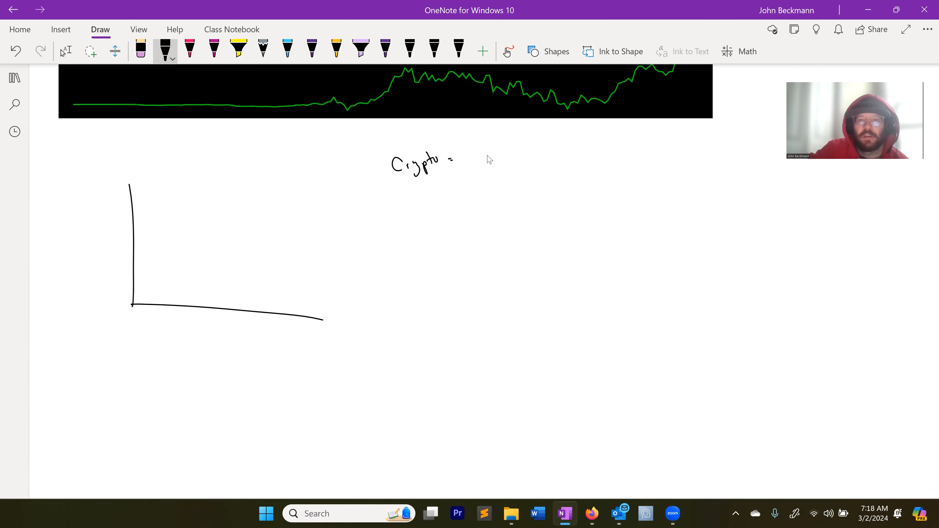
- Write 'Nerd Money', then in light blue label the first axis value $ and draw its falling curve
{"action": "left_click_drag", "start_coordinate": [470, 158], "coordinate": [557, 159]}
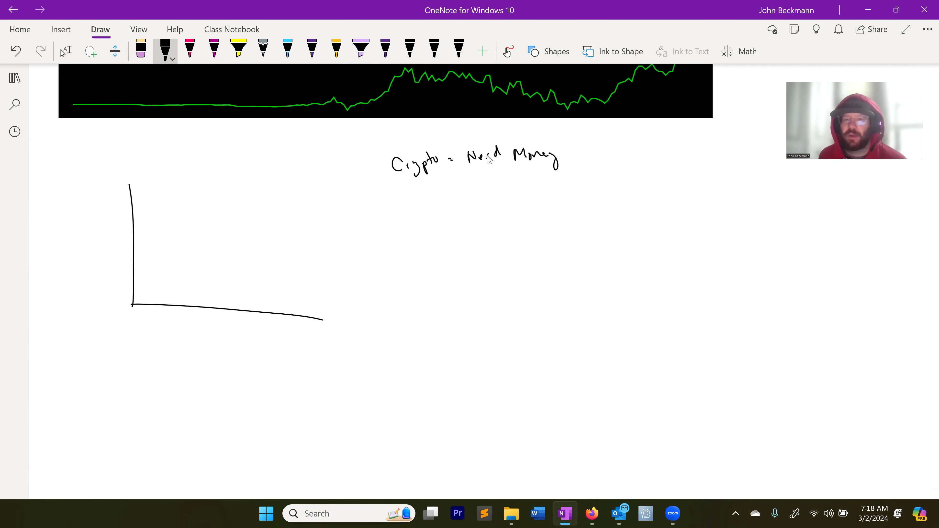
{"action": "left_click", "coordinate": [287, 49]}
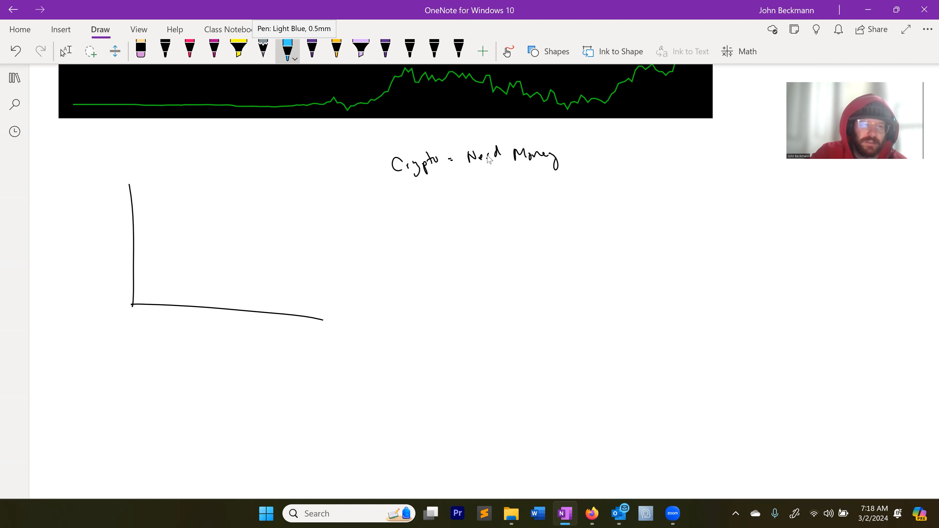
{"action": "left_click_drag", "start_coordinate": [78, 195], "coordinate": [112, 225]}
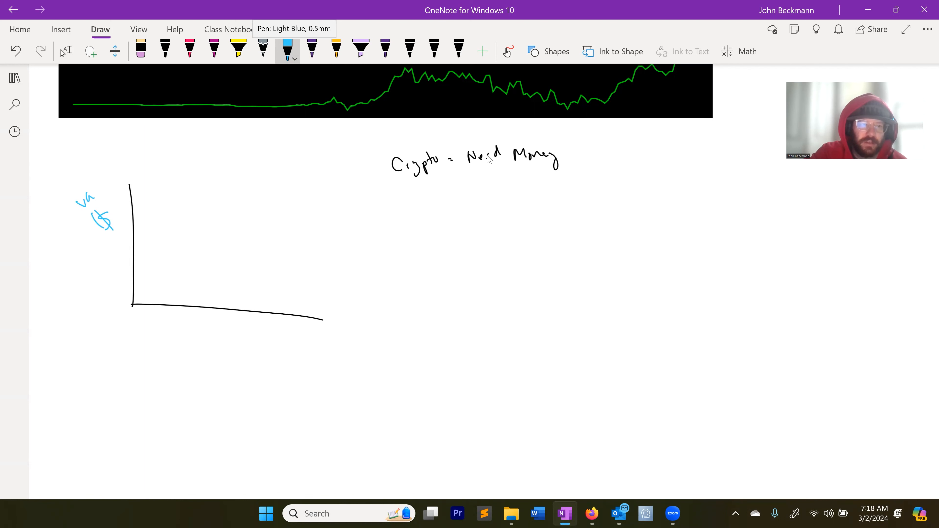
{"action": "left_click_drag", "start_coordinate": [135, 189], "coordinate": [191, 273]}
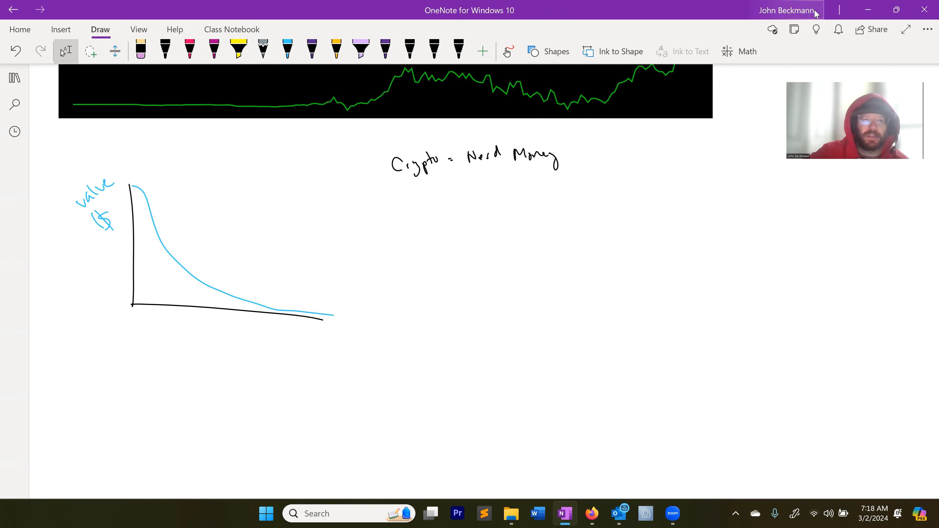
- Draw a second blue graph with axes, a trust label and a falling curve
{"action": "left_click_drag", "start_coordinate": [405, 186], "coordinate": [613, 312]}
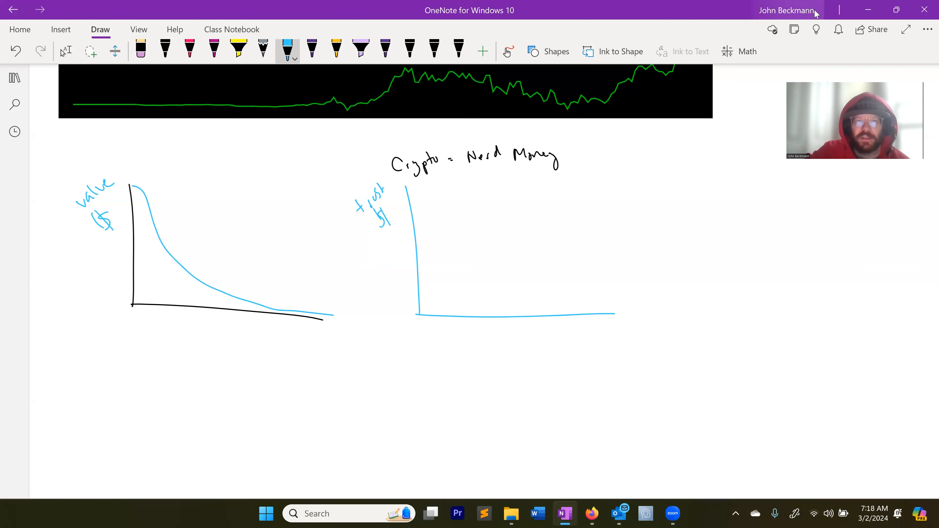
{"action": "left_click_drag", "start_coordinate": [411, 192], "coordinate": [622, 300]}
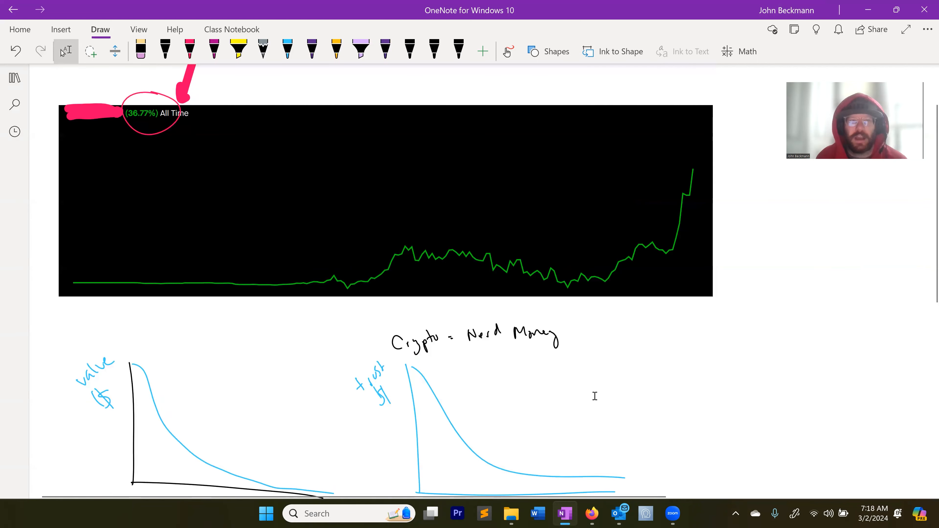
- Scroll through the page to review it before writing 'Philosophy' and 'Crypto'
{"action": "scroll", "scroll_direction": "down", "scroll_amount": 3}
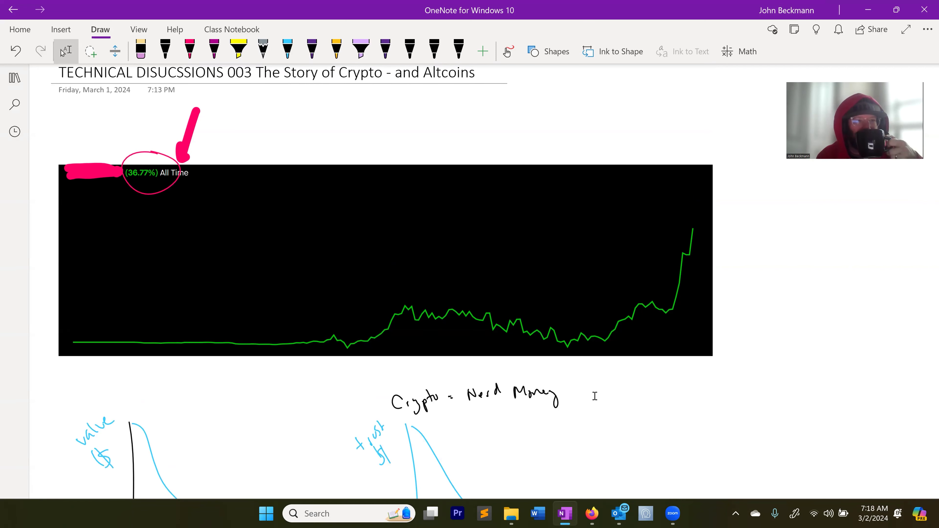
{"action": "scroll", "scroll_direction": "down", "scroll_amount": 3}
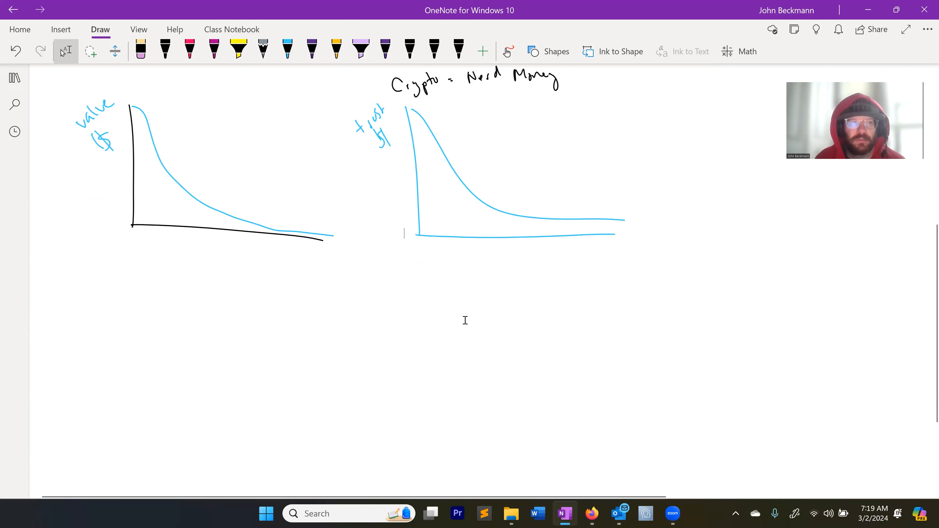
{"action": "mouse_move", "coordinate": [539, 331]}
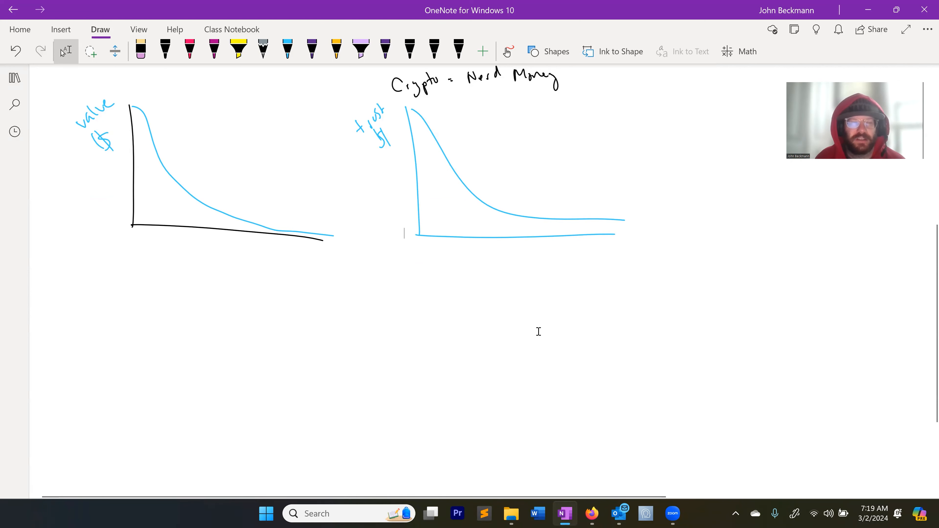
{"action": "mouse_move", "coordinate": [504, 334]}
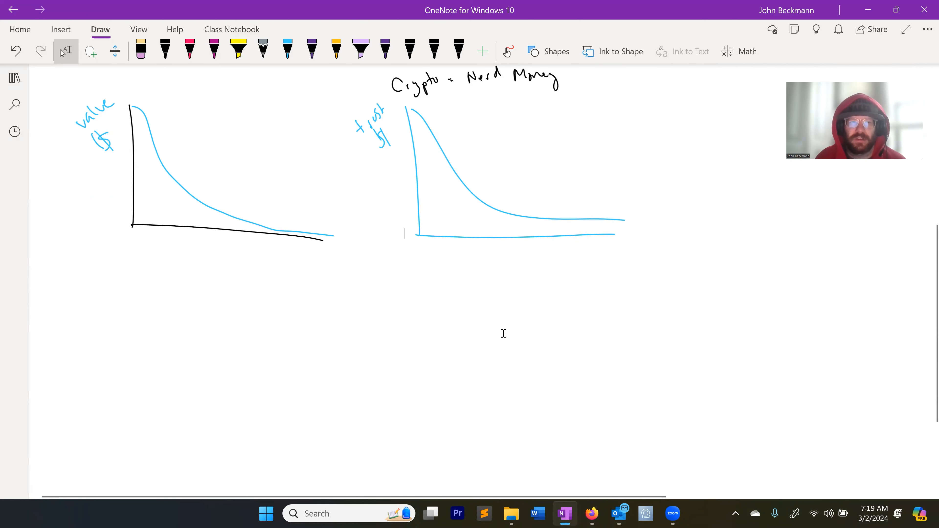
{"action": "mouse_move", "coordinate": [522, 334]}
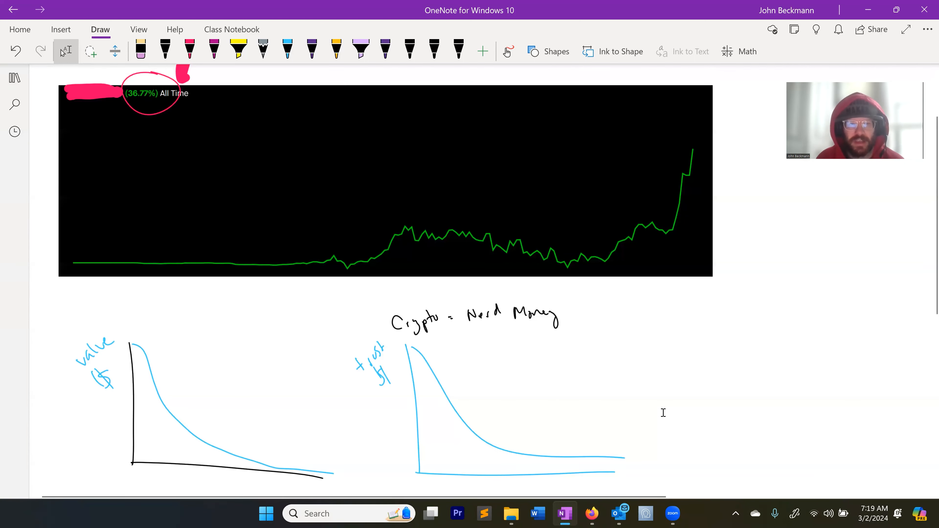
{"action": "scroll", "scroll_direction": "down", "scroll_amount": 3}
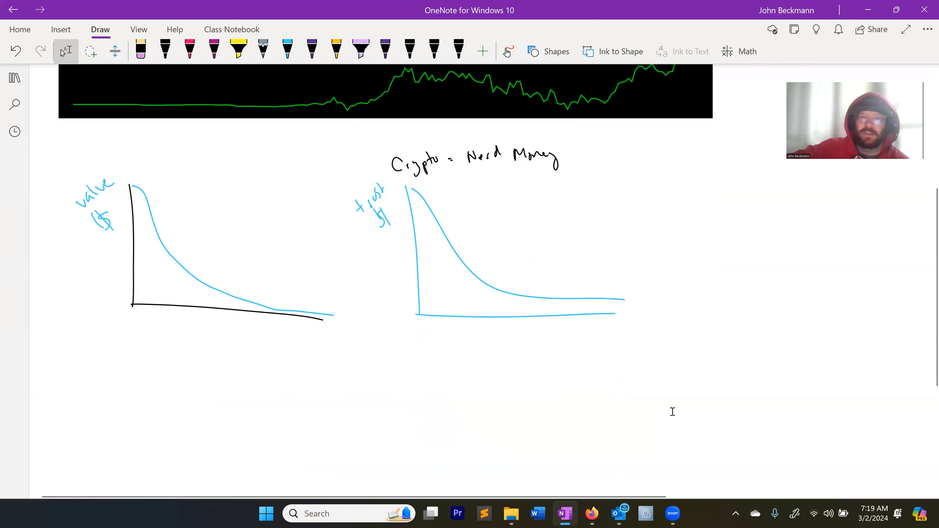
{"action": "mouse_move", "coordinate": [107, 435]}
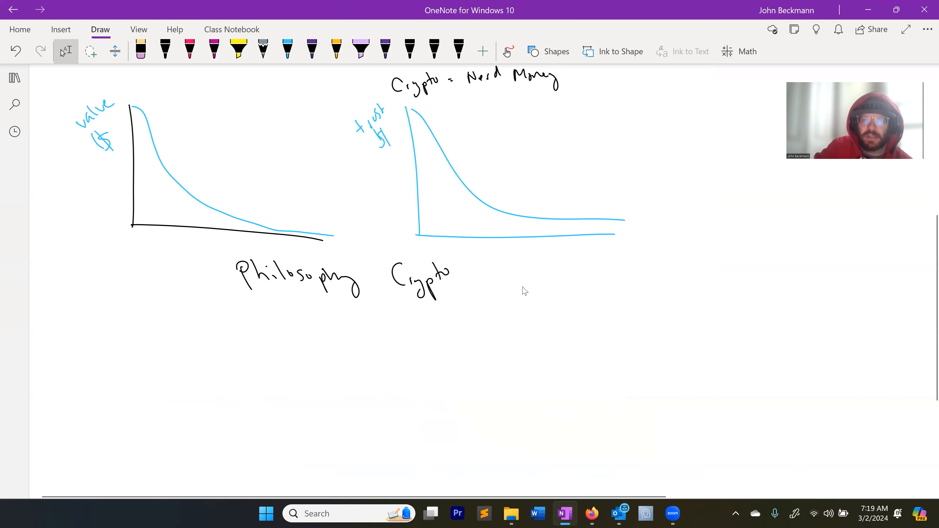
- Underline Philosophy–Crypto, write the 'Decentralization' bullet, and reselect the black pen
{"action": "left_click_drag", "start_coordinate": [288, 299], "coordinate": [437, 300]}
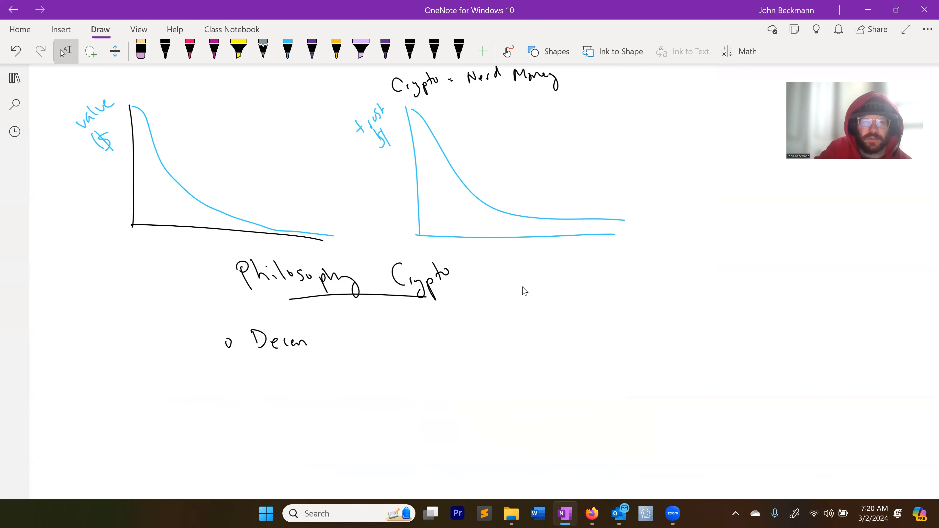
{"action": "left_click_drag", "start_coordinate": [309, 341], "coordinate": [396, 341]}
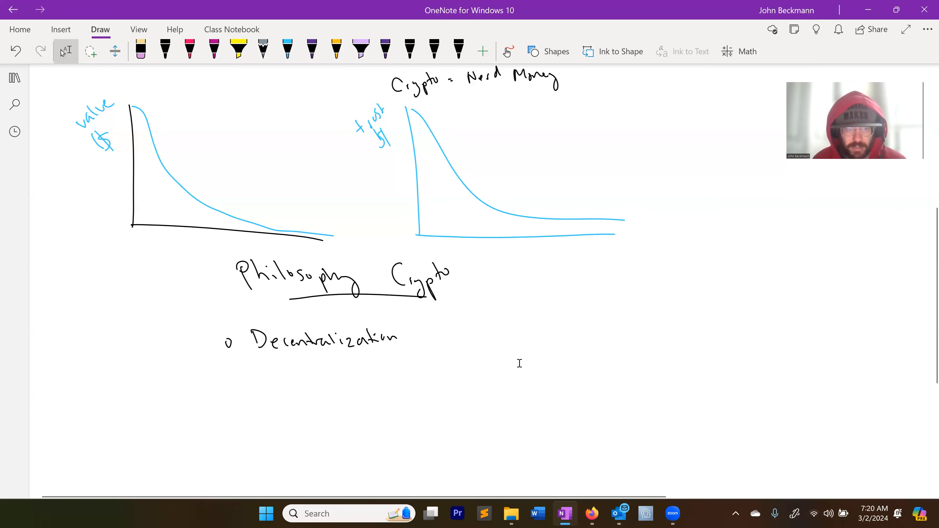
{"action": "scroll", "scroll_direction": "down", "scroll_amount": 3}
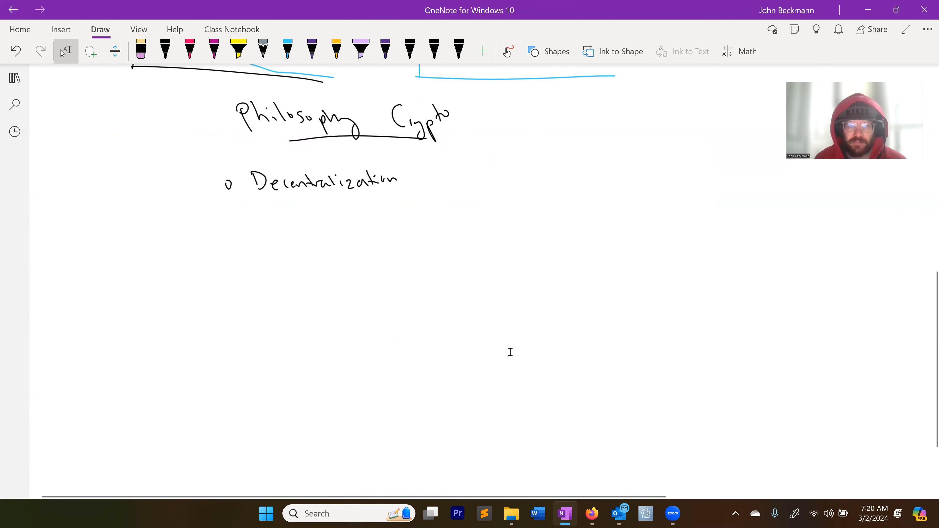
{"action": "left_click", "coordinate": [165, 49]}
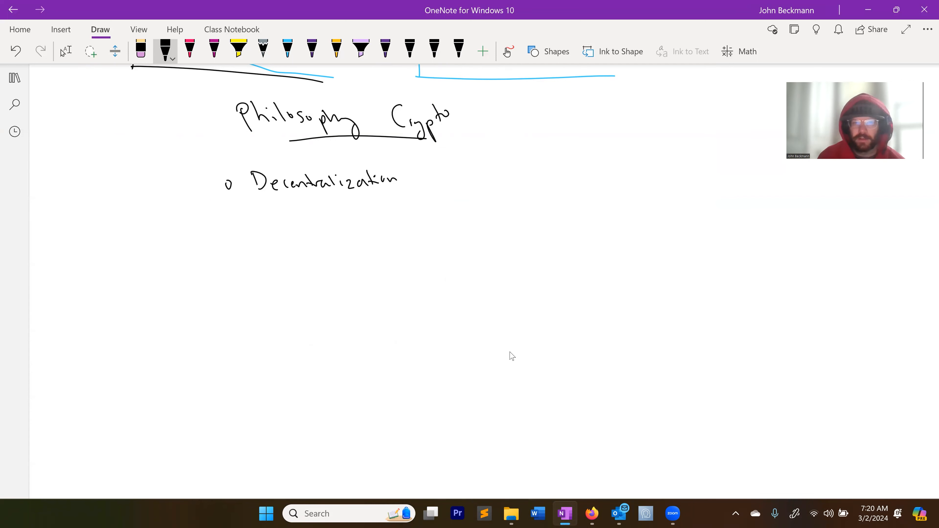
{"action": "left_click", "coordinate": [65, 52]}
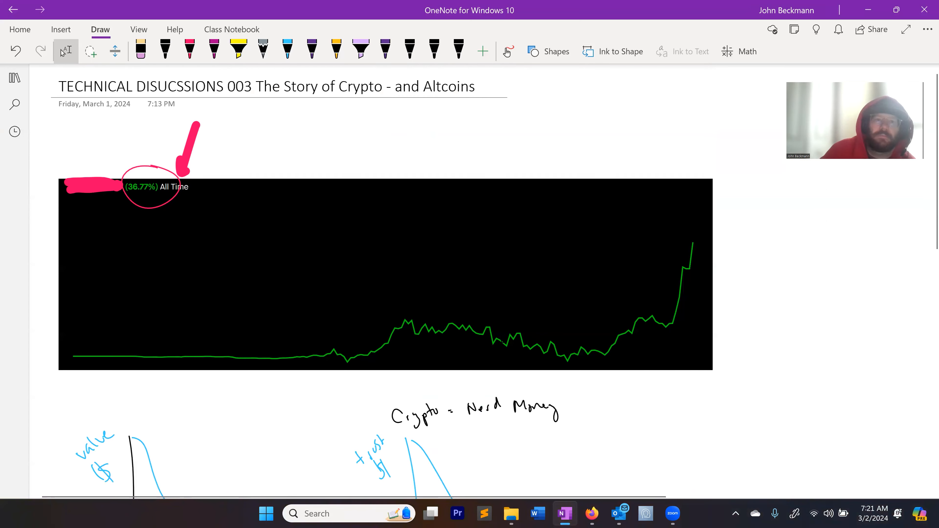
- Scroll down and select the red pen for a new sketch
{"action": "scroll", "scroll_direction": "down", "scroll_amount": 3}
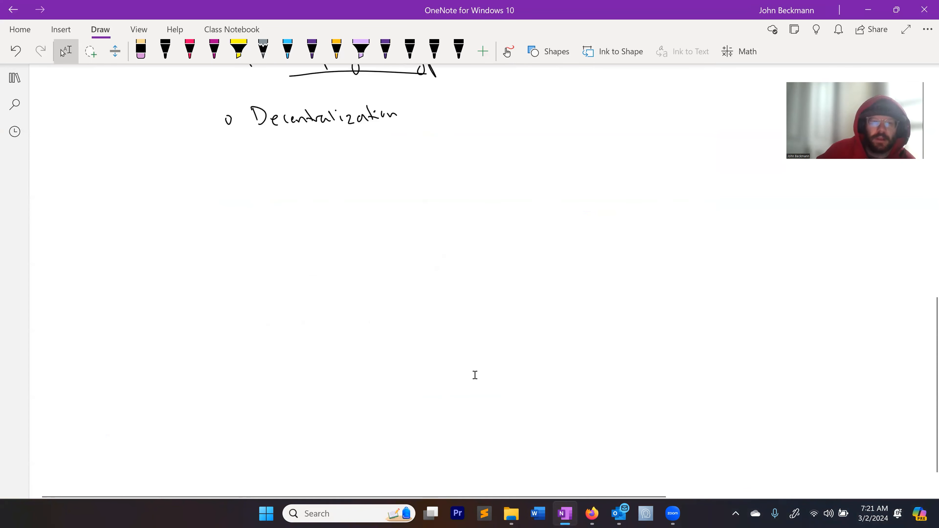
{"action": "left_click", "coordinate": [189, 48]}
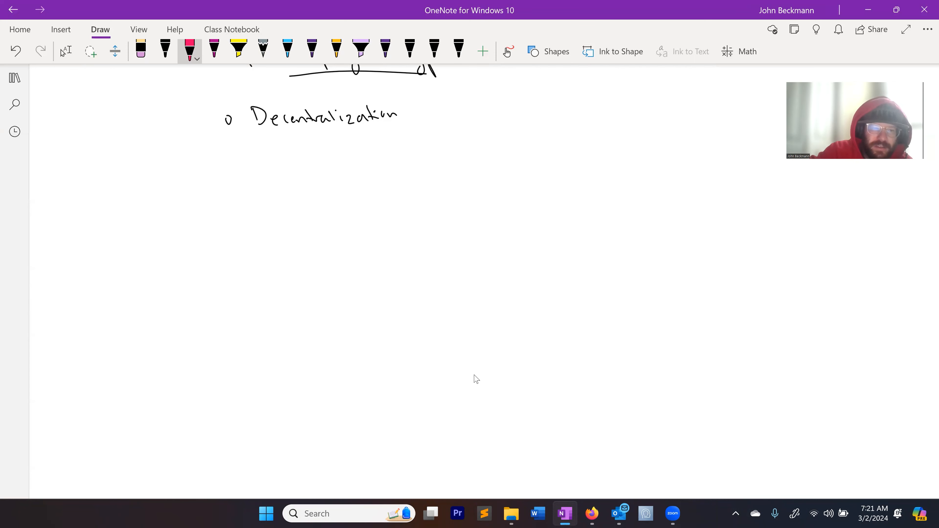
- Sketch a sharp red price spike that falls and trails off flat below Decentralization
{"action": "left_click_drag", "start_coordinate": [143, 167], "coordinate": [115, 256]}
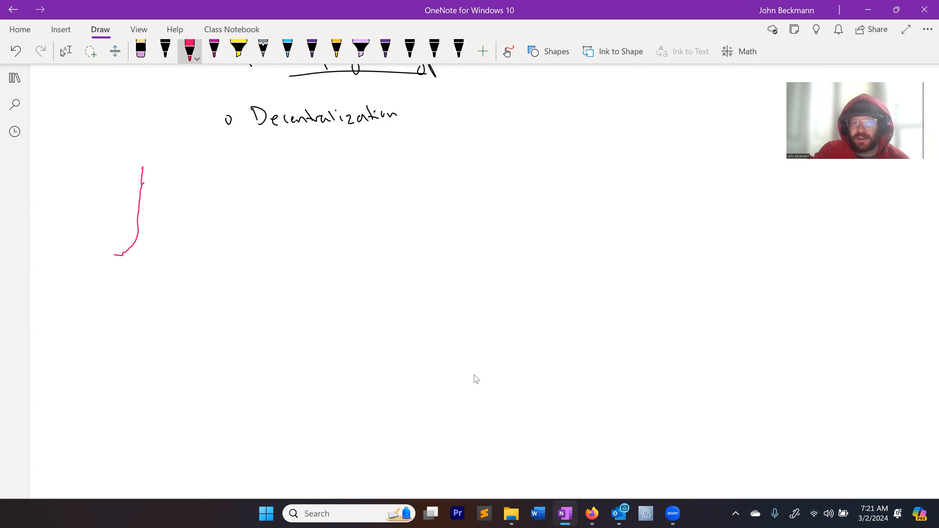
{"action": "left_click_drag", "start_coordinate": [142, 168], "coordinate": [185, 250]}
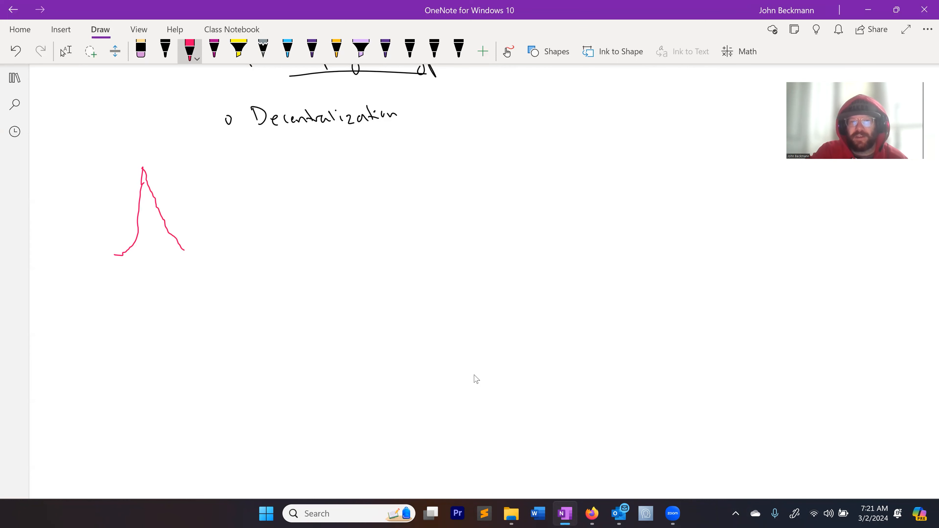
{"action": "left_click_drag", "start_coordinate": [185, 252], "coordinate": [296, 261]}
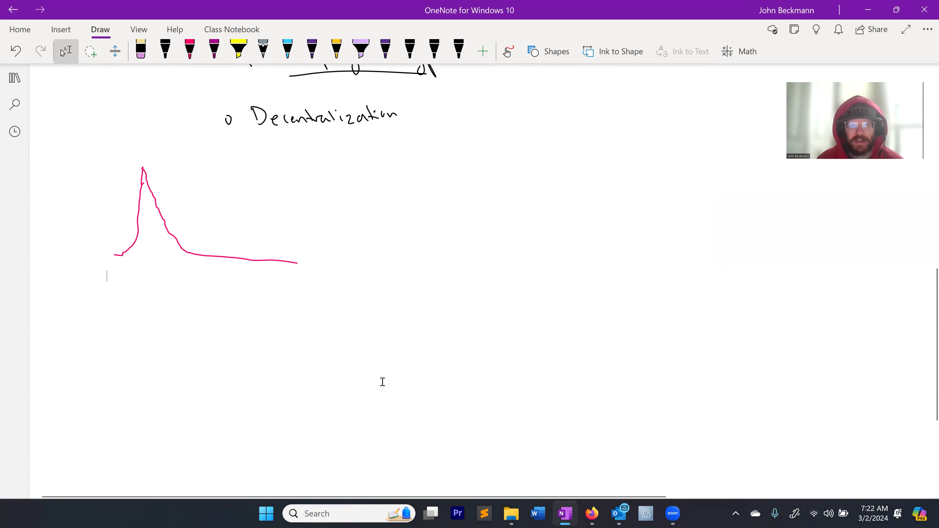
{"action": "mouse_move", "coordinate": [359, 297]}
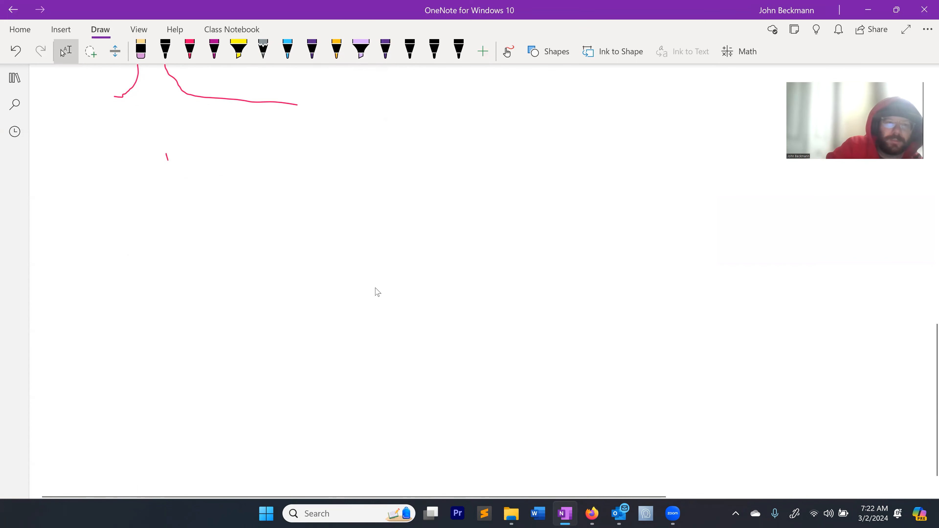
- Handwrite and underline the headings Bitcoin, Alt coins and Meme coins in pink
{"action": "left_click_drag", "start_coordinate": [162, 149], "coordinate": [186, 171]}
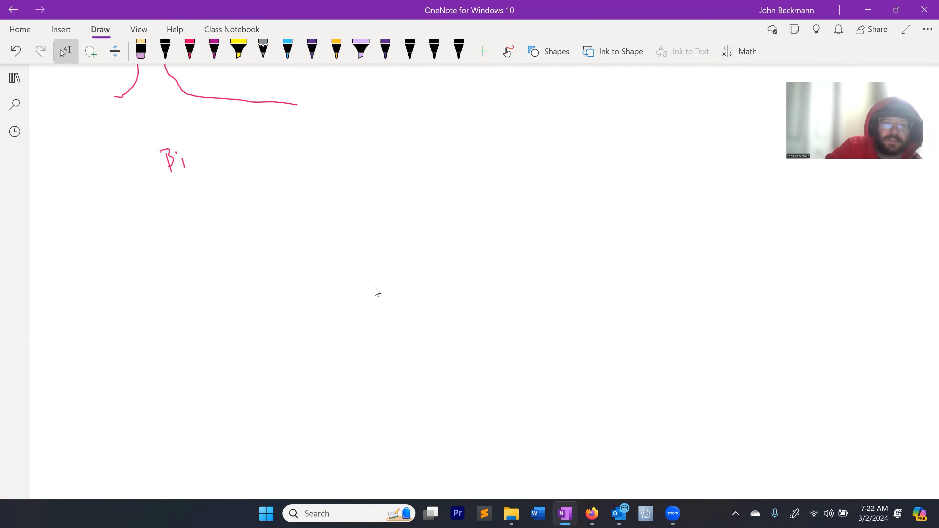
{"action": "left_click_drag", "start_coordinate": [186, 158], "coordinate": [231, 158]}
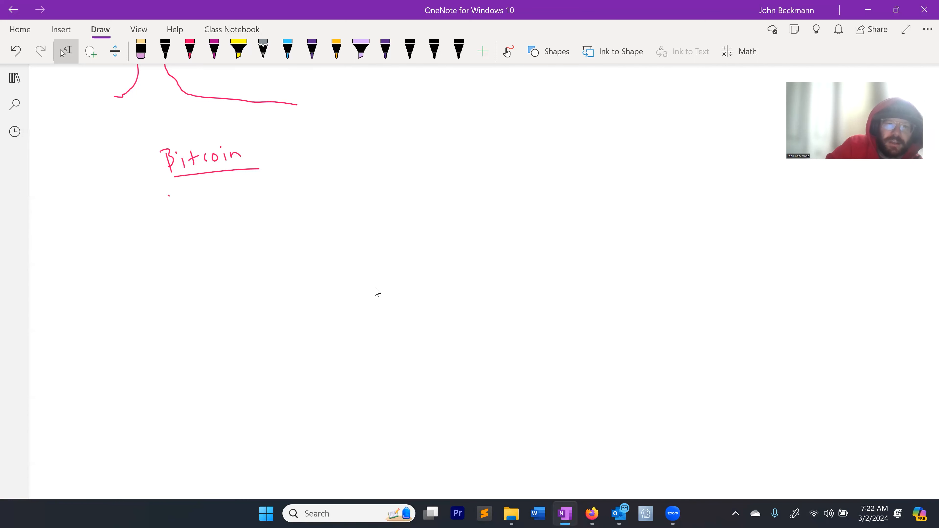
{"action": "left_click_drag", "start_coordinate": [167, 198], "coordinate": [258, 197]}
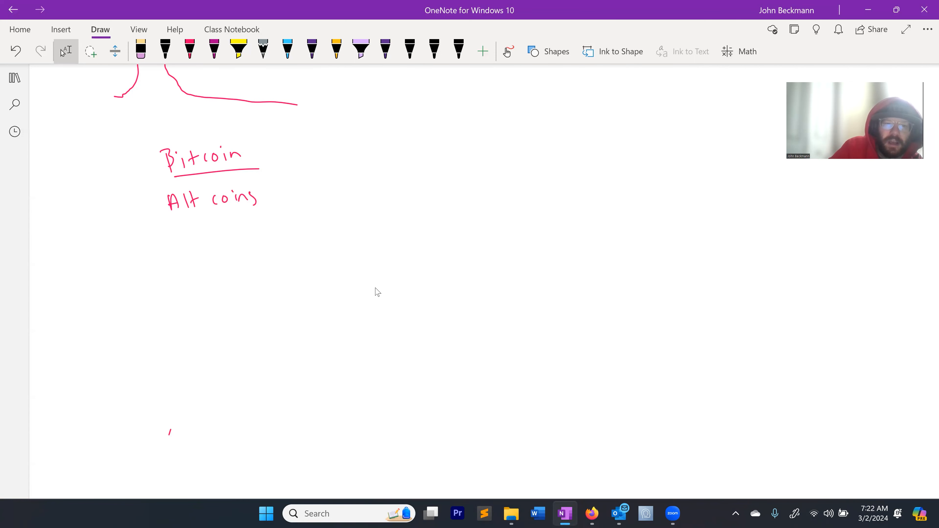
{"action": "left_click_drag", "start_coordinate": [167, 431], "coordinate": [294, 437]}
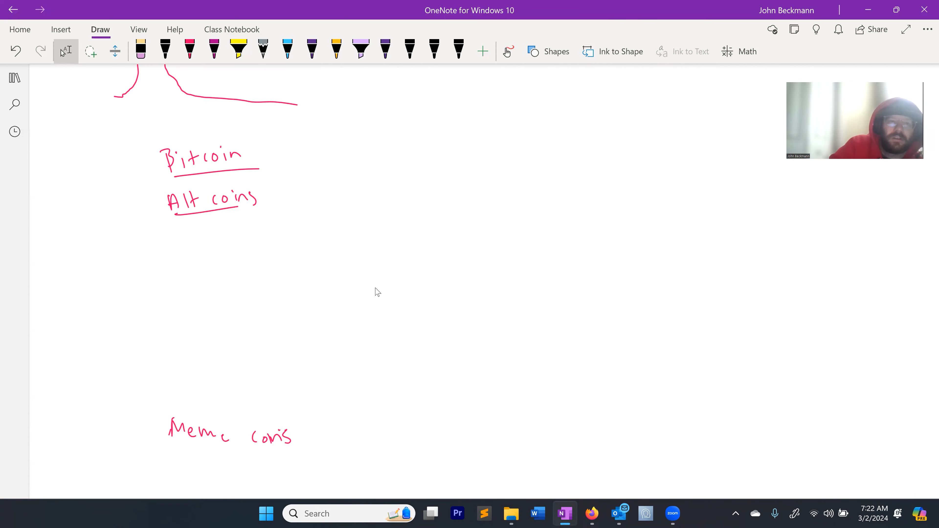
- List DOGE, ADA, Etherium, Solana and Bitcoin Cash under Alt coins, then pick light blue
{"action": "left_click", "coordinate": [189, 48]}
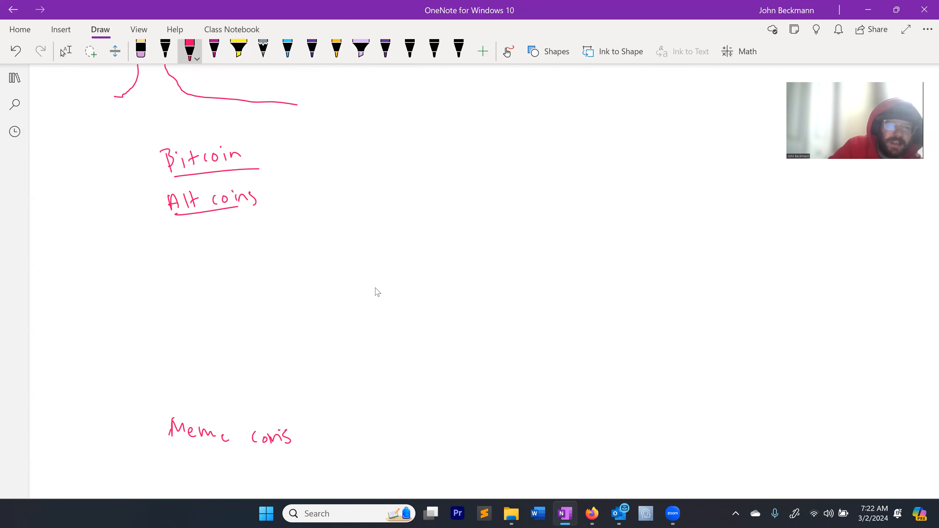
{"action": "left_click_drag", "start_coordinate": [206, 221], "coordinate": [258, 240]}
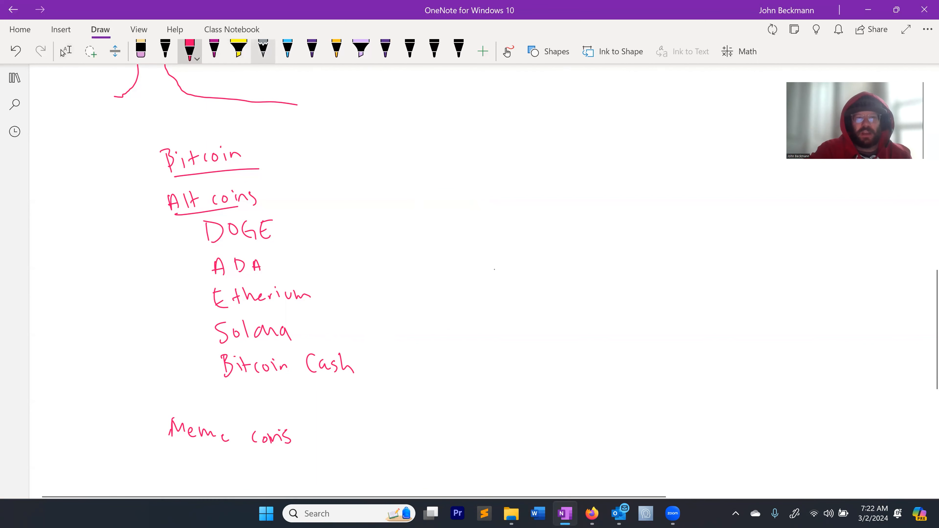
{"action": "left_click", "coordinate": [287, 48]}
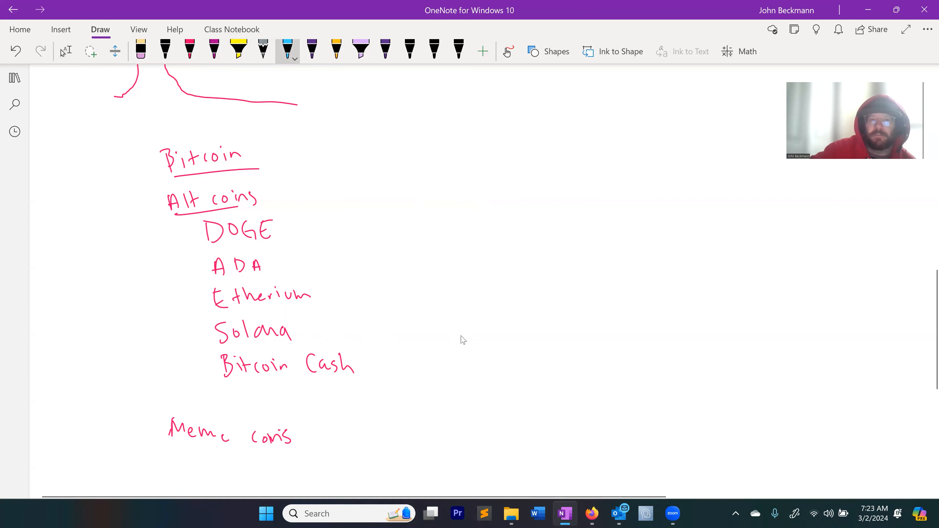
- Start writing the heading 'Bi' above the pasted Bitcoin picture
{"action": "left_click_drag", "start_coordinate": [578, 111], "coordinate": [593, 135]}
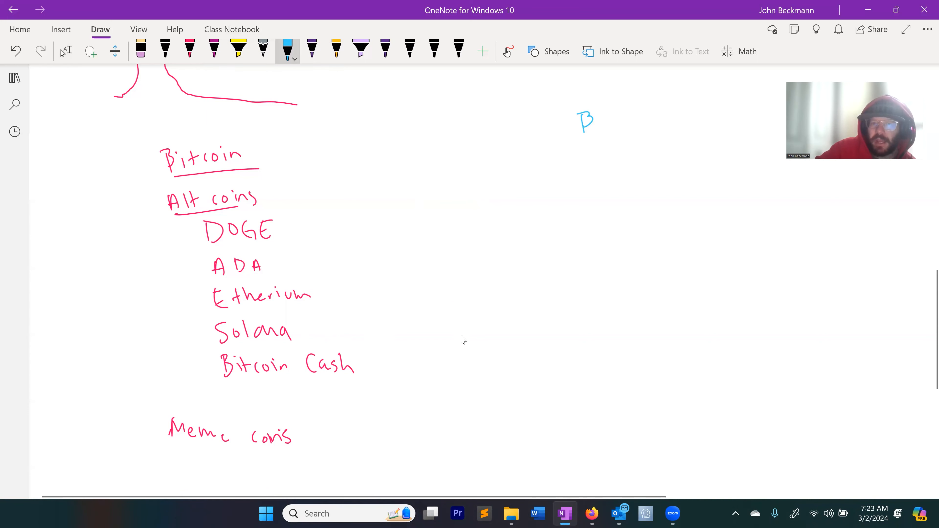
{"action": "left_click_drag", "start_coordinate": [593, 119], "coordinate": [622, 123]}
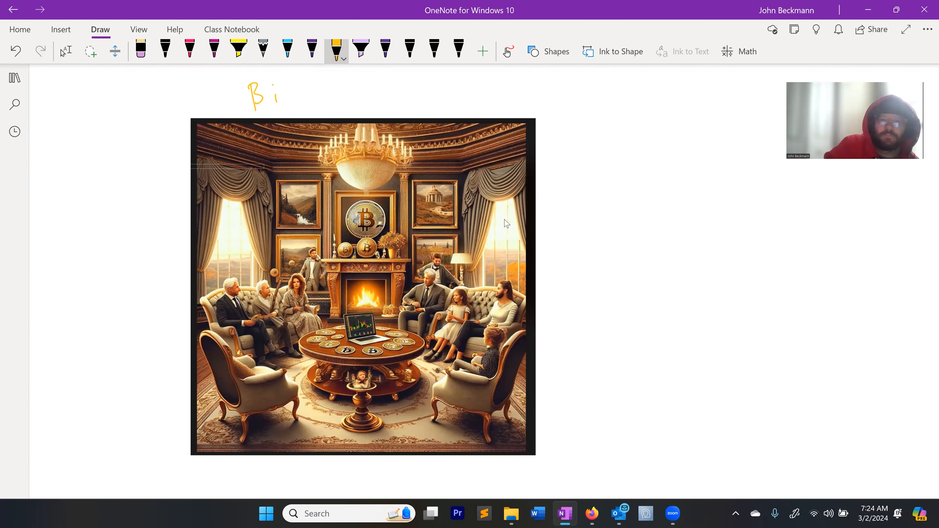
- Finish the Bitcoin heading, reselect yellow ink and begin annotating beside the picture
{"action": "left_click_drag", "start_coordinate": [263, 96], "coordinate": [353, 99]}
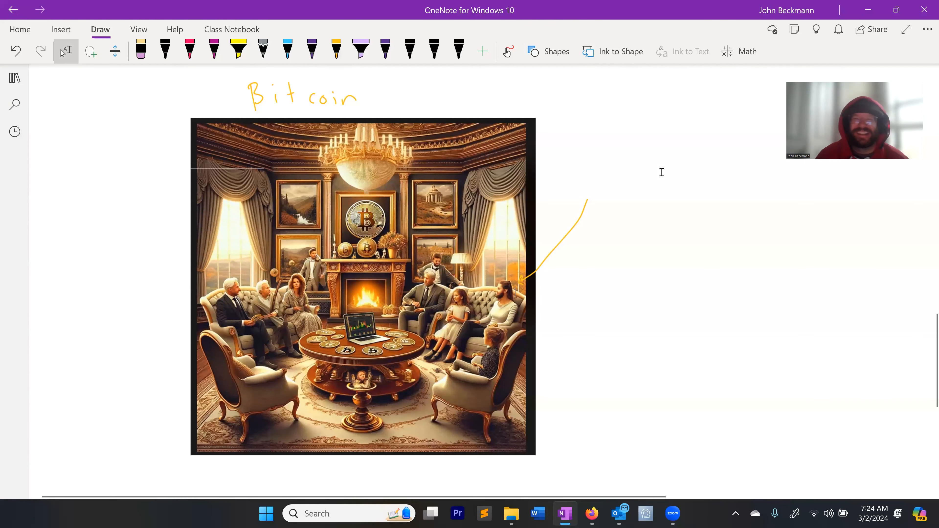
{"action": "left_click", "coordinate": [336, 48]}
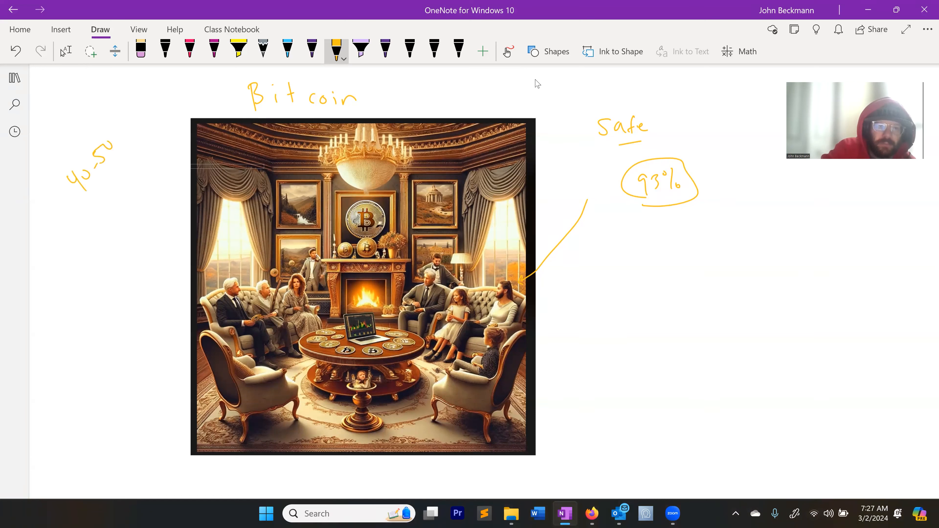
{"action": "left_click_drag", "start_coordinate": [96, 150], "coordinate": [114, 185]}
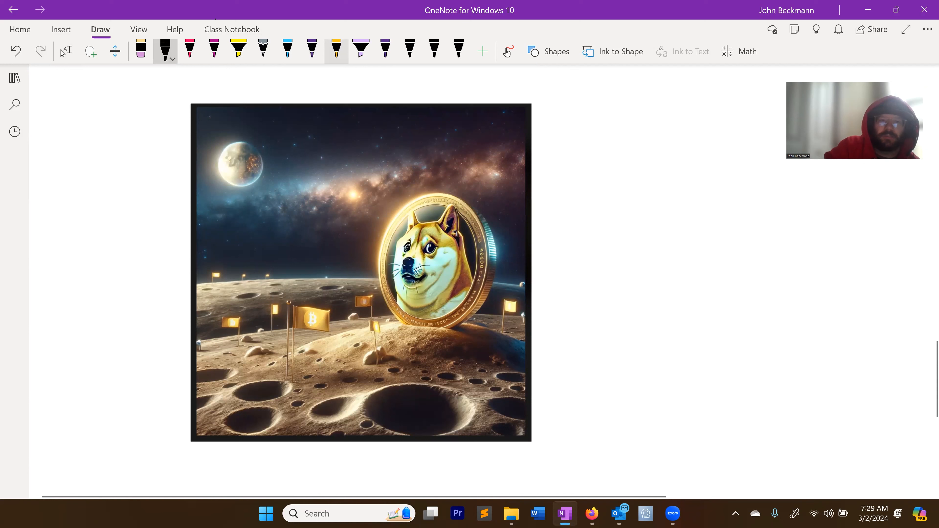
- Write 'DOGECOIN' above the picture, sketch a spike and rising trend line, then switch to the eraser
{"action": "left_click_drag", "start_coordinate": [252, 93], "coordinate": [308, 78]}
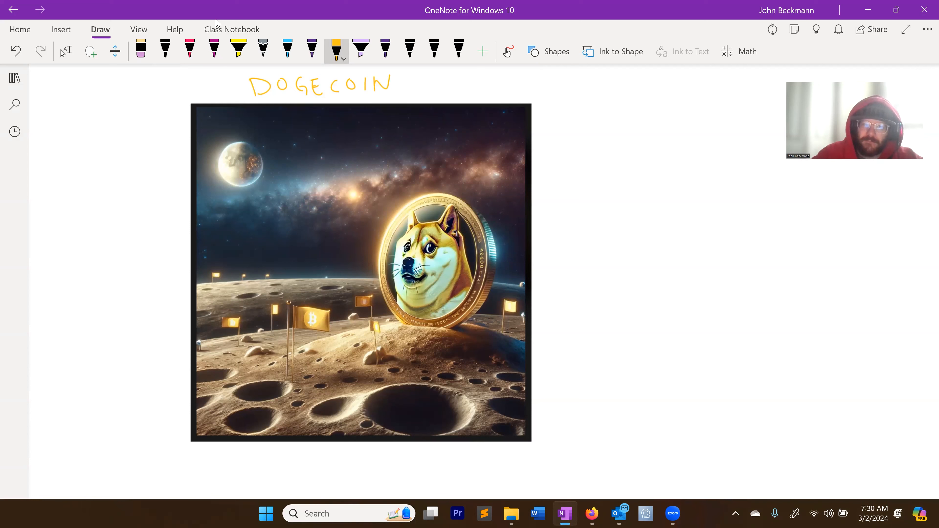
{"action": "left_click_drag", "start_coordinate": [621, 195], "coordinate": [612, 286]}
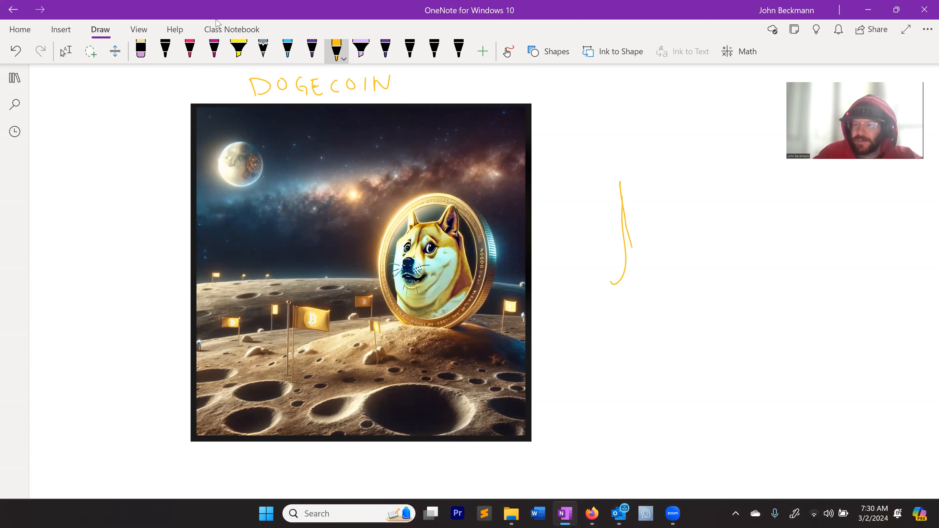
{"action": "left_click_drag", "start_coordinate": [622, 282], "coordinate": [665, 281]}
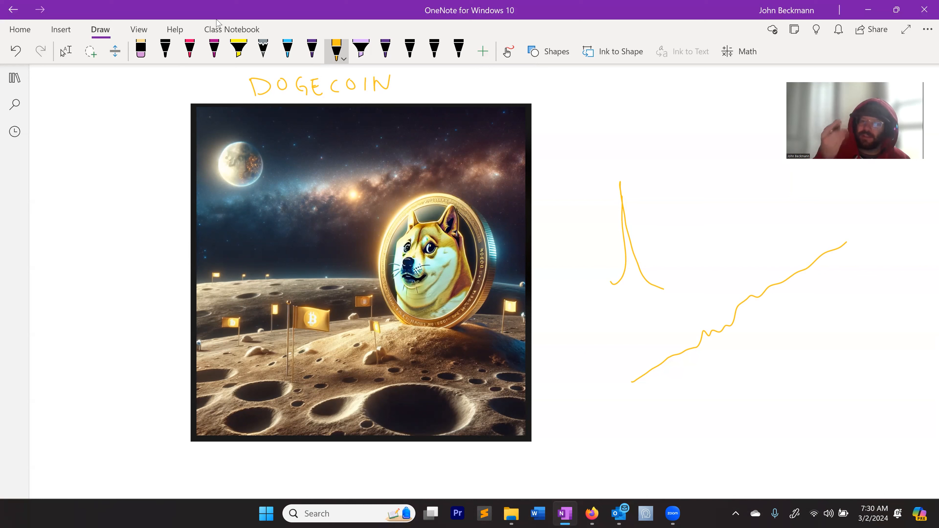
{"action": "left_click", "coordinate": [140, 49]}
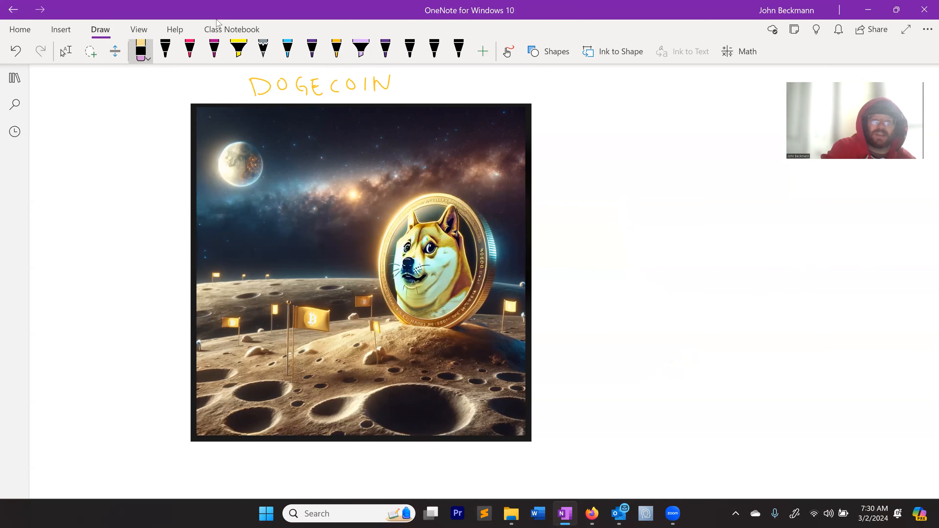
- Add a % to the 40-50 note beside the Bitcoin picture and a yellow stroke beneath it
{"action": "left_click", "coordinate": [336, 46]}
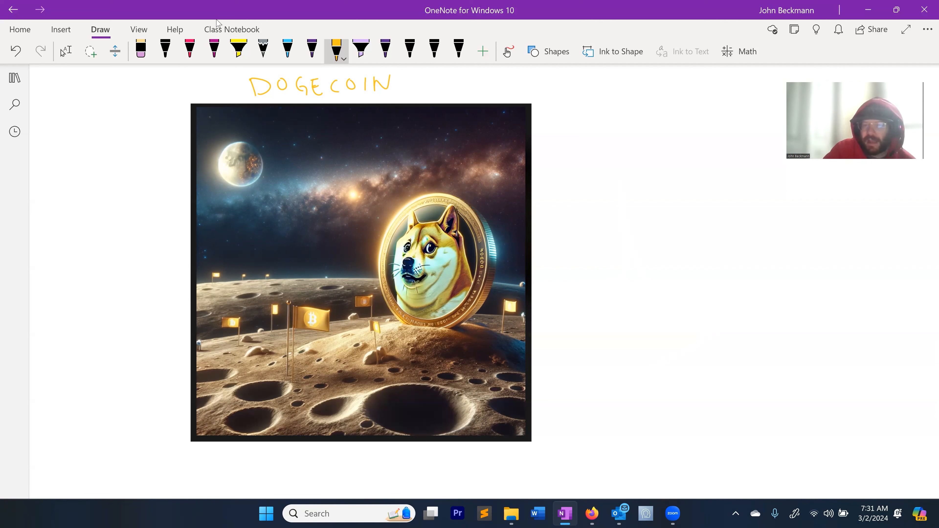
{"action": "left_click_drag", "start_coordinate": [577, 178], "coordinate": [682, 176]}
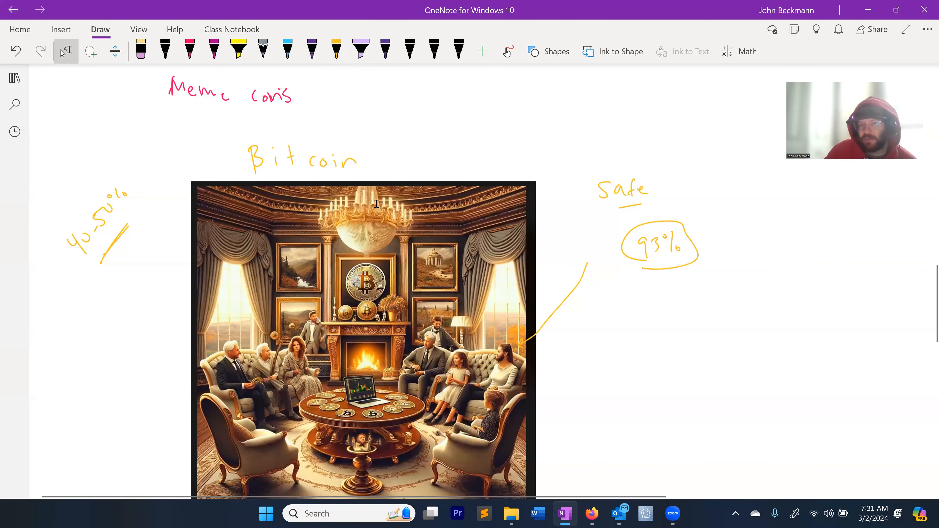
{"action": "scroll", "scroll_direction": "down", "scroll_amount": 3}
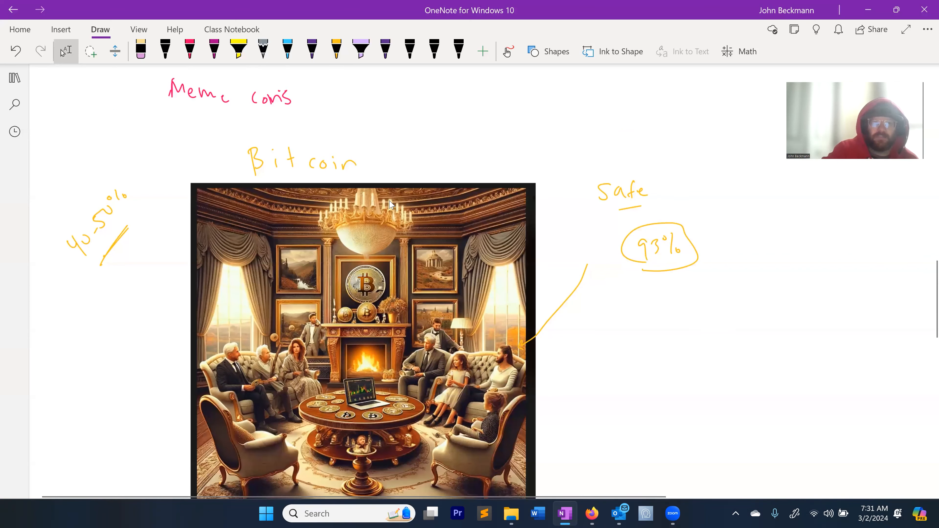
{"action": "scroll", "scroll_direction": "down", "scroll_amount": 3}
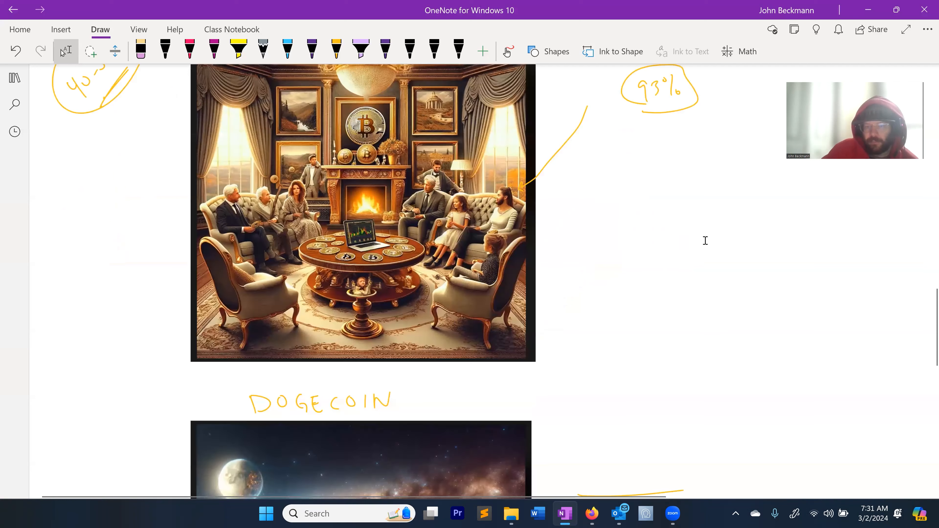
{"action": "mouse_move", "coordinate": [696, 246]}
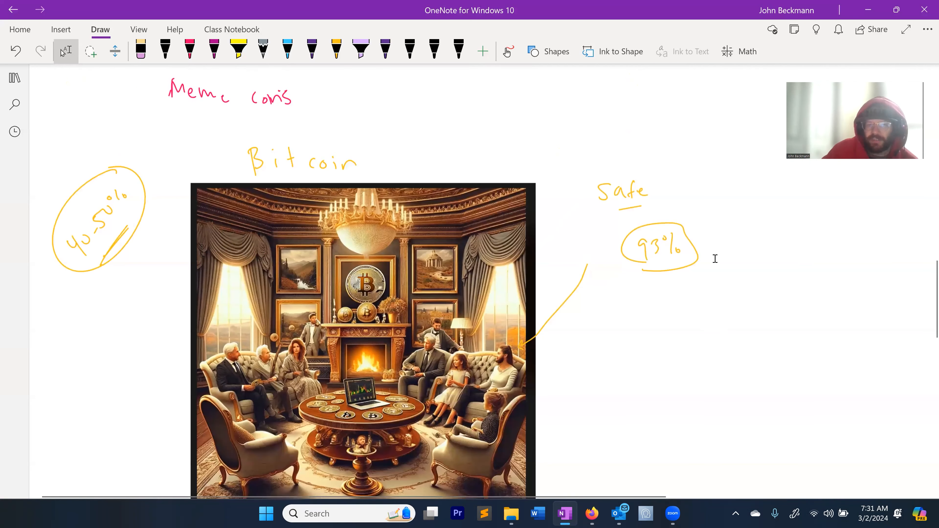
{"action": "scroll", "scroll_direction": "down", "scroll_amount": 3}
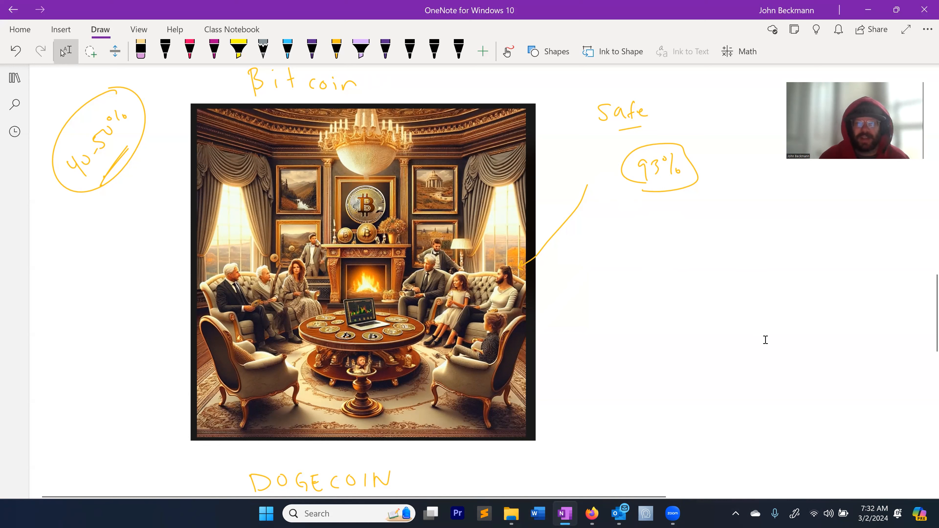
{"action": "mouse_move", "coordinate": [746, 355]}
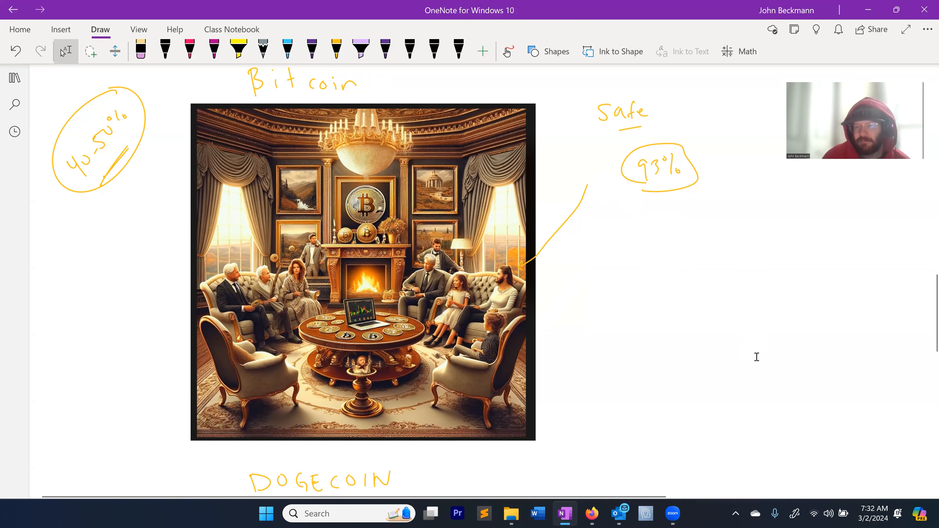
{"action": "scroll", "scroll_direction": "down", "scroll_amount": 3}
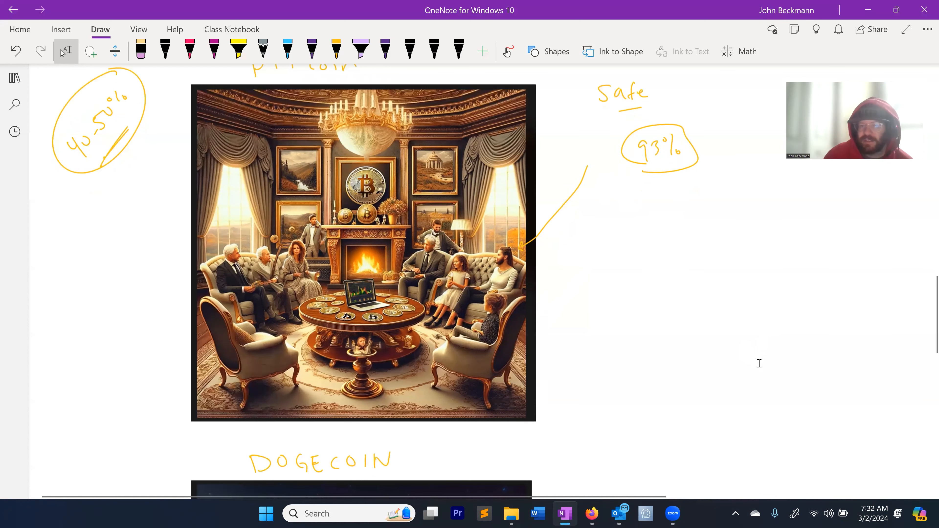
{"action": "scroll", "scroll_direction": "down", "scroll_amount": 3}
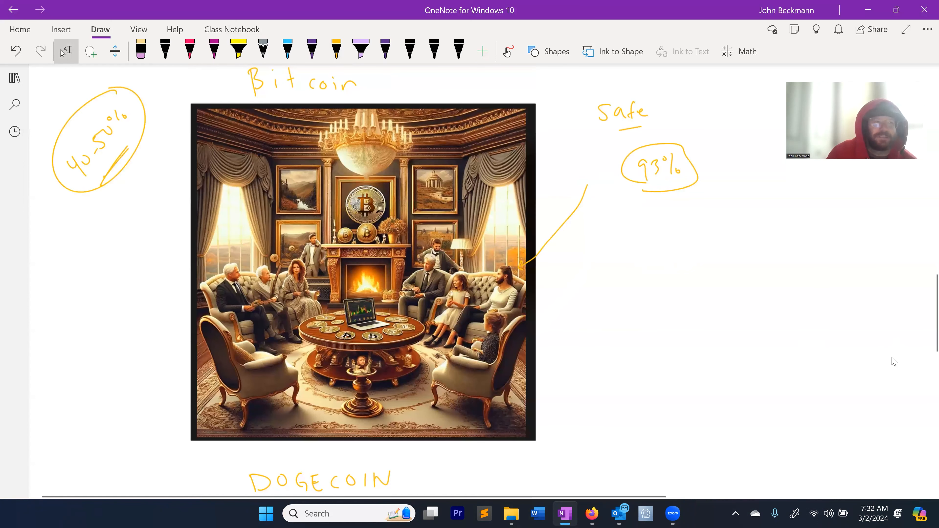
{"action": "mouse_move", "coordinate": [898, 356]}
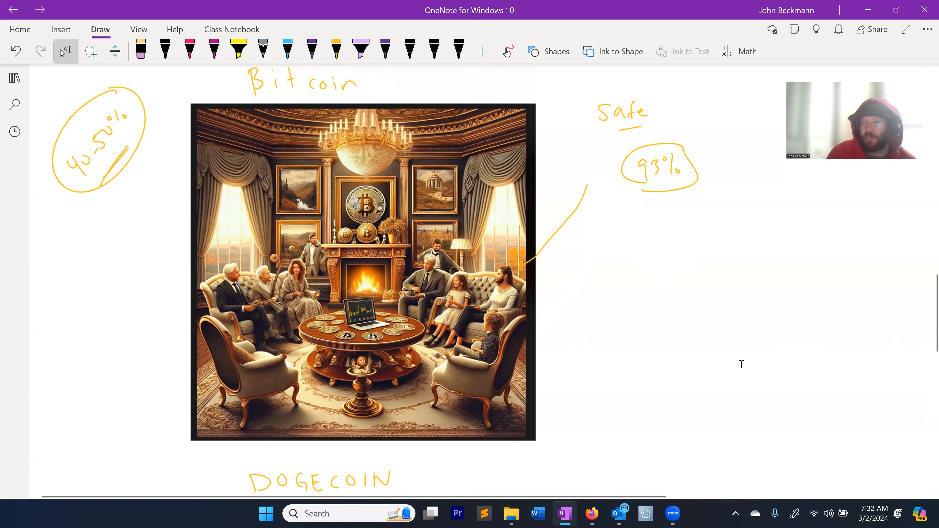
{"action": "mouse_move", "coordinate": [743, 371]}
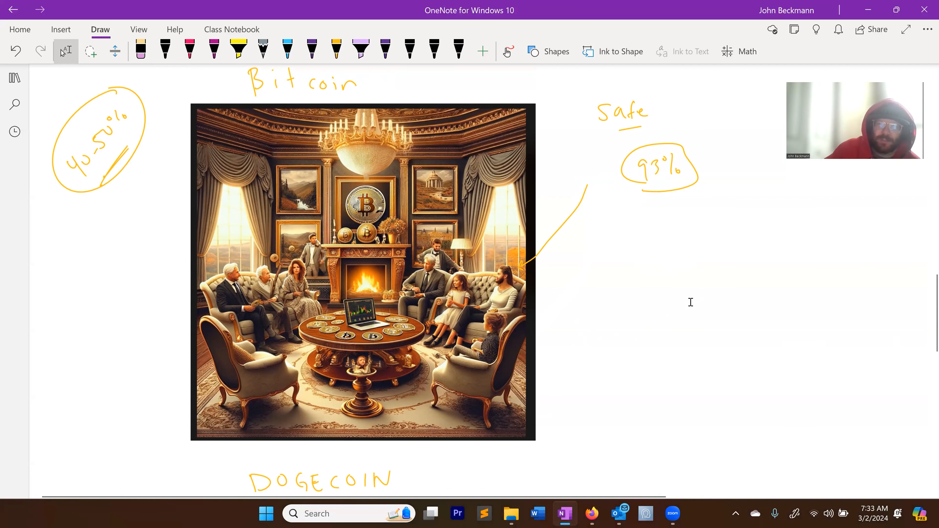
- Move down to the Dogecoin moon picture and switch to yellow ink for its notes
{"action": "scroll", "scroll_direction": "down", "scroll_amount": 3}
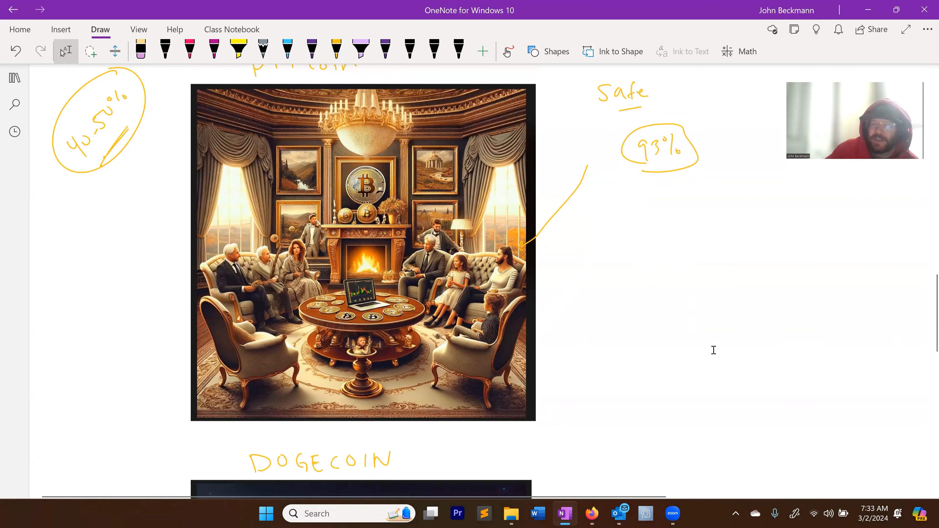
{"action": "scroll", "scroll_direction": "down", "scroll_amount": 3}
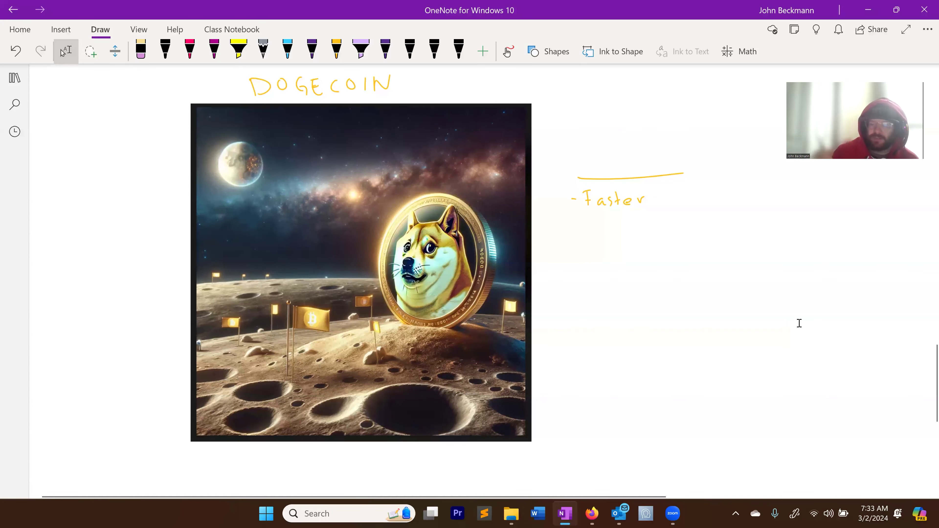
{"action": "left_click", "coordinate": [336, 48]}
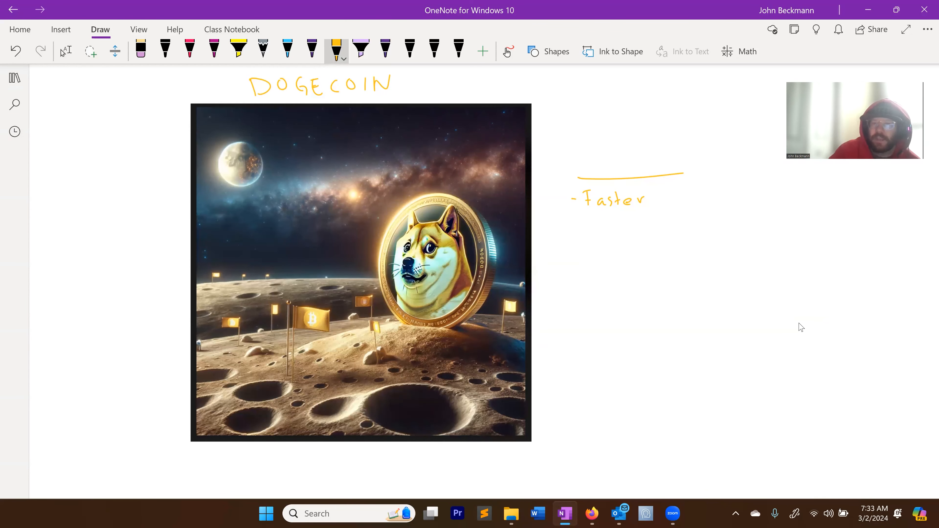
- Write an underlined 'elon musk' bullet under 'Faster' and draw the Dogecoin D symbol below
{"action": "left_click_drag", "start_coordinate": [574, 232], "coordinate": [579, 233]}
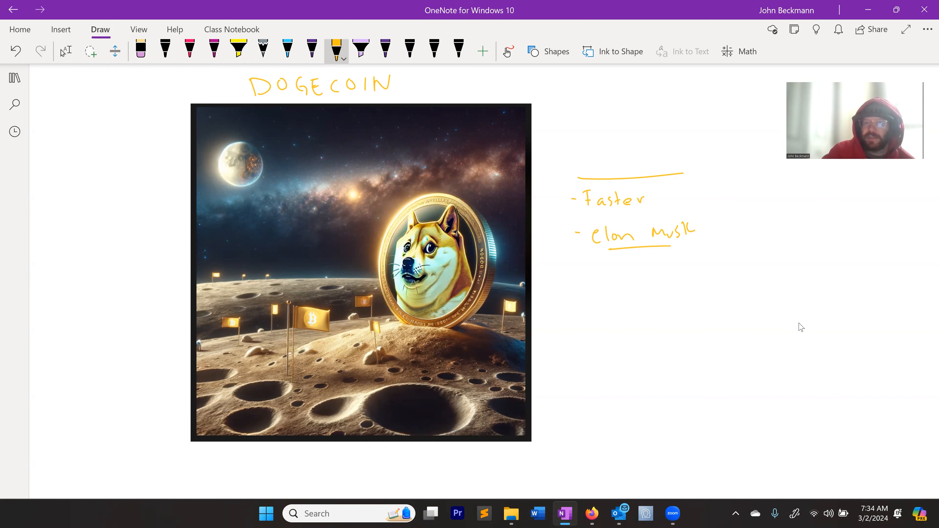
{"action": "left_click_drag", "start_coordinate": [590, 267], "coordinate": [611, 288]}
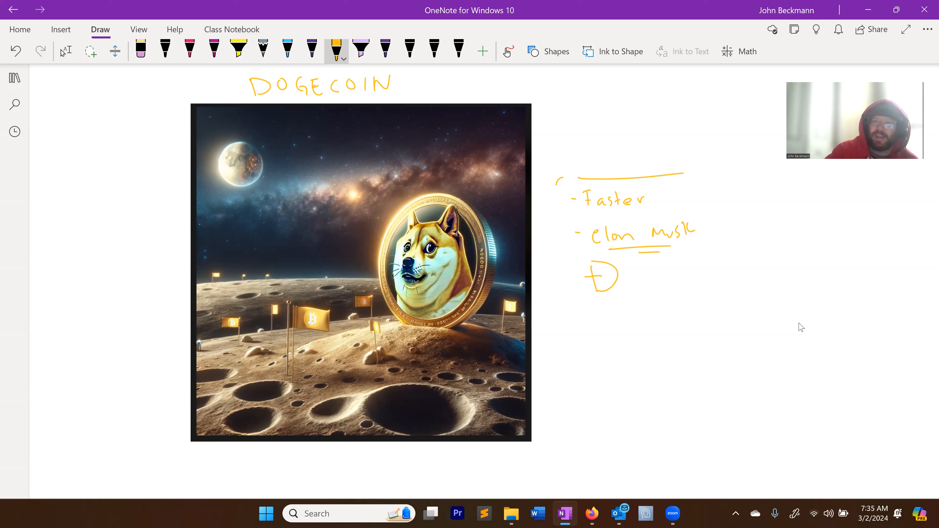
- Box the Dogecoin notes, underline '15 cents', write '40%' left of the image, then bring in the Ethereum picture
{"action": "left_click_drag", "start_coordinate": [558, 179], "coordinate": [718, 306]}
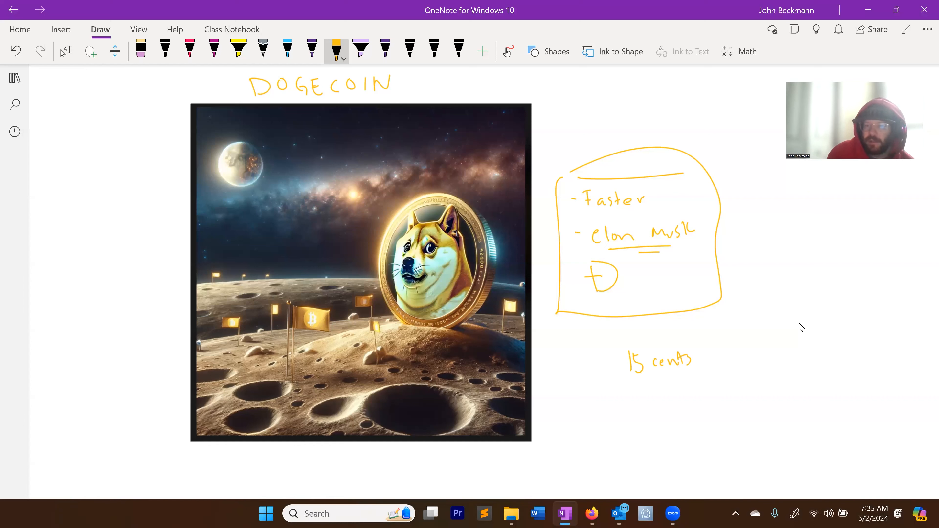
{"action": "left_click_drag", "start_coordinate": [644, 384], "coordinate": [677, 387]}
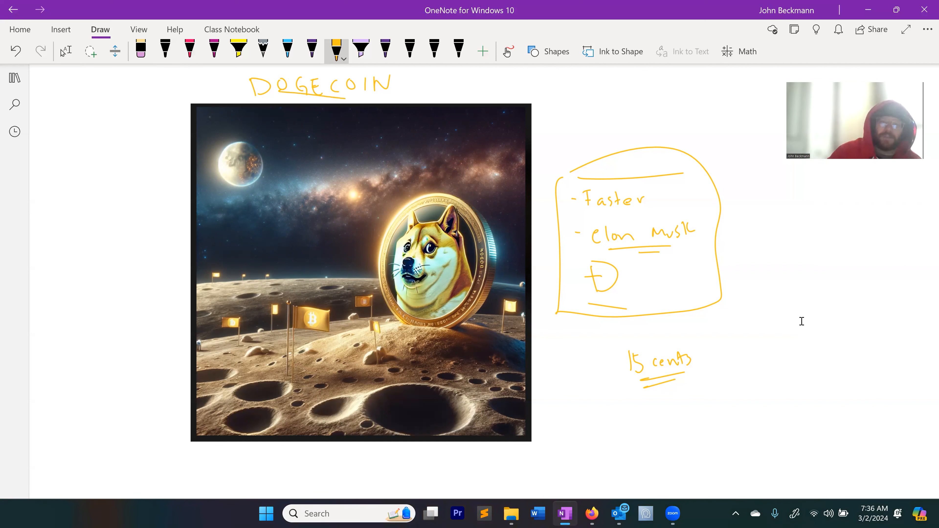
{"action": "left_click", "coordinate": [65, 51]}
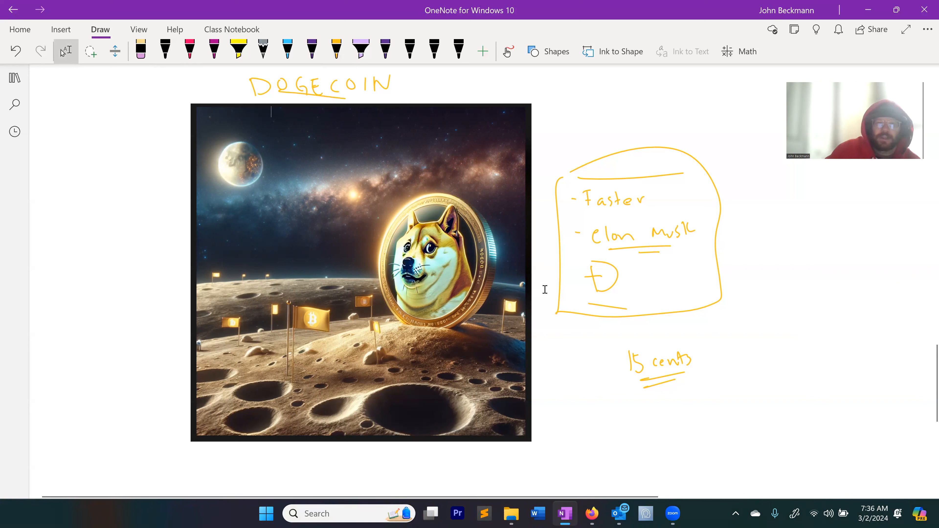
{"action": "left_click_drag", "start_coordinate": [96, 221], "coordinate": [108, 242]}
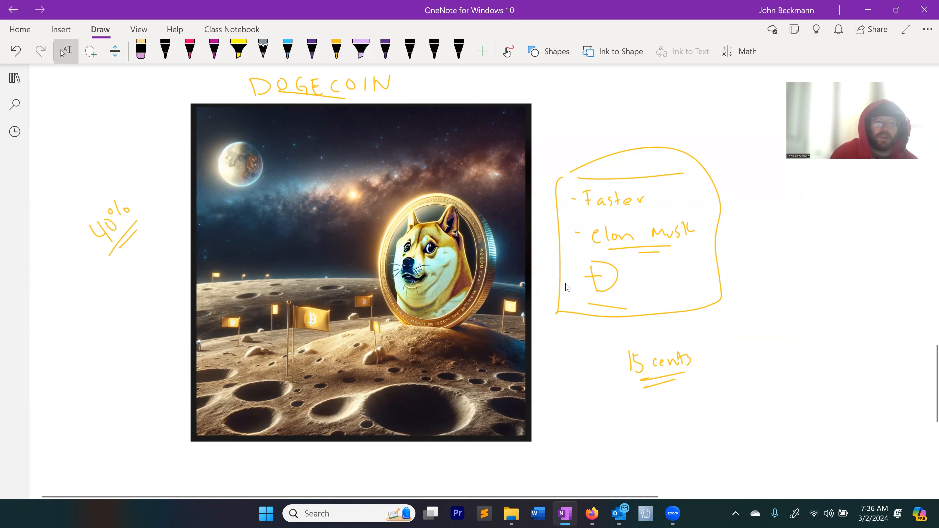
{"action": "mouse_move", "coordinate": [719, 351]}
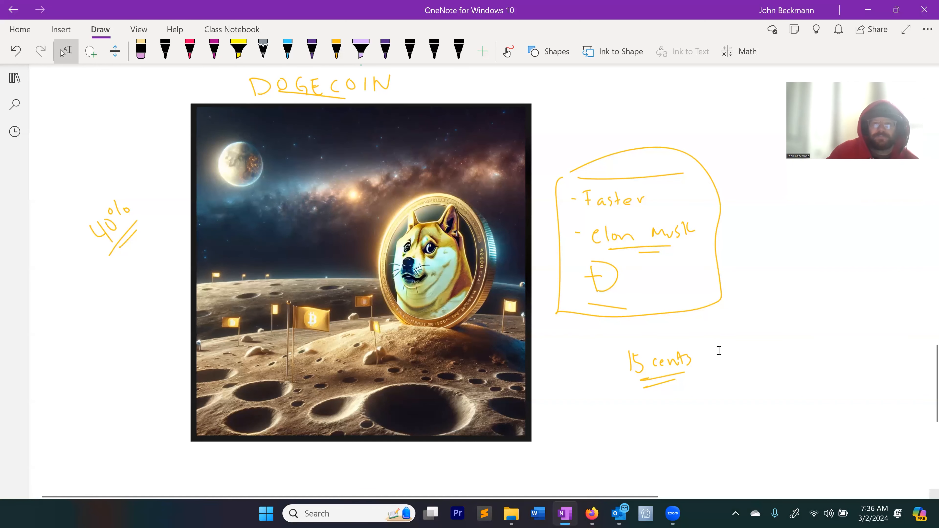
{"action": "mouse_move", "coordinate": [750, 355]}
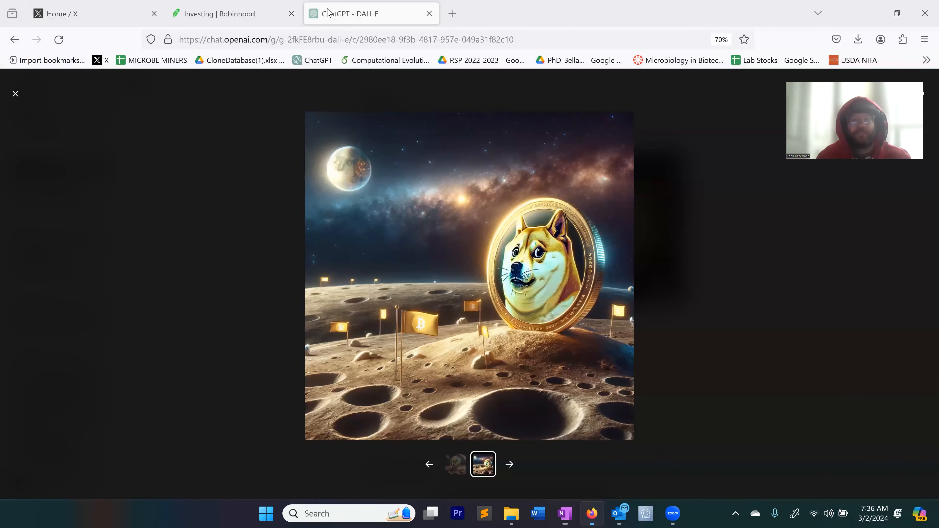
{"action": "left_click", "coordinate": [564, 514]}
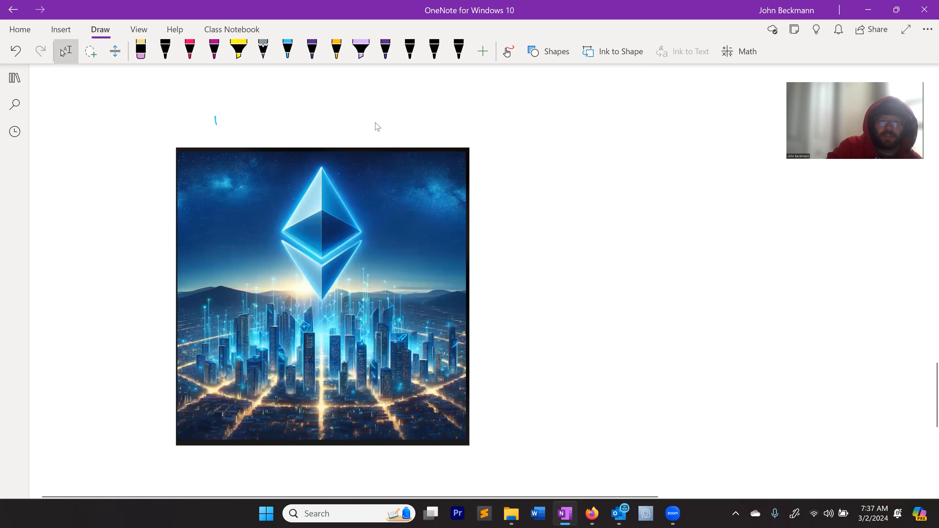
- Handwrite the underlined 'Etherium' heading above the Ethereum image in light blue ink
{"action": "left_click_drag", "start_coordinate": [213, 123], "coordinate": [287, 126]}
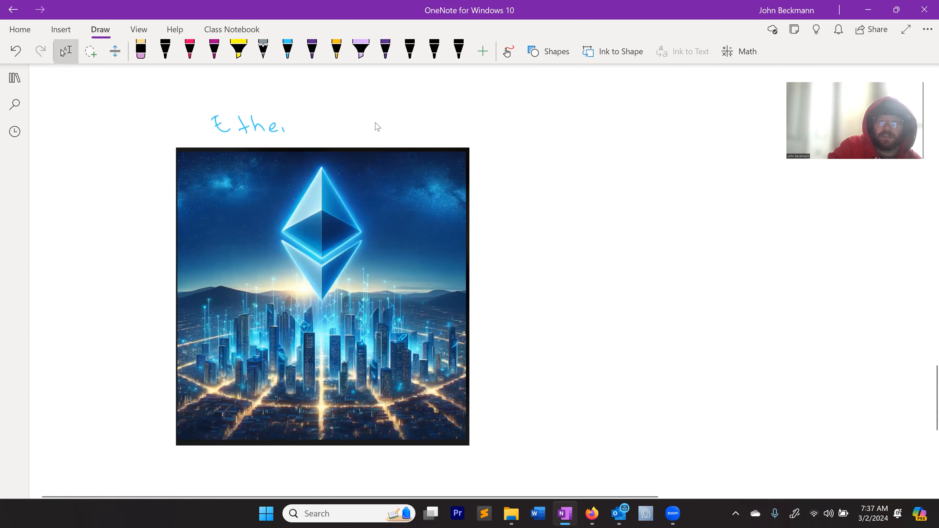
{"action": "left_click_drag", "start_coordinate": [288, 124], "coordinate": [353, 123]}
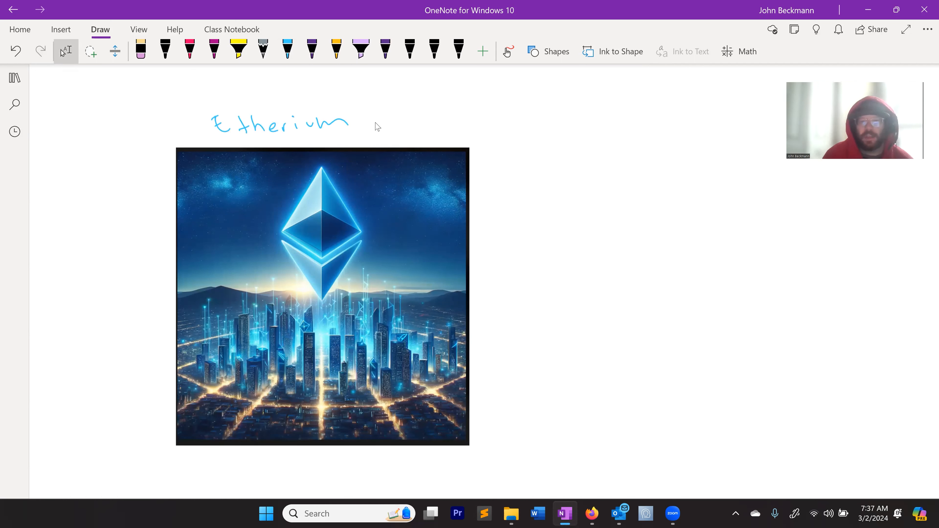
{"action": "left_click", "coordinate": [287, 48]}
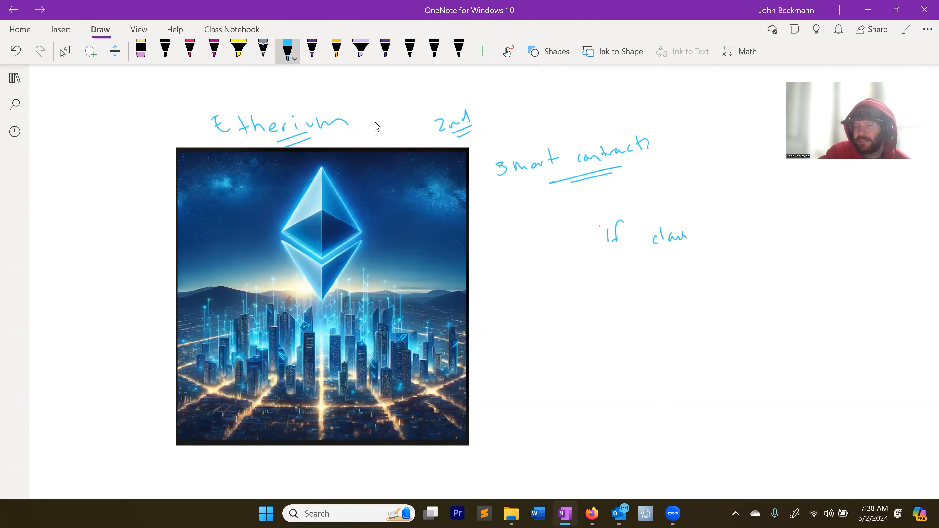
- Complete the 'if clauses' note with a dash and add 'etc.' under 'smart contracts'
{"action": "left_click_drag", "start_coordinate": [688, 234], "coordinate": [746, 234]}
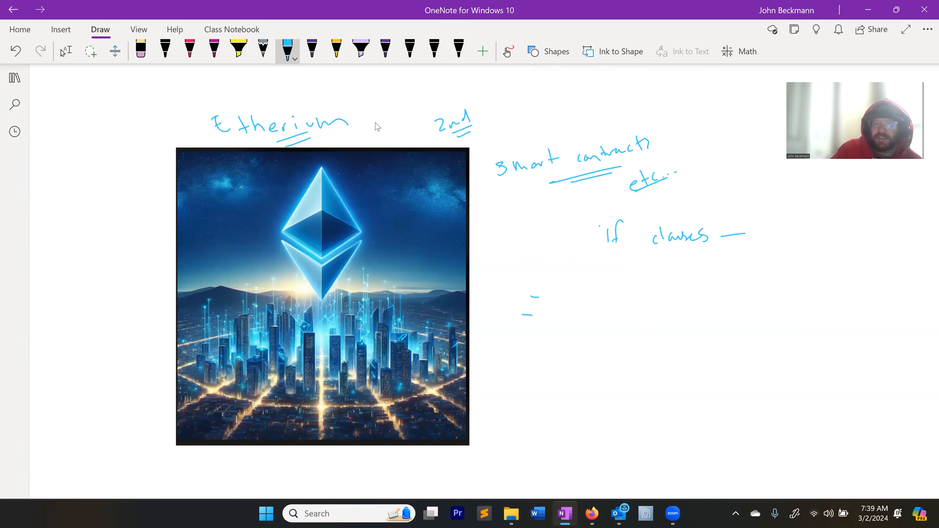
- Add bullets '- high taxes 25$' and underlined '- slow' beside Ethereum, enclosed in a hand-drawn bracket
{"action": "left_click_drag", "start_coordinate": [555, 281], "coordinate": [556, 306]}
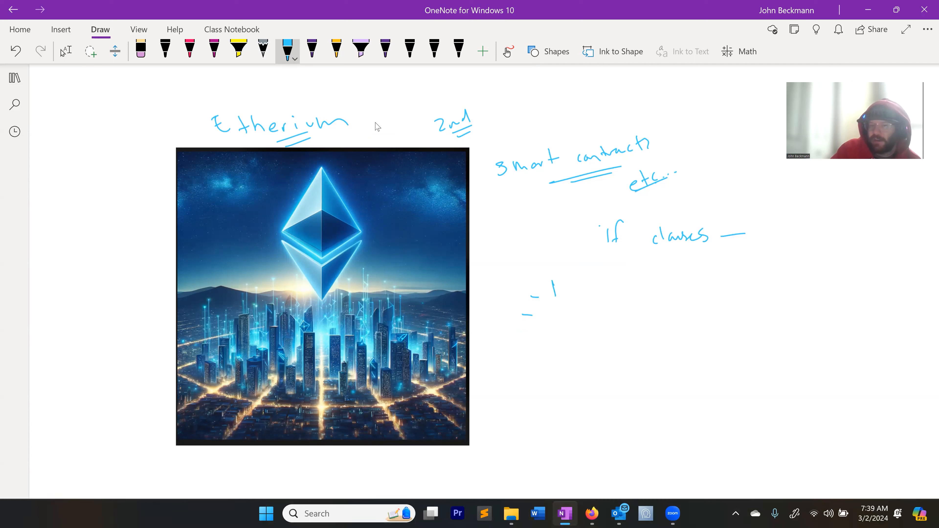
{"action": "left_click_drag", "start_coordinate": [551, 294], "coordinate": [593, 300]}
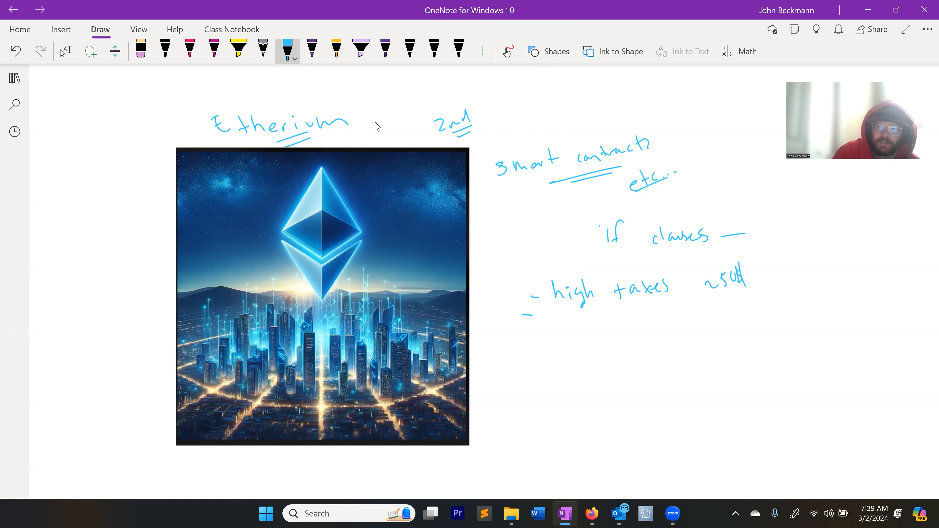
{"action": "left_click_drag", "start_coordinate": [555, 312], "coordinate": [560, 333]}
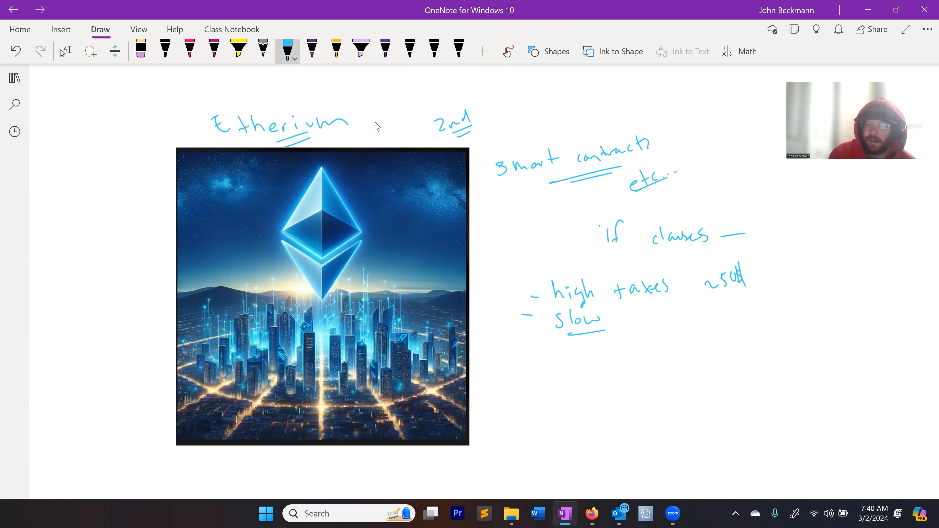
{"action": "left_click_drag", "start_coordinate": [515, 264], "coordinate": [516, 348]}
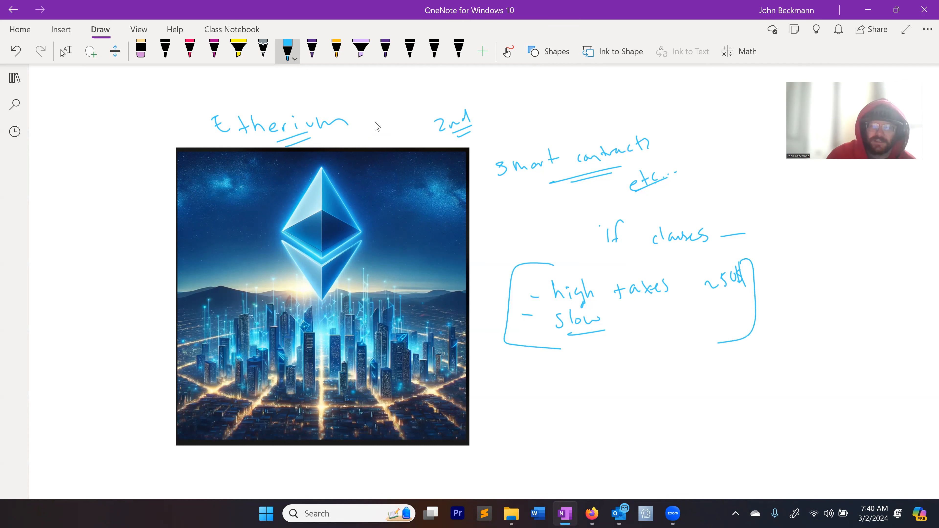
{"action": "left_click", "coordinate": [65, 51]}
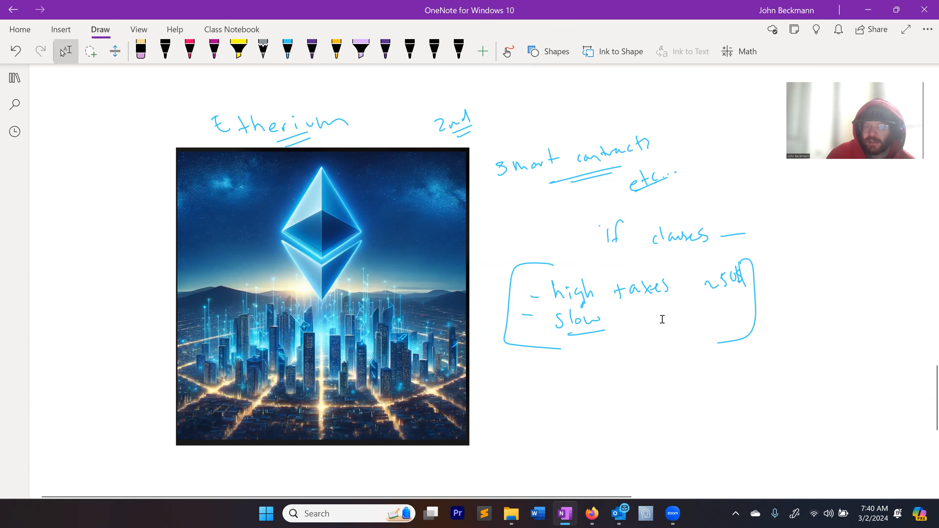
- Write a 'Solana' heading below Ethereum and bring a SOLANA banner image from the browser into the page
{"action": "scroll", "scroll_direction": "down", "scroll_amount": 3}
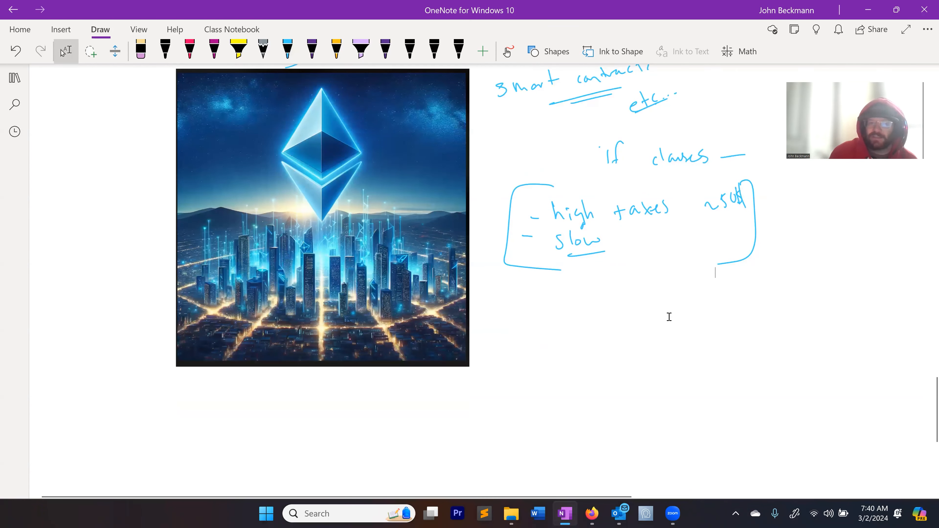
{"action": "left_click_drag", "start_coordinate": [262, 425], "coordinate": [311, 416]}
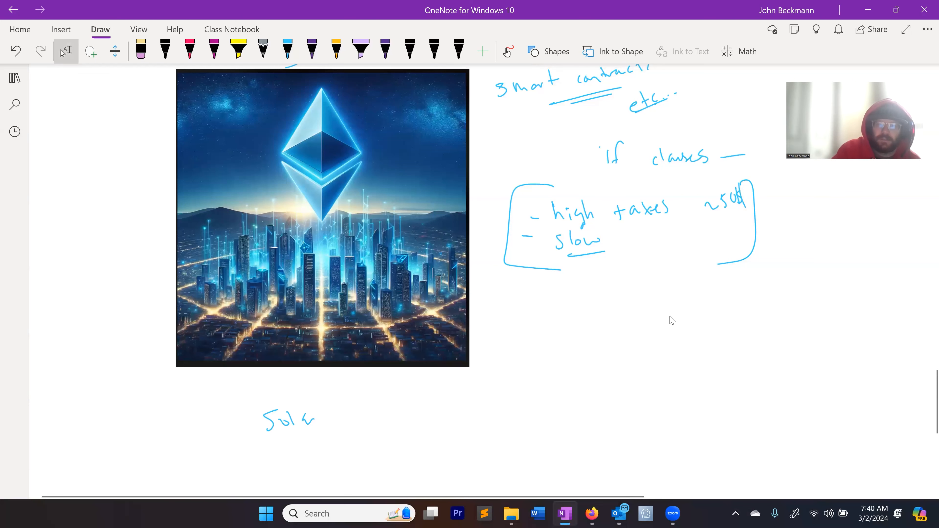
{"action": "left_click_drag", "start_coordinate": [312, 419], "coordinate": [342, 422]}
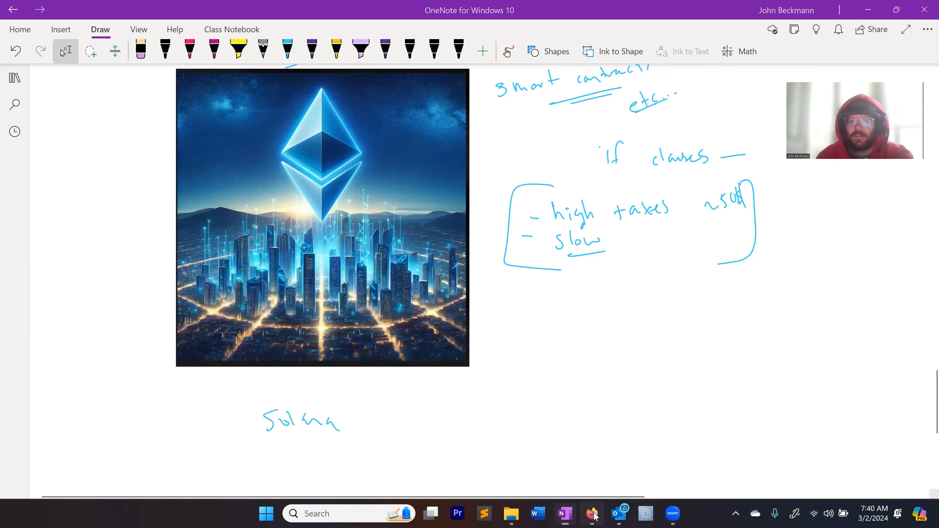
{"action": "left_click", "coordinate": [592, 513]}
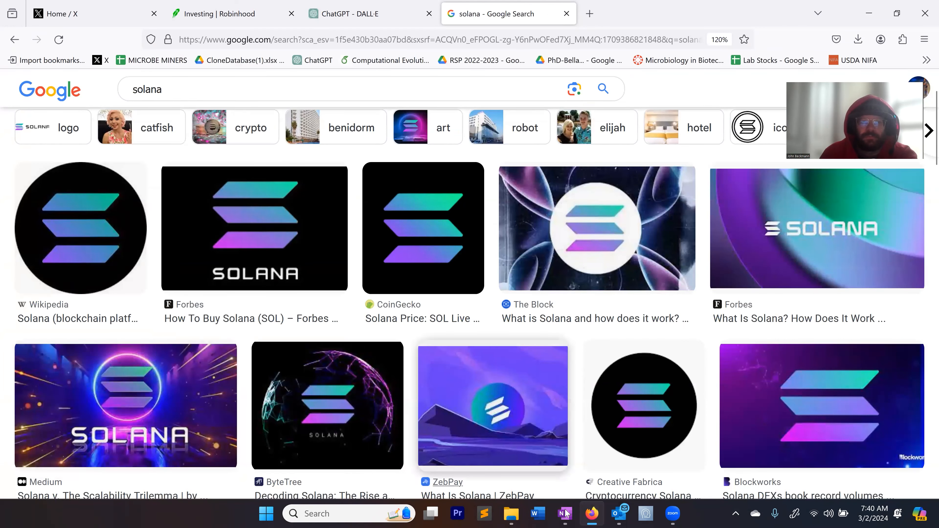
{"action": "left_click", "coordinate": [565, 513]}
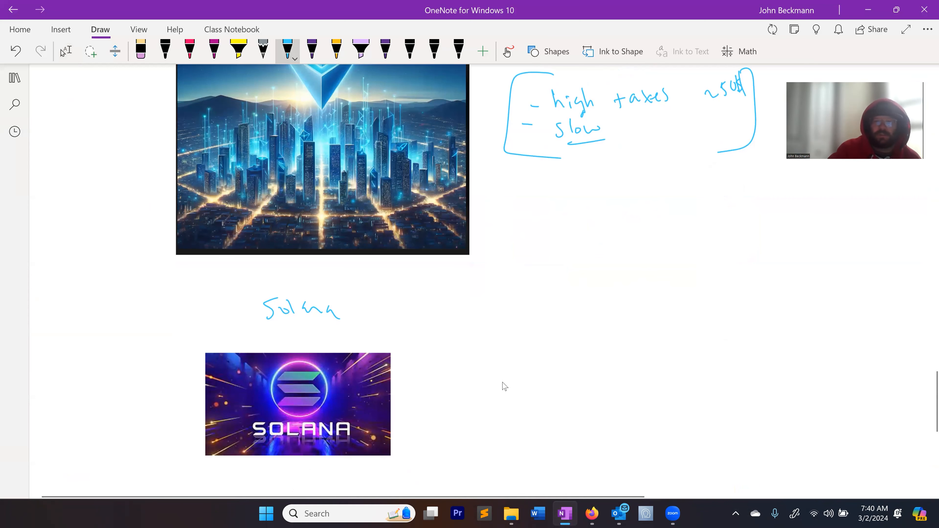
- Underline the Solana heading and write 'Eth' beside the Solana picture
{"action": "left_click_drag", "start_coordinate": [266, 323], "coordinate": [336, 324]}
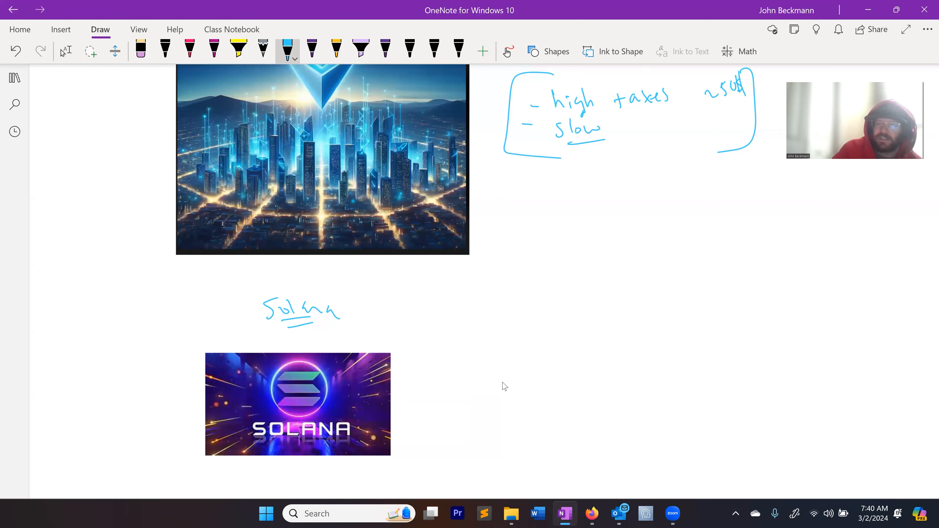
{"action": "left_click_drag", "start_coordinate": [419, 344], "coordinate": [435, 335]}
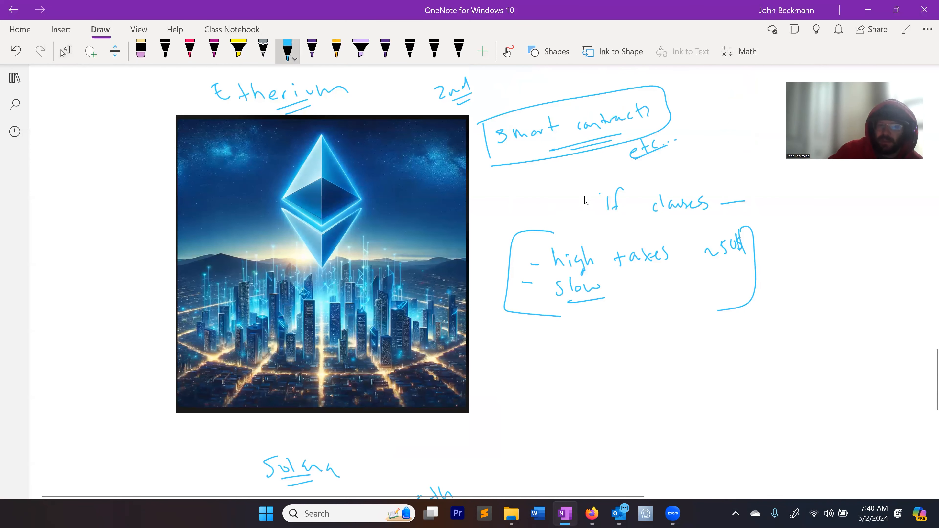
{"action": "scroll", "scroll_direction": "down", "scroll_amount": 3}
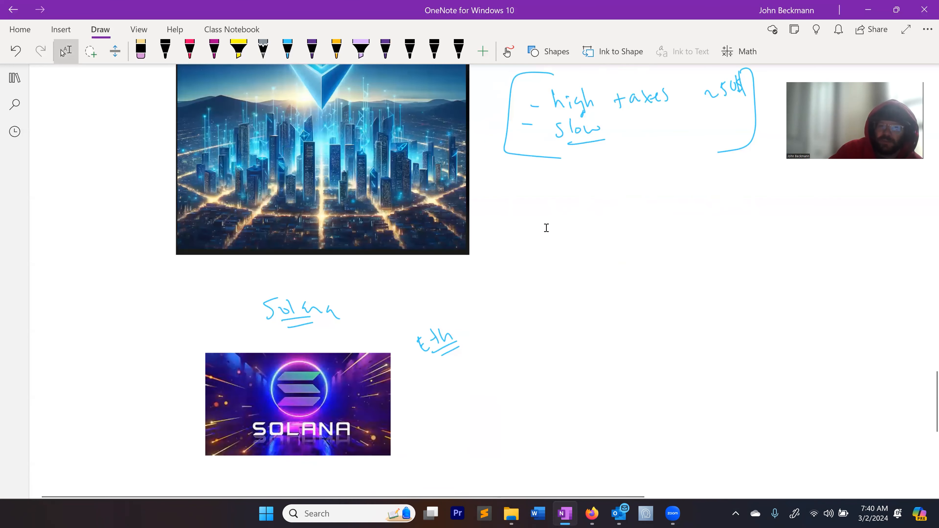
{"action": "scroll", "scroll_direction": "down", "scroll_amount": 3}
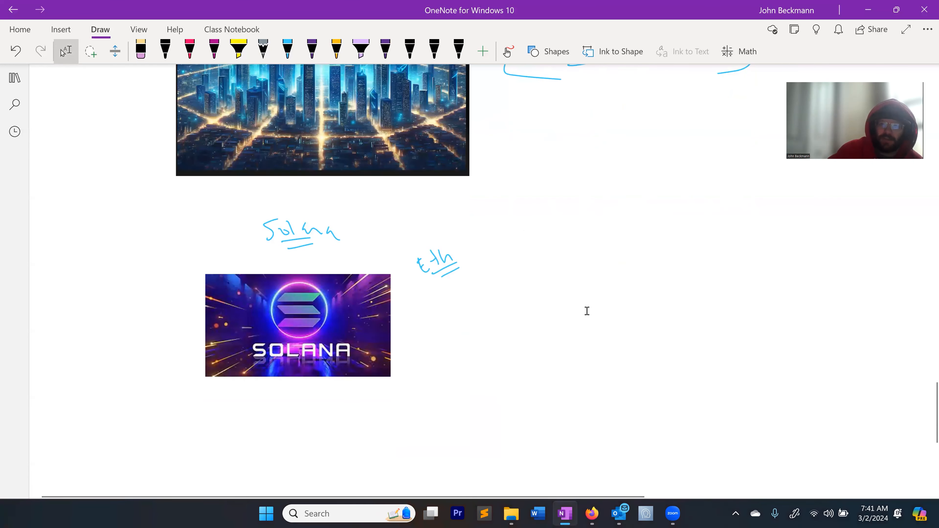
{"action": "mouse_move", "coordinate": [642, 321]}
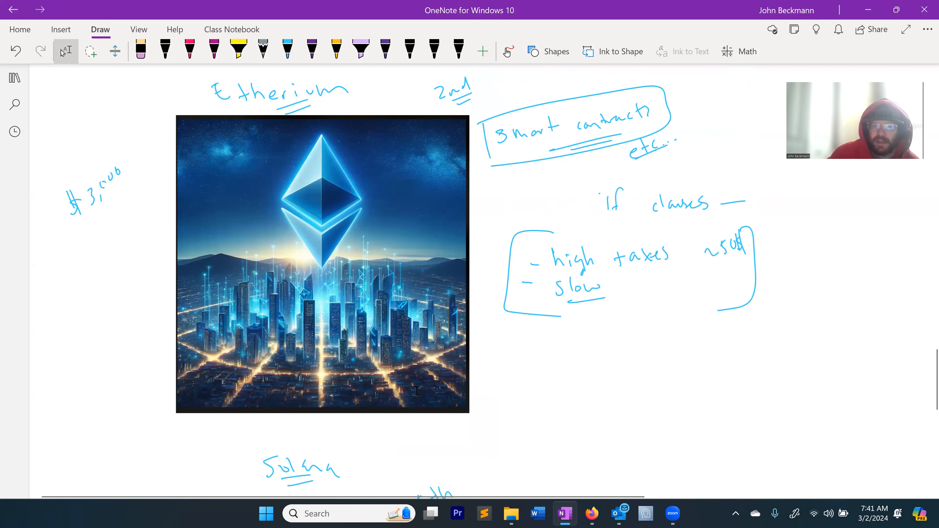
{"action": "scroll", "scroll_direction": "down", "scroll_amount": 3}
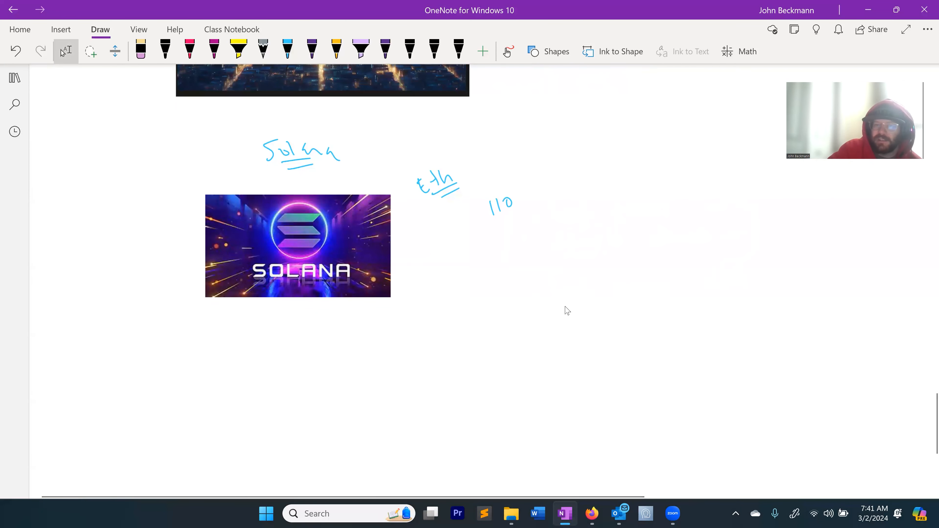
- Note an underlined '110' next to Eth, write '10x' beside it and circle it
{"action": "left_click_drag", "start_coordinate": [473, 219], "coordinate": [488, 210]}
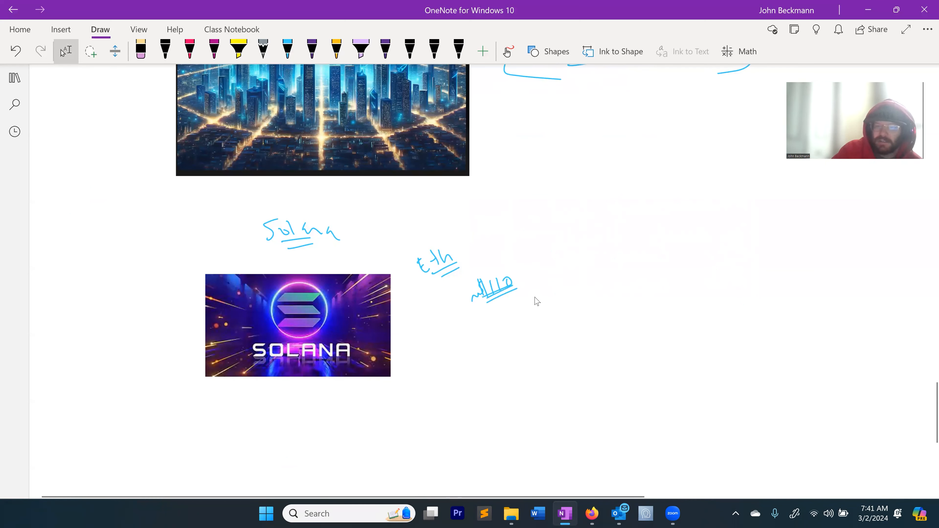
{"action": "left_click_drag", "start_coordinate": [590, 269], "coordinate": [626, 266]}
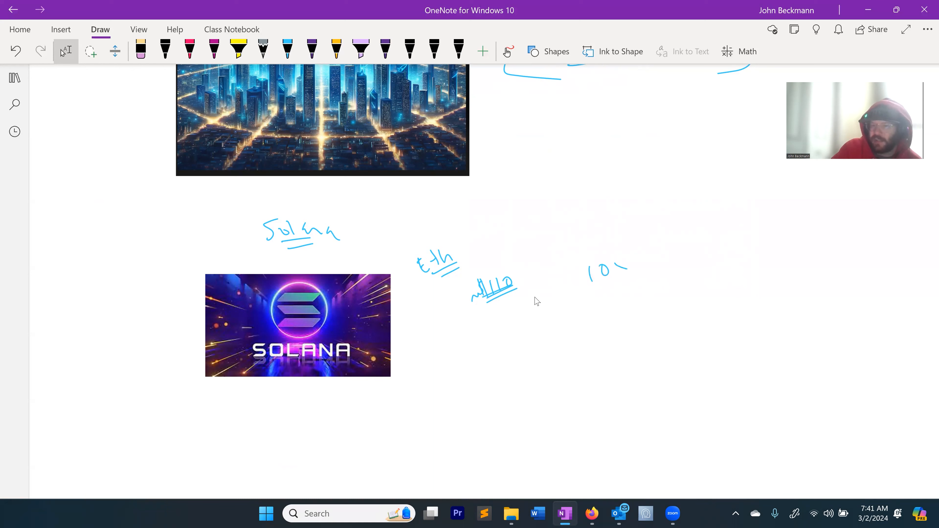
{"action": "left_click_drag", "start_coordinate": [590, 266], "coordinate": [629, 272]}
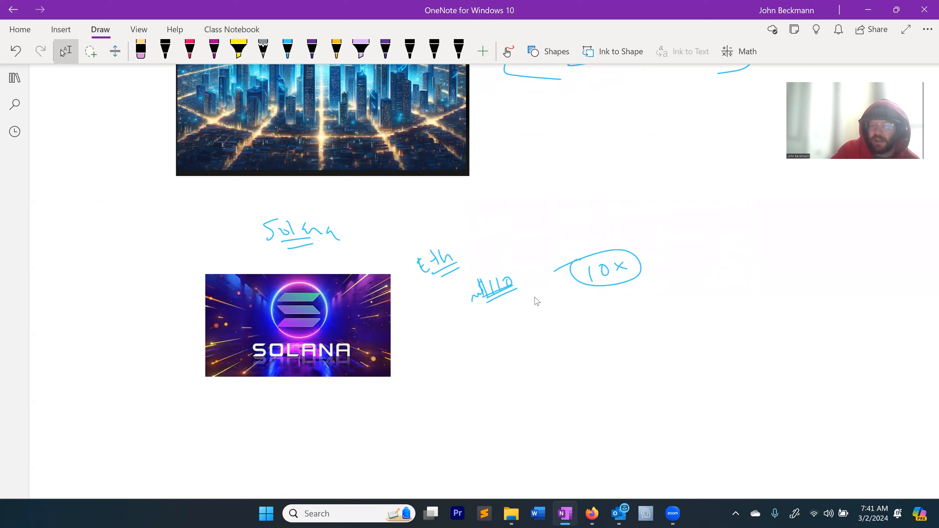
{"action": "left_click_drag", "start_coordinate": [240, 203], "coordinate": [372, 252]}
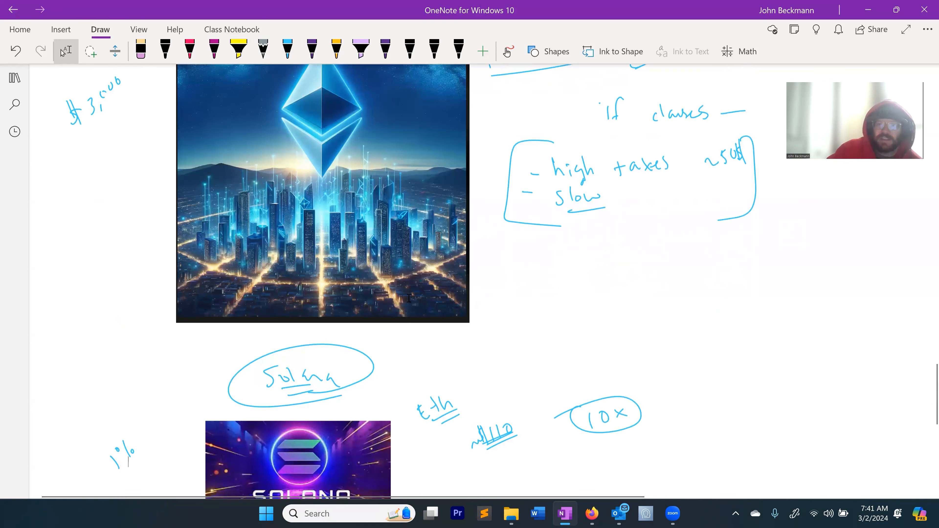
- Circle the Solana heading, mark '1%' left of its image and move further down the page
{"action": "scroll", "scroll_direction": "down", "scroll_amount": 3}
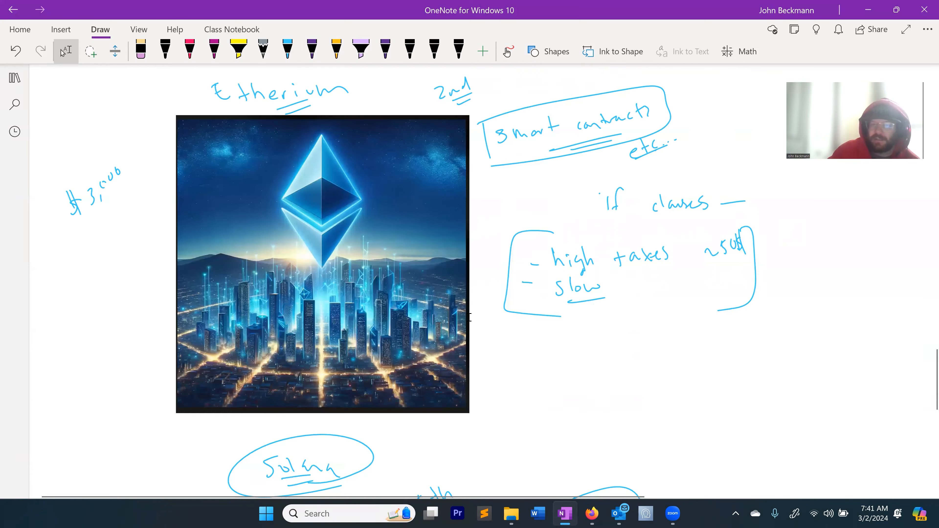
{"action": "left_click", "coordinate": [288, 48]}
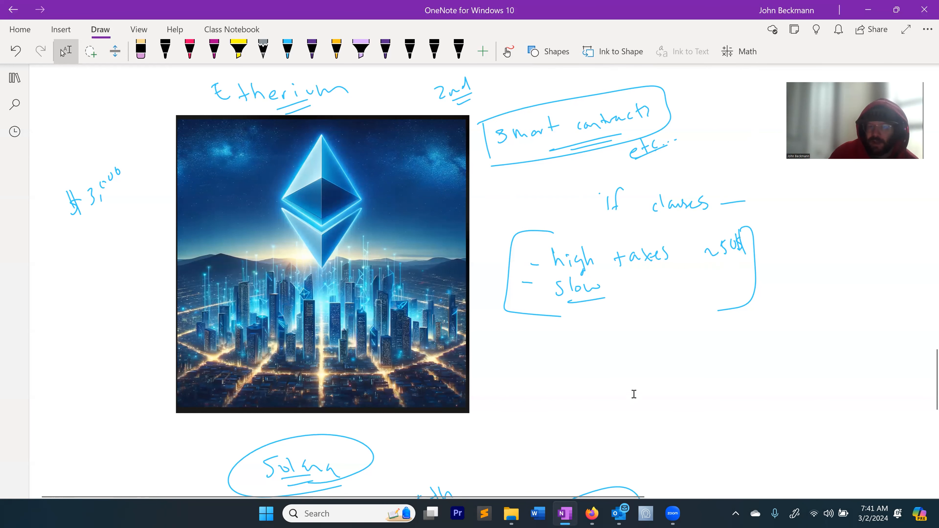
{"action": "mouse_move", "coordinate": [557, 377]}
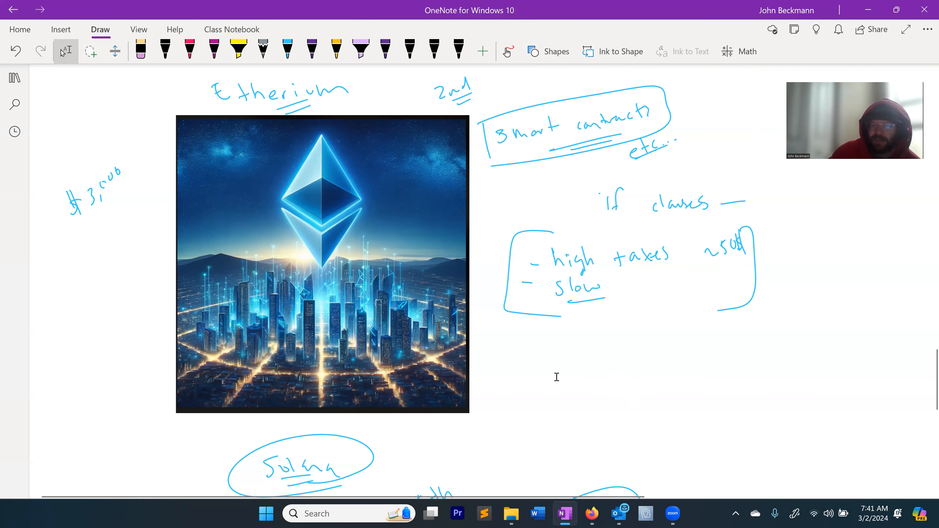
{"action": "scroll", "scroll_direction": "down", "scroll_amount": 3}
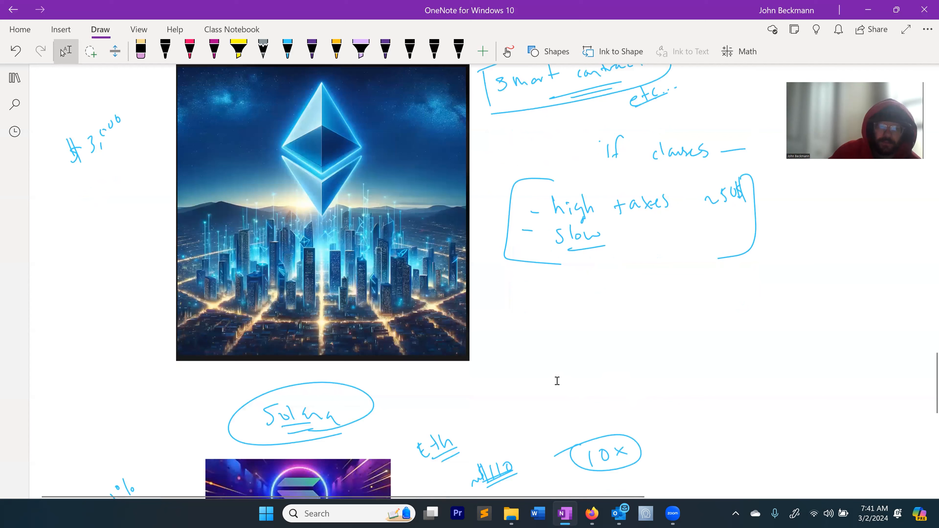
{"action": "scroll", "scroll_direction": "down", "scroll_amount": 3}
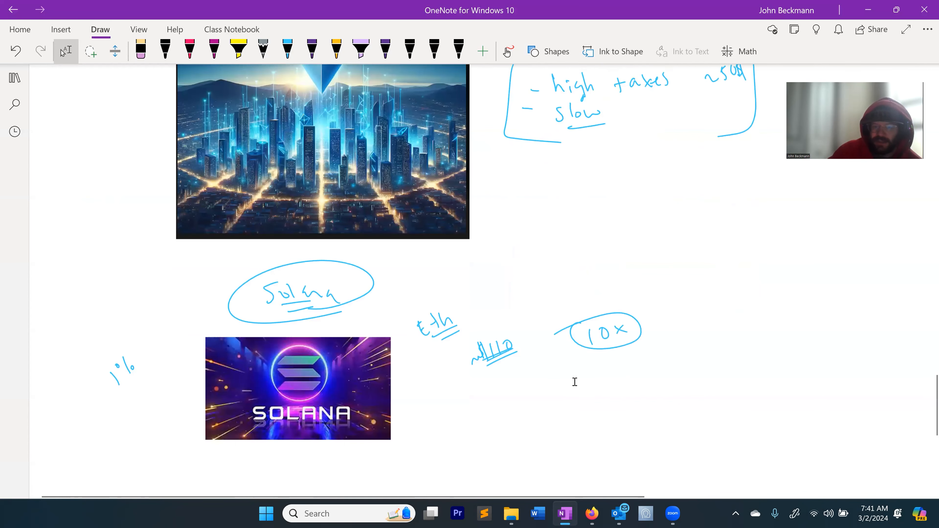
{"action": "scroll", "scroll_direction": "down", "scroll_amount": 3}
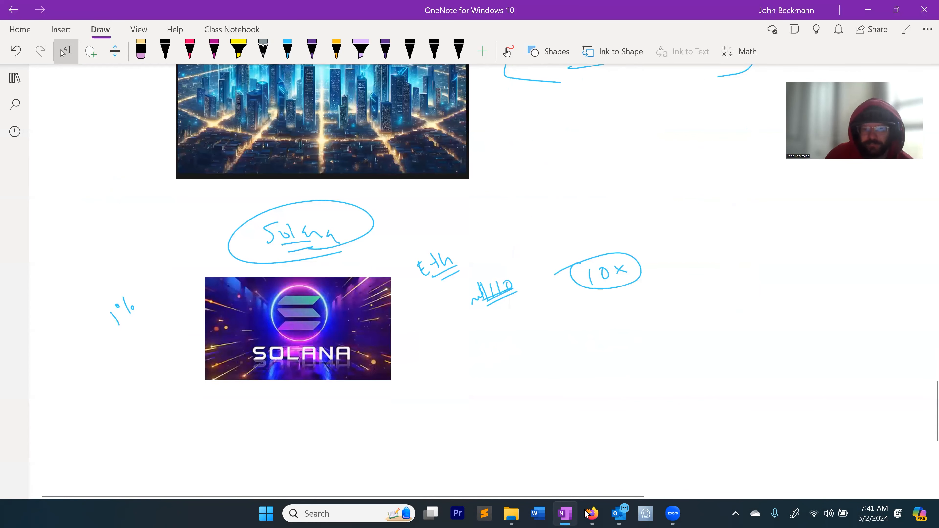
{"action": "mouse_move", "coordinate": [566, 514]}
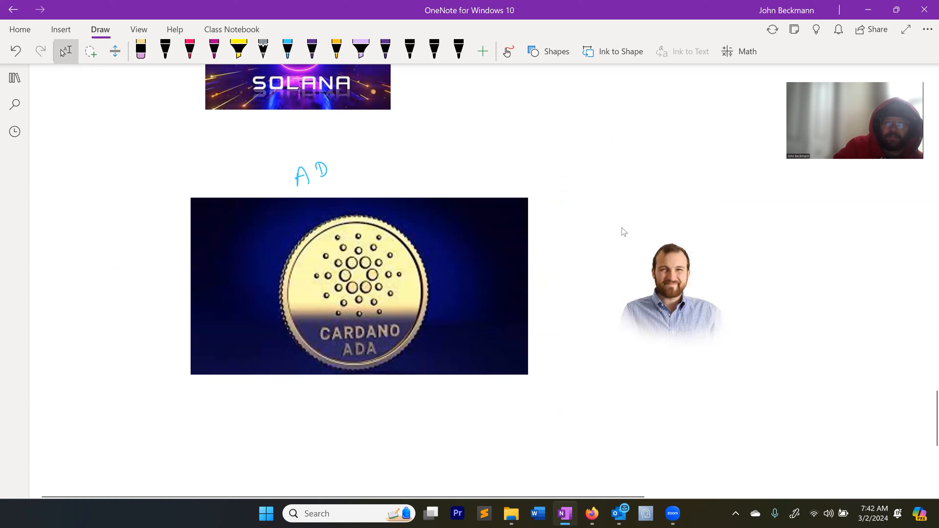
- Handwrite and underline 'cardano ADA' above the coin and 'charles hoskinson' above the photo in blue
{"action": "left_click_drag", "start_coordinate": [194, 171], "coordinate": [351, 174]}
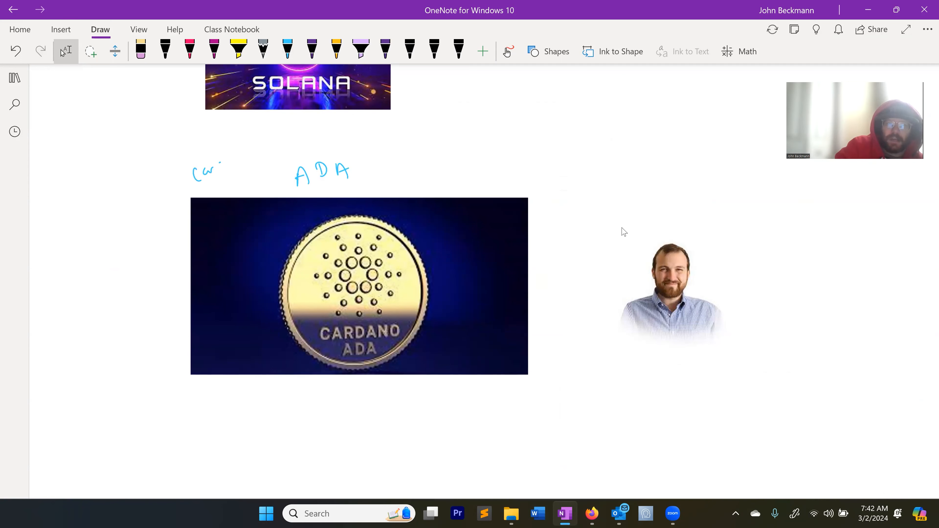
{"action": "left_click_drag", "start_coordinate": [210, 171], "coordinate": [246, 168]}
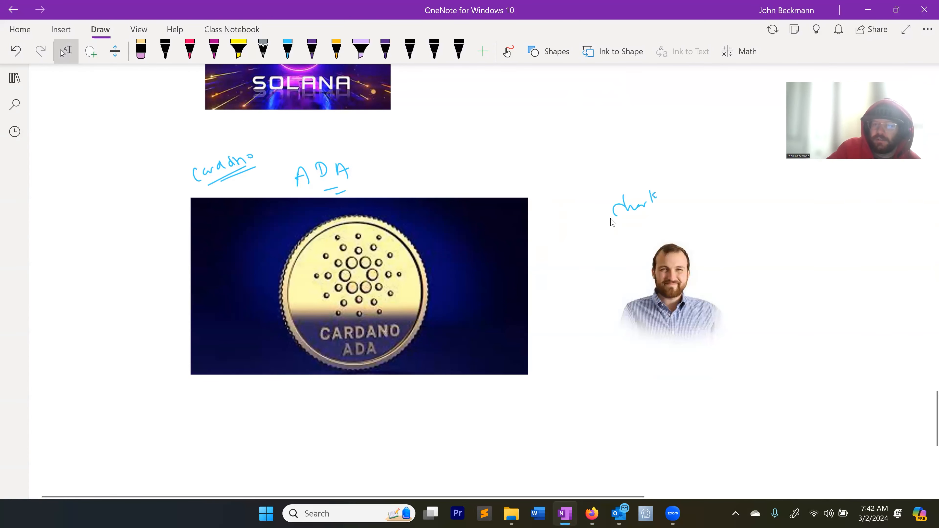
{"action": "left_click_drag", "start_coordinate": [683, 201], "coordinate": [728, 206]}
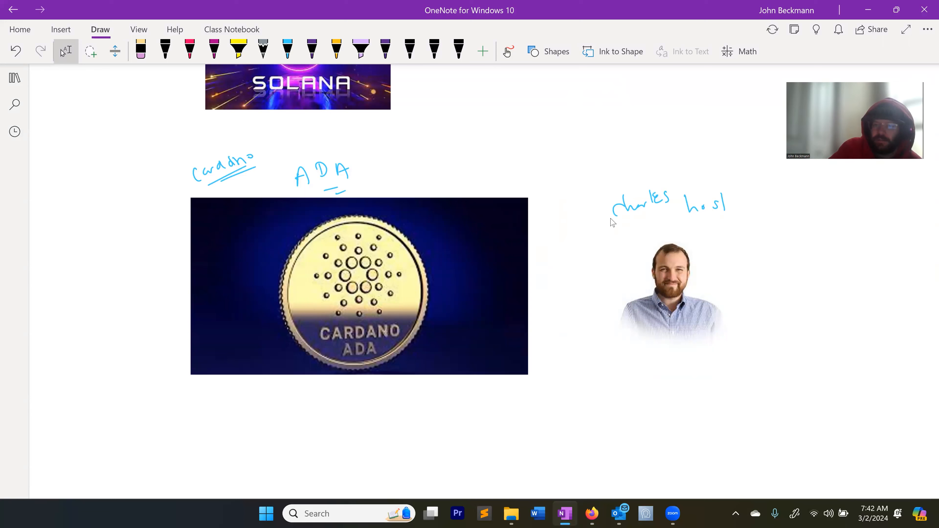
{"action": "left_click_drag", "start_coordinate": [718, 203], "coordinate": [773, 203]}
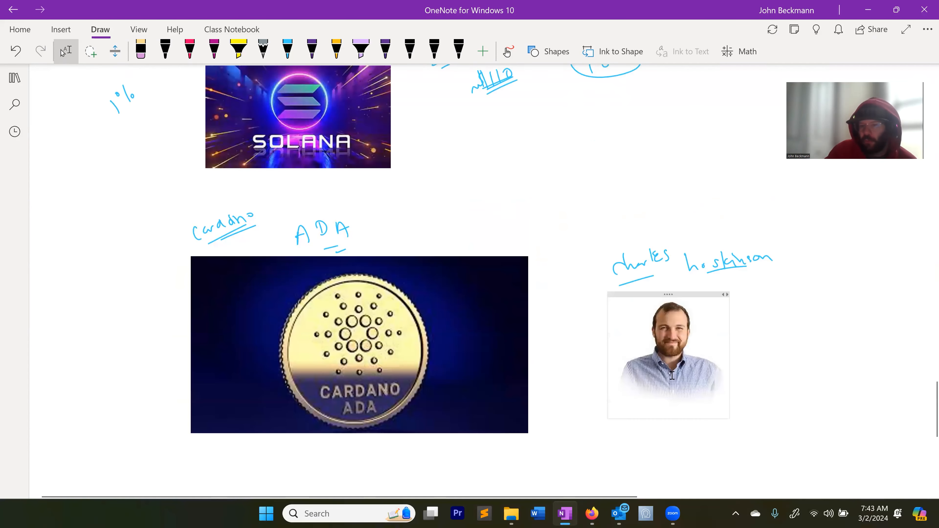
- Review the Ethereum notes, return to Cardano and draw a short blue stroke under the coin image
{"action": "scroll", "scroll_direction": "down", "scroll_amount": 3}
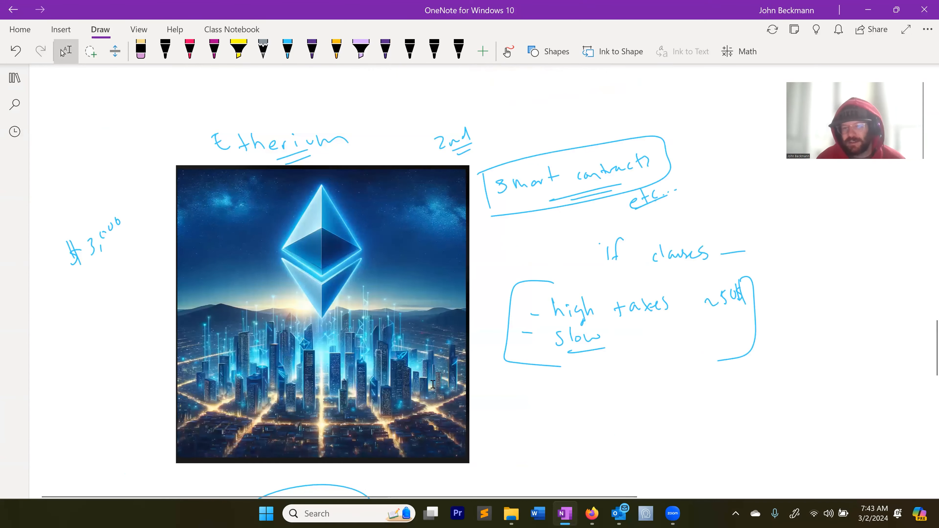
{"action": "scroll", "scroll_direction": "down", "scroll_amount": 3}
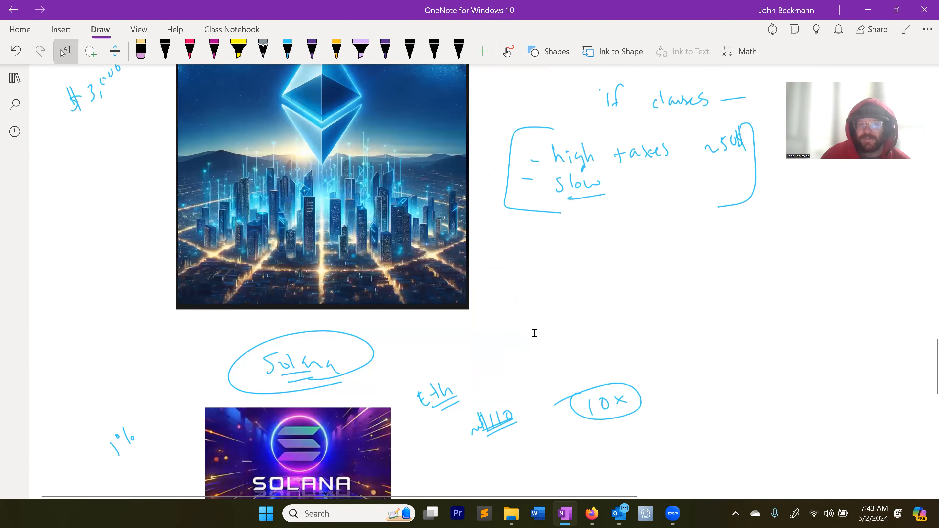
{"action": "scroll", "scroll_direction": "down", "scroll_amount": 3}
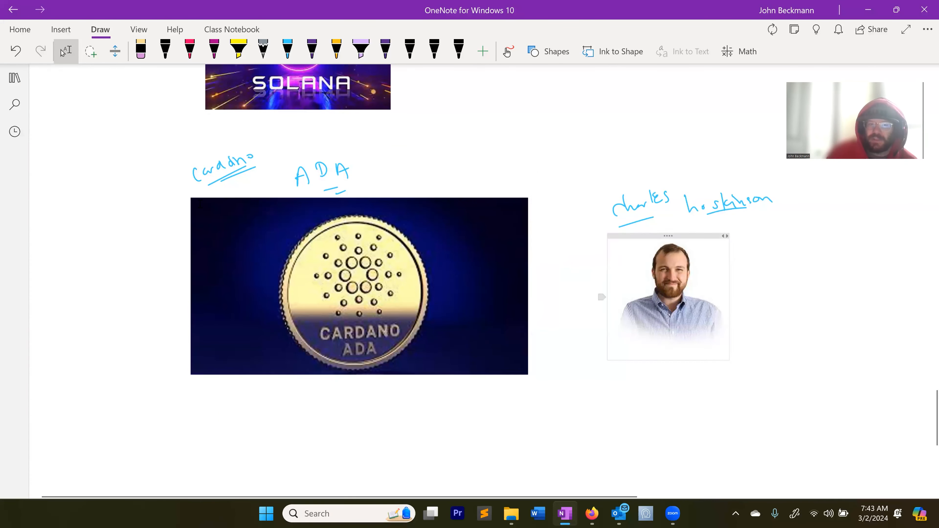
{"action": "scroll", "scroll_direction": "down", "scroll_amount": 3}
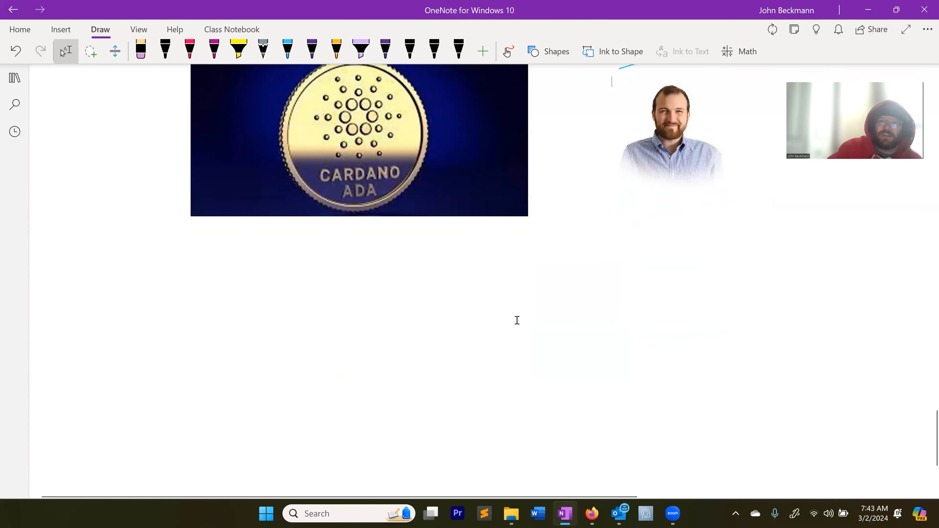
{"action": "left_click_drag", "start_coordinate": [329, 242], "coordinate": [386, 234]}
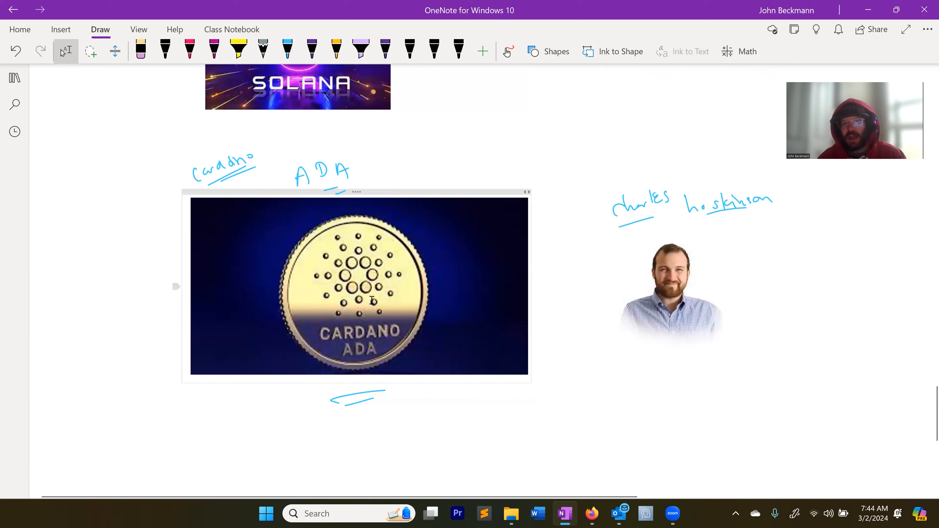
- Scroll the page to compare the Cardano notes with the Ethereum section
{"action": "scroll", "scroll_direction": "down", "scroll_amount": 3}
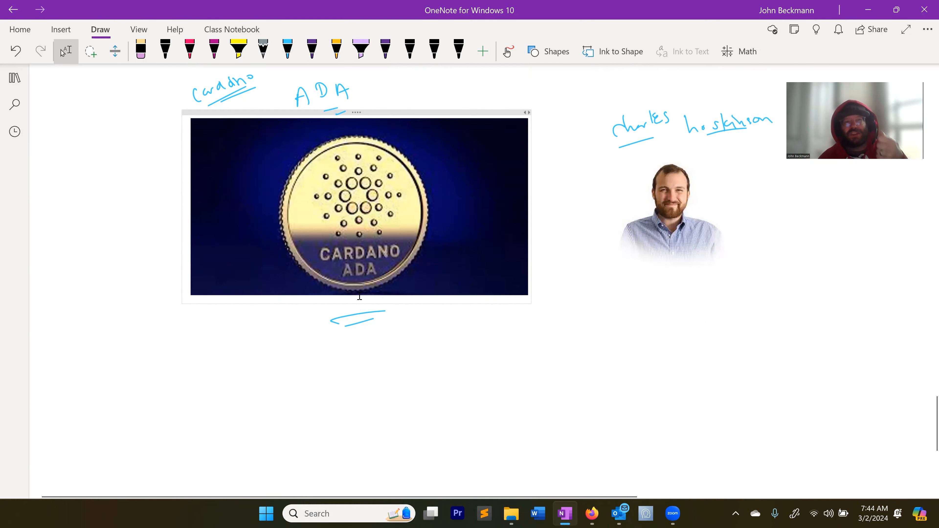
{"action": "scroll", "scroll_direction": "down", "scroll_amount": 3}
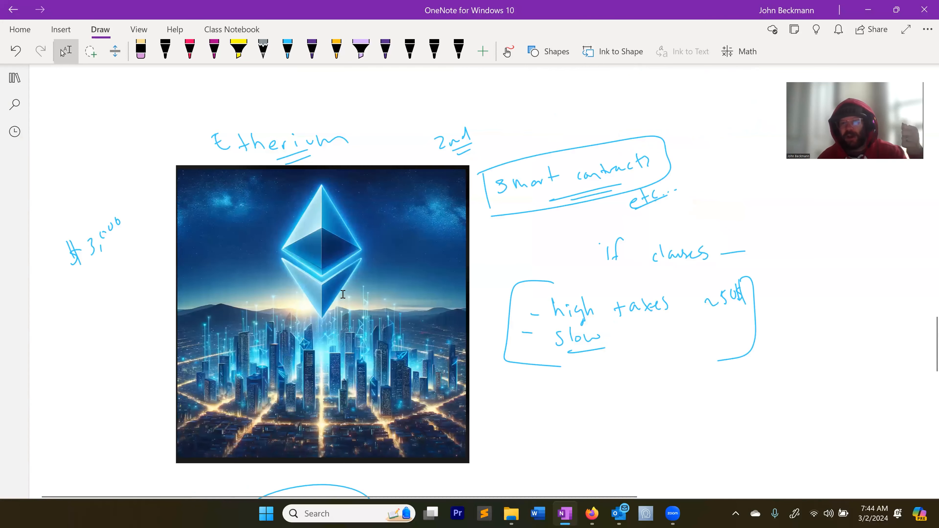
{"action": "mouse_move", "coordinate": [346, 296]}
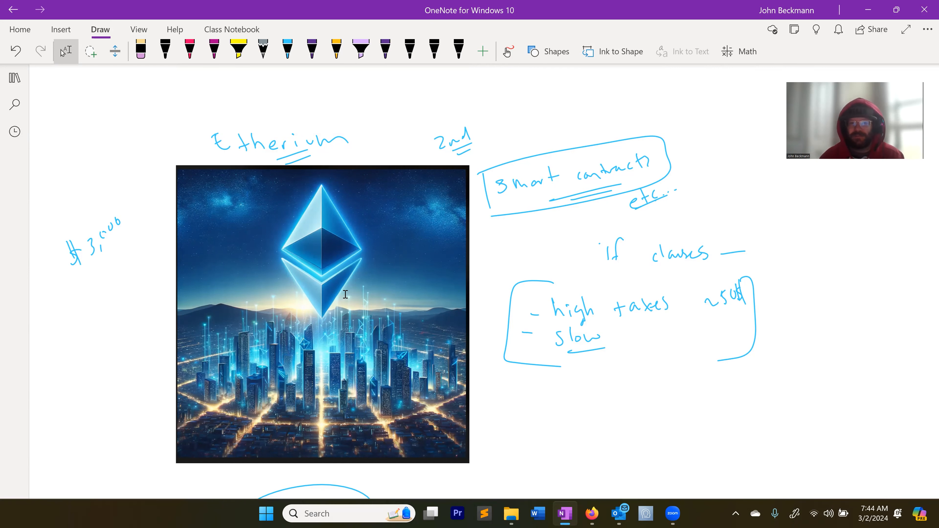
{"action": "scroll", "scroll_direction": "down", "scroll_amount": 3}
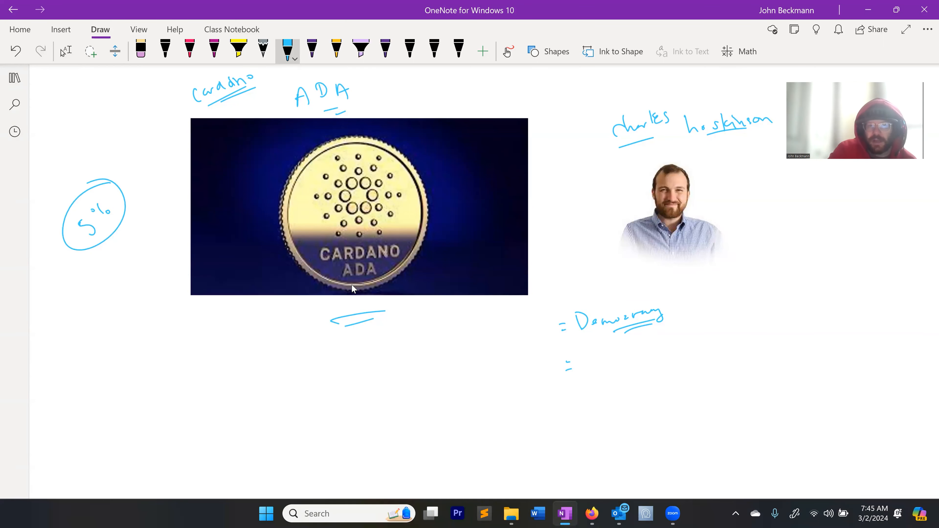
- Draw an arrow from the circled '5%' to the Cardano coin and a box around Hoskinson's photo
{"action": "left_click_drag", "start_coordinate": [130, 213], "coordinate": [179, 212]}
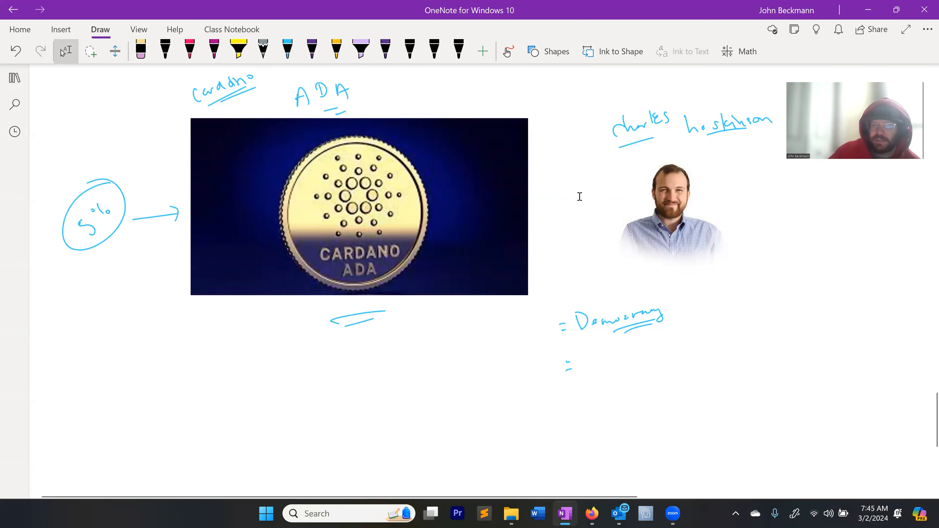
{"action": "left_click_drag", "start_coordinate": [578, 173], "coordinate": [635, 281]}
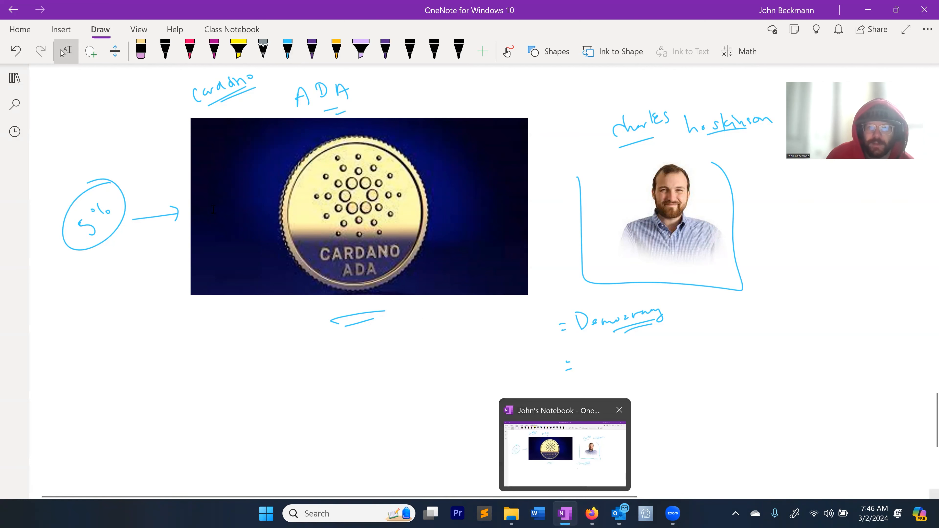
{"action": "scroll", "scroll_direction": "down", "scroll_amount": 3}
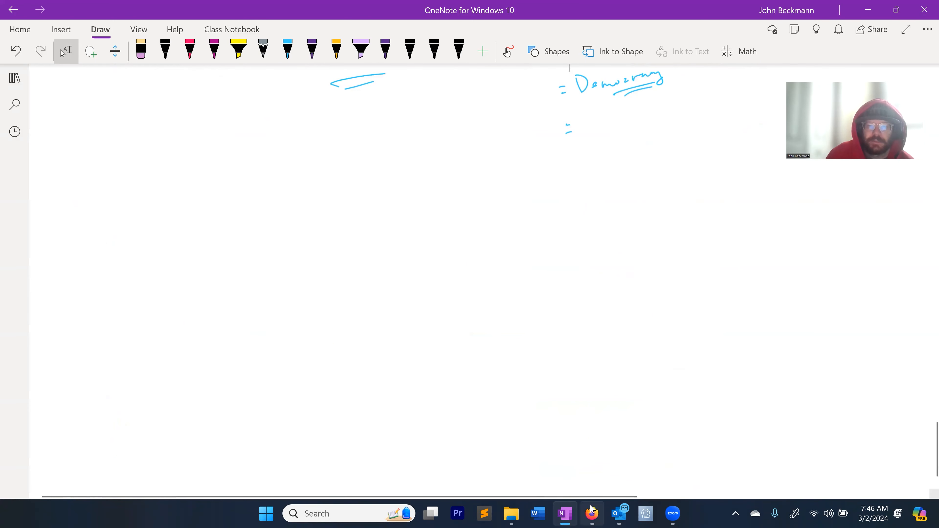
- Search Google Images for 'bitcoin cash' and copy the green CryptoCompare Bitcoin Cash logo
{"action": "left_click", "coordinate": [592, 513]}
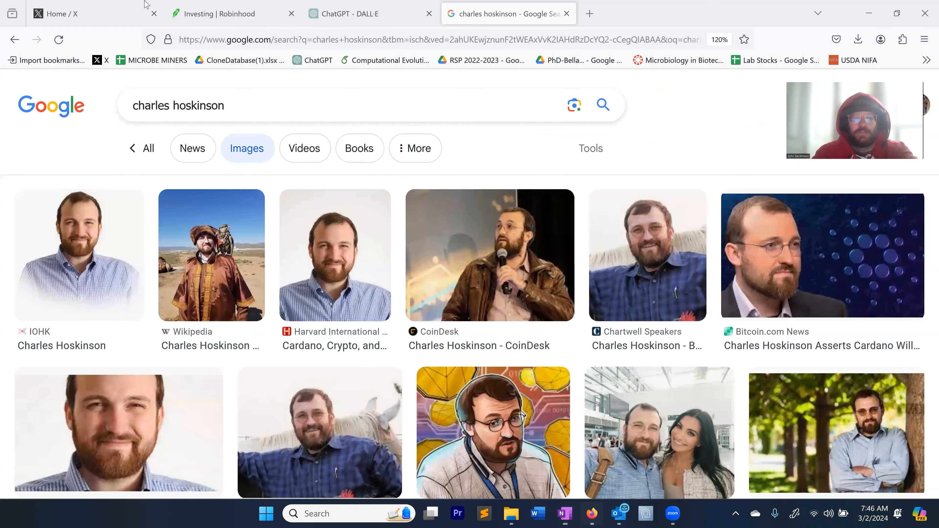
{"action": "type", "text": "bkit"}
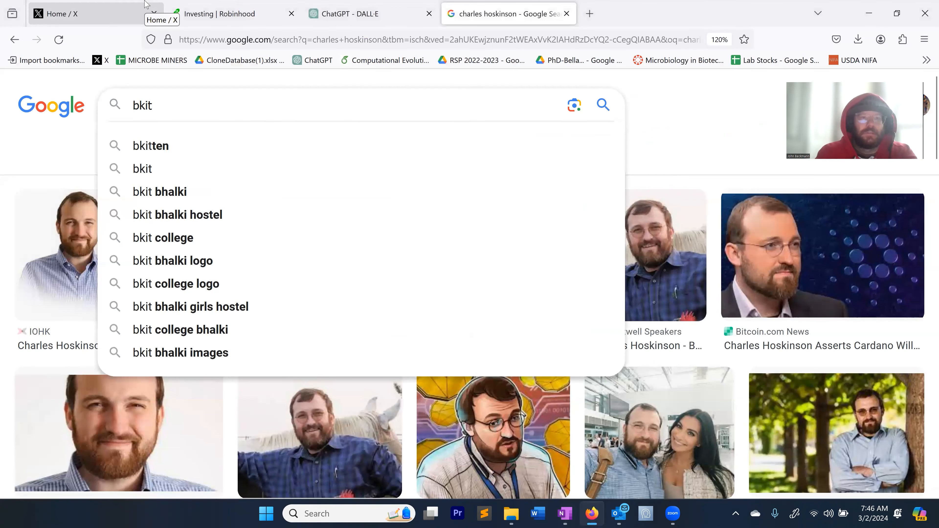
{"action": "type", "text": "bit"}
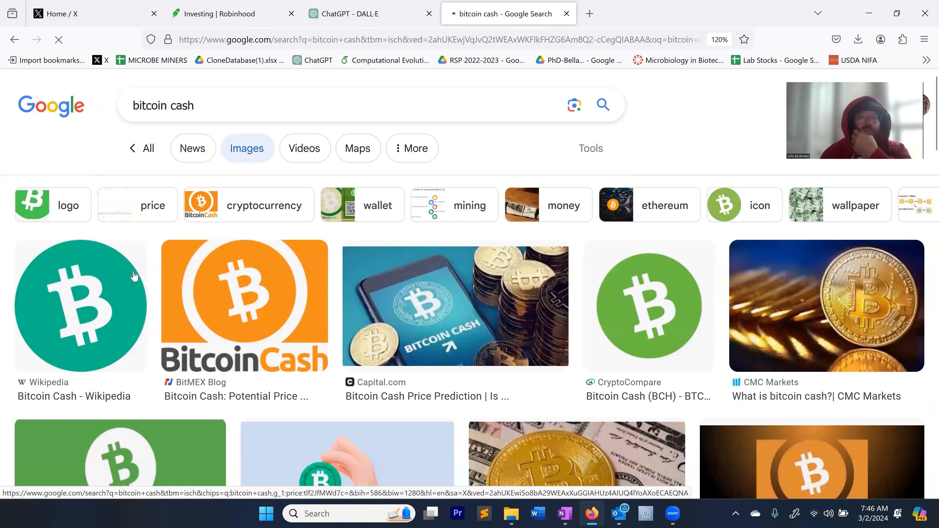
{"action": "scroll", "scroll_direction": "down", "scroll_amount": 3}
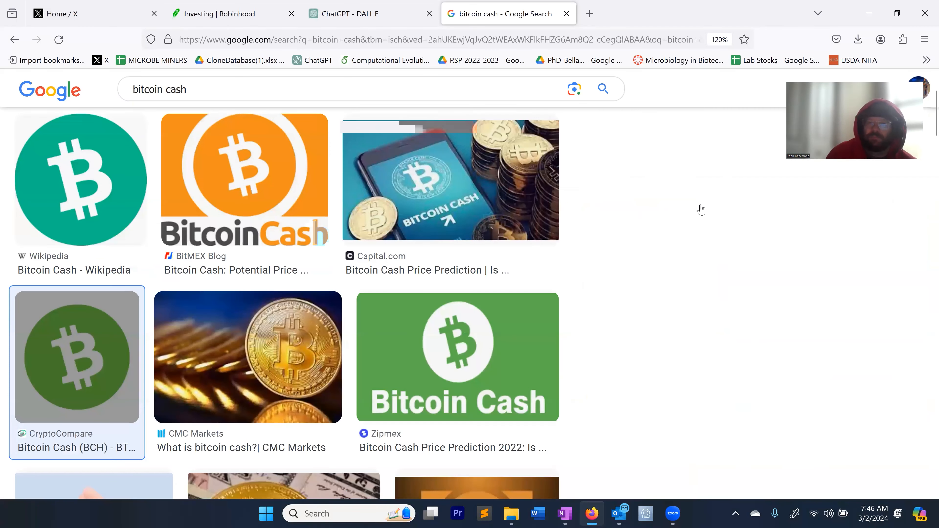
{"action": "left_click", "coordinate": [76, 356]}
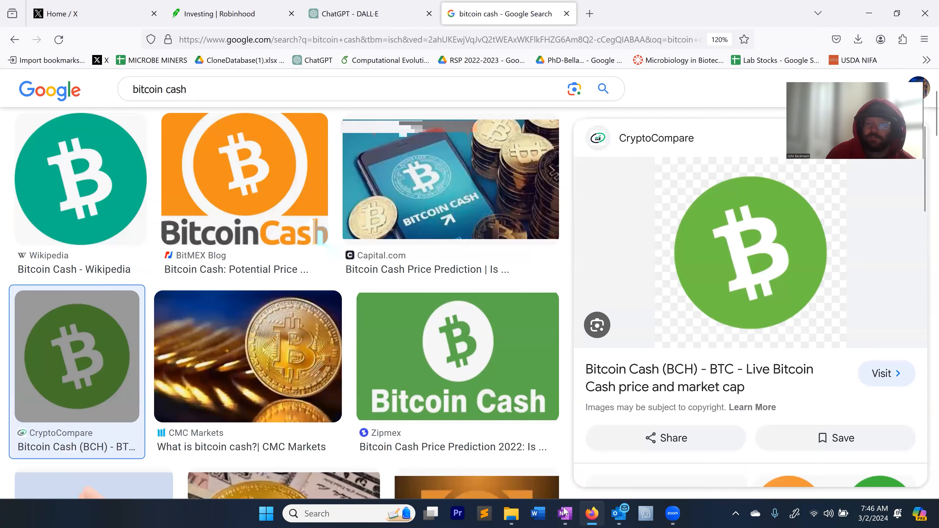
{"action": "left_click", "coordinate": [565, 514]}
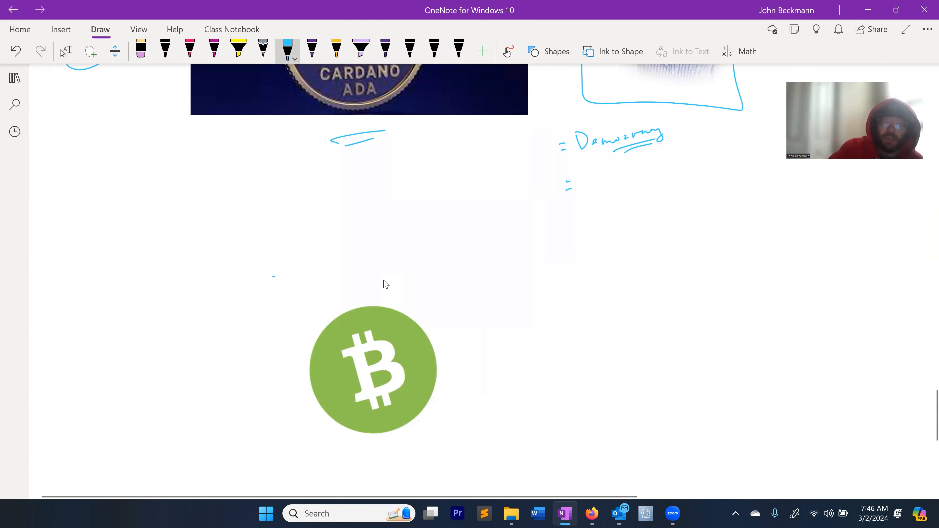
- Handwrite an underlined 'Bitcoin Cash' label above the green logo, then choose black ink
{"action": "left_click_drag", "start_coordinate": [296, 275], "coordinate": [327, 258]}
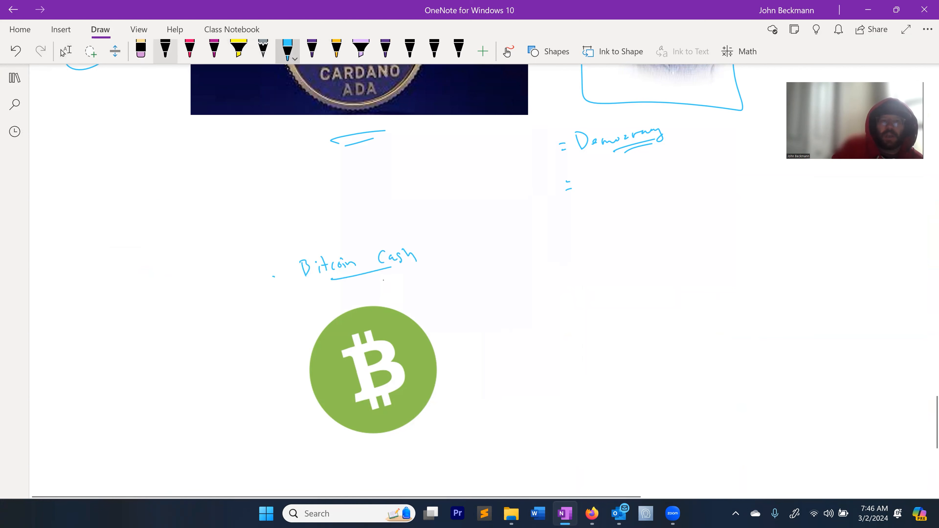
{"action": "left_click", "coordinate": [164, 49]}
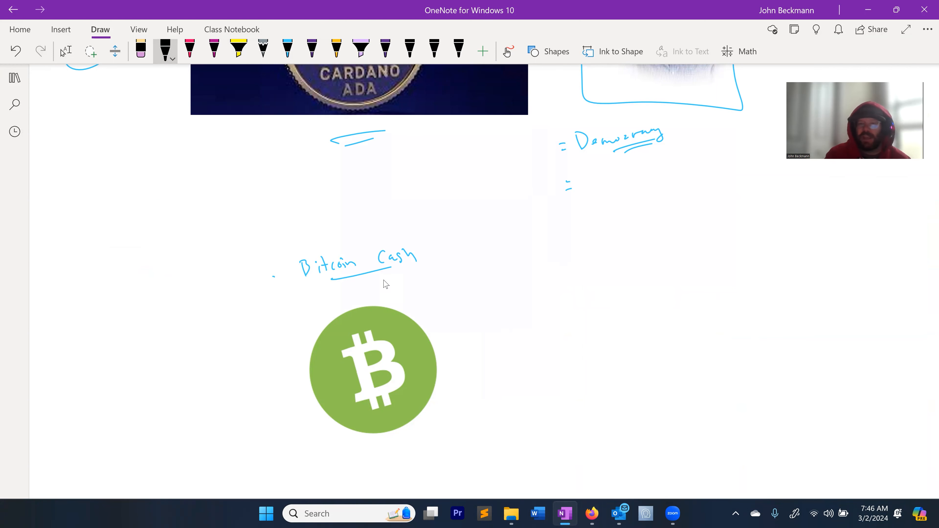
- Draw a long black line right of Bitcoin Cash with a circled junction and downward arrow branch
{"action": "left_click_drag", "start_coordinate": [506, 284], "coordinate": [524, 283]}
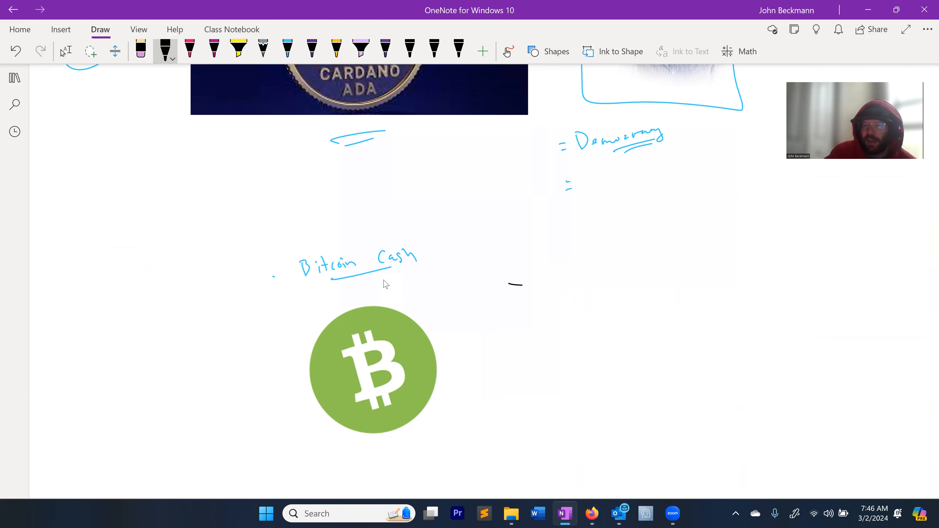
{"action": "left_click_drag", "start_coordinate": [509, 284], "coordinate": [768, 272]}
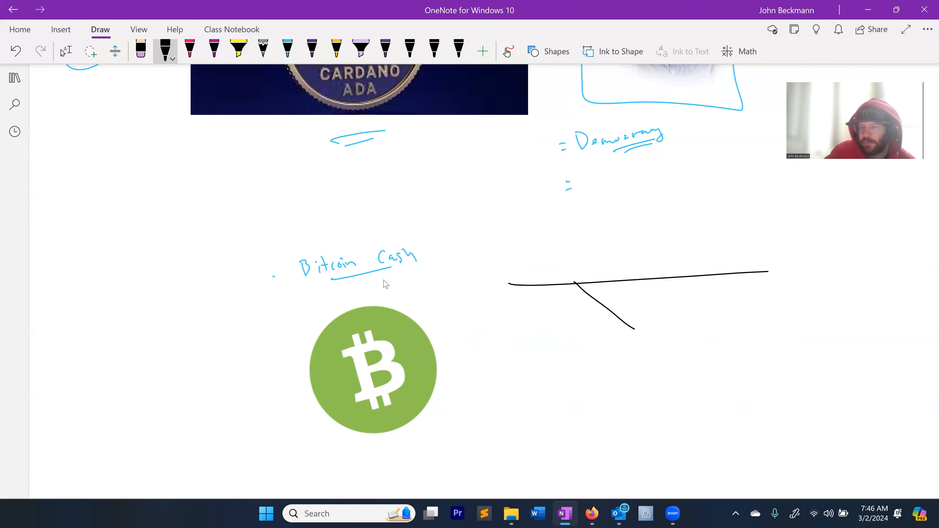
{"action": "left_click_drag", "start_coordinate": [770, 268], "coordinate": [838, 268]}
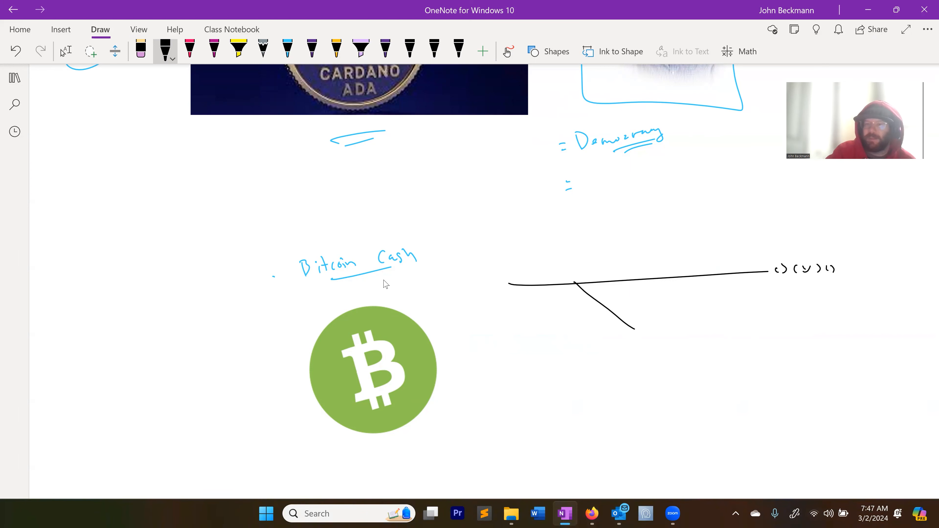
{"action": "left_click_drag", "start_coordinate": [566, 282], "coordinate": [581, 288]}
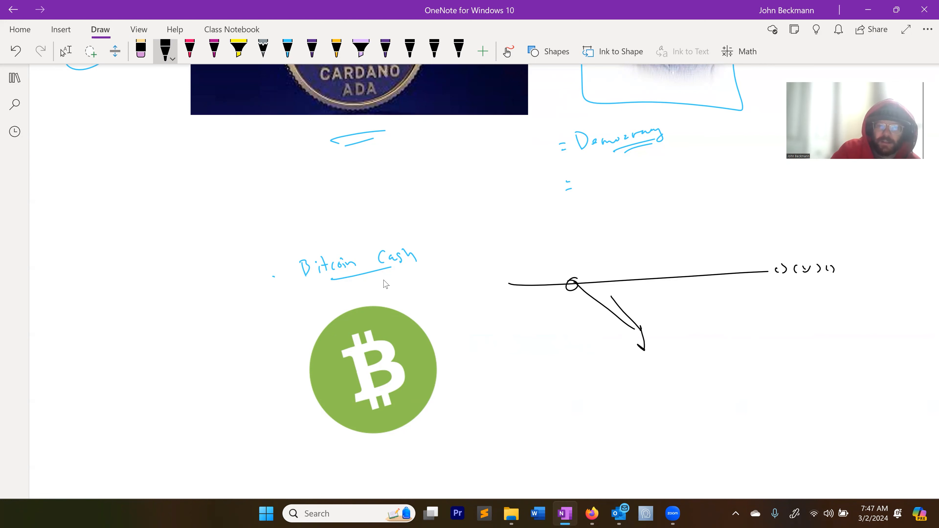
- Double-underline and circle the 'Bitcoin Cash' heading in black
{"action": "left_click_drag", "start_coordinate": [329, 287], "coordinate": [384, 285]}
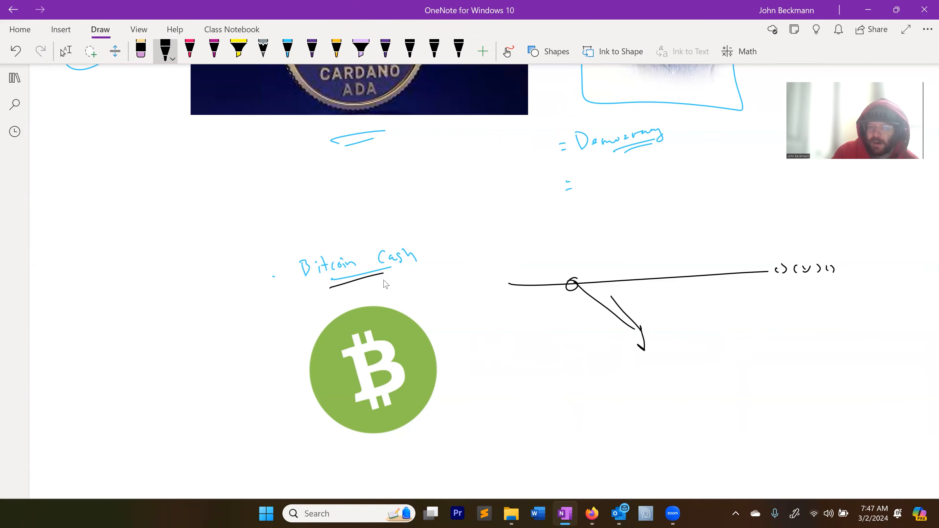
{"action": "left_click_drag", "start_coordinate": [332, 291], "coordinate": [410, 286]}
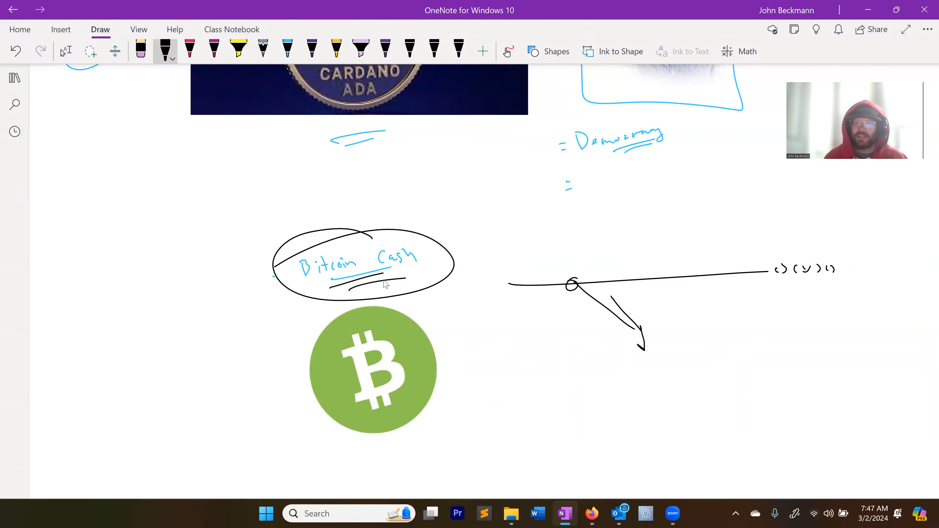
- Move the Bitcoin Cash notes higher on the page and return to the black pen
{"action": "left_click", "coordinate": [66, 51]}
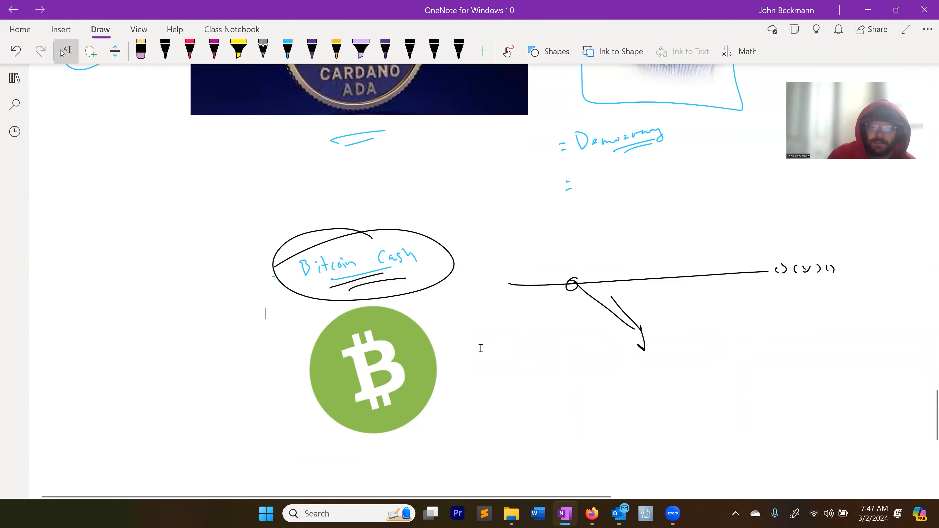
{"action": "scroll", "scroll_direction": "down", "scroll_amount": 3}
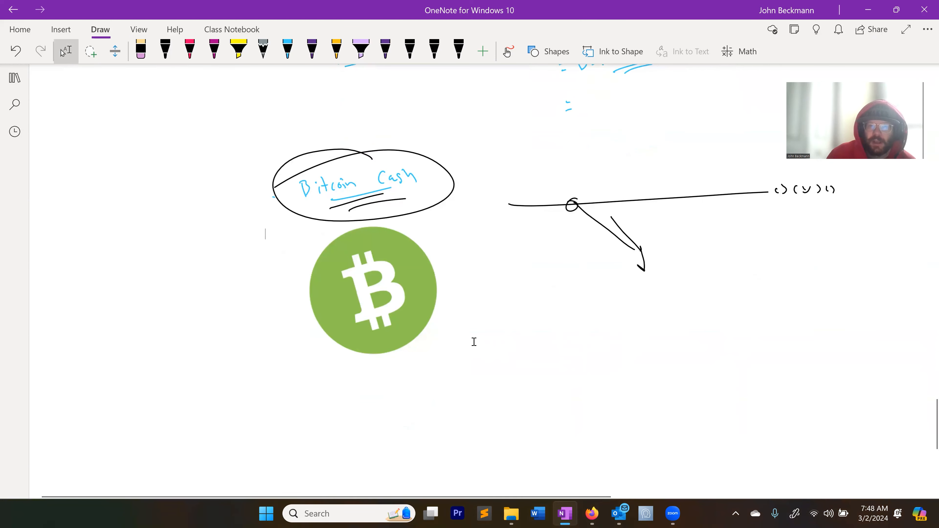
{"action": "mouse_move", "coordinate": [472, 342]}
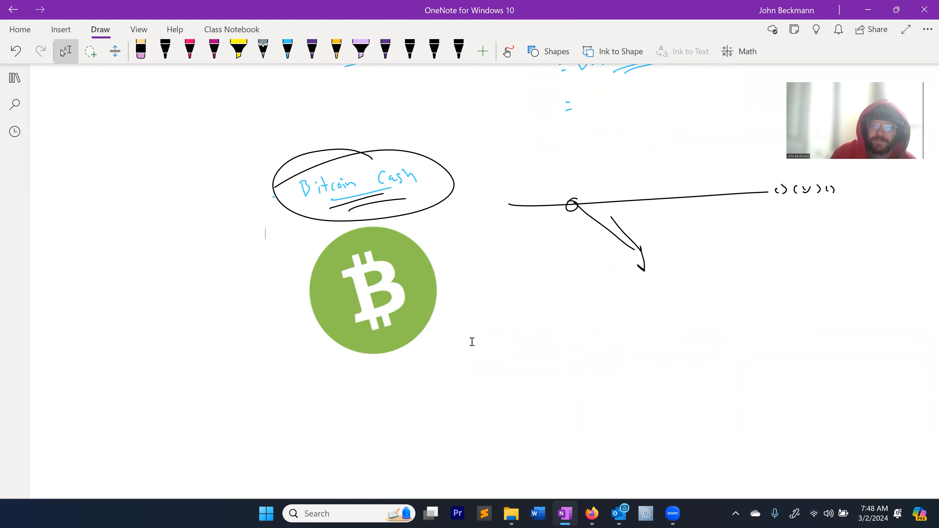
{"action": "left_click", "coordinate": [164, 49]}
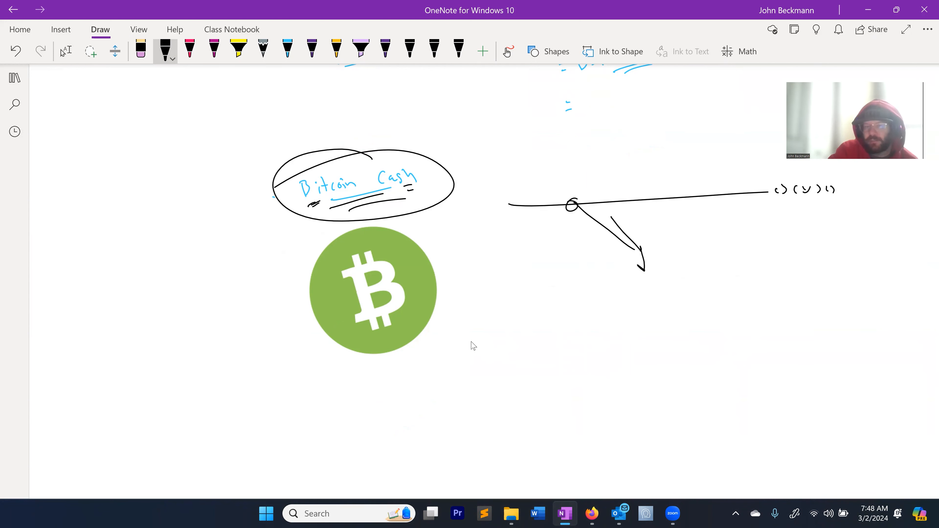
- Add dashes by the heading, an arrow-and-price note left of the logo and a downward arrow at the junction
{"action": "left_click_drag", "start_coordinate": [186, 258], "coordinate": [215, 258]}
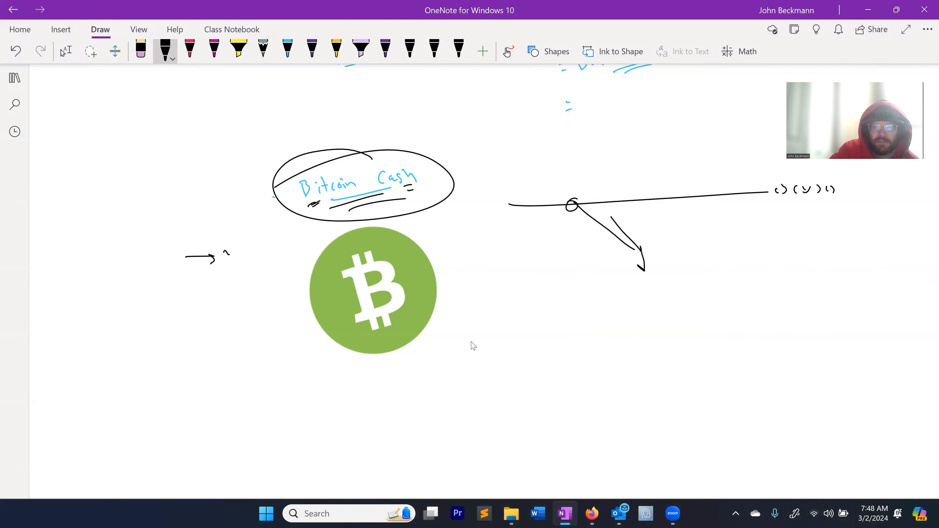
{"action": "left_click_drag", "start_coordinate": [224, 251], "coordinate": [264, 245]}
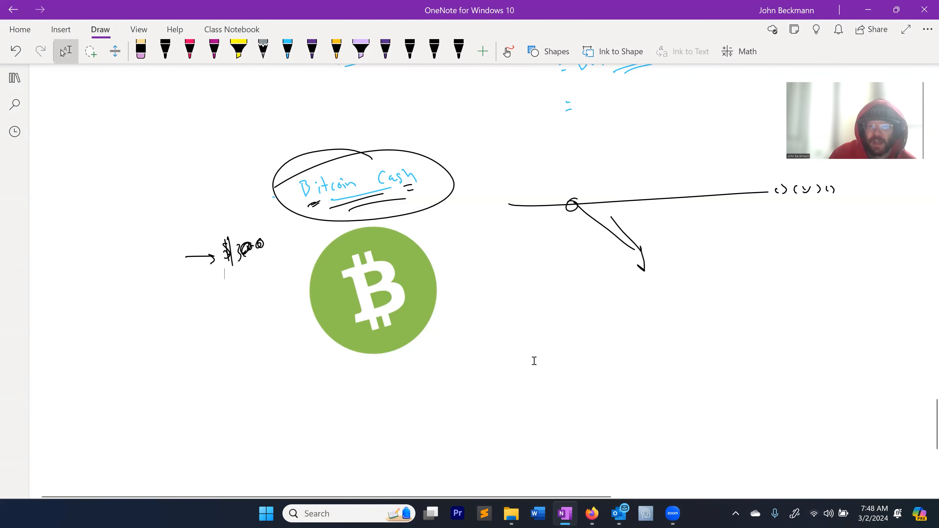
{"action": "mouse_move", "coordinate": [597, 250]}
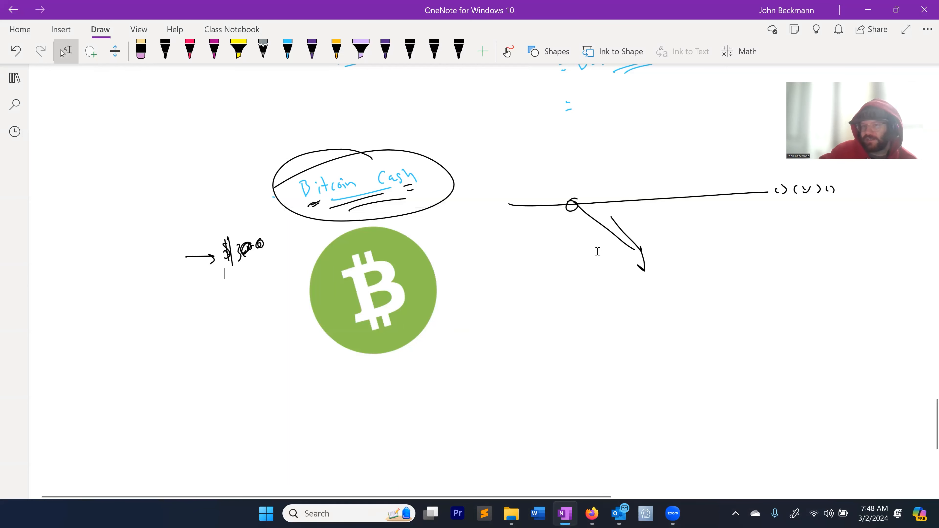
{"action": "left_click_drag", "start_coordinate": [568, 161], "coordinate": [580, 191]}
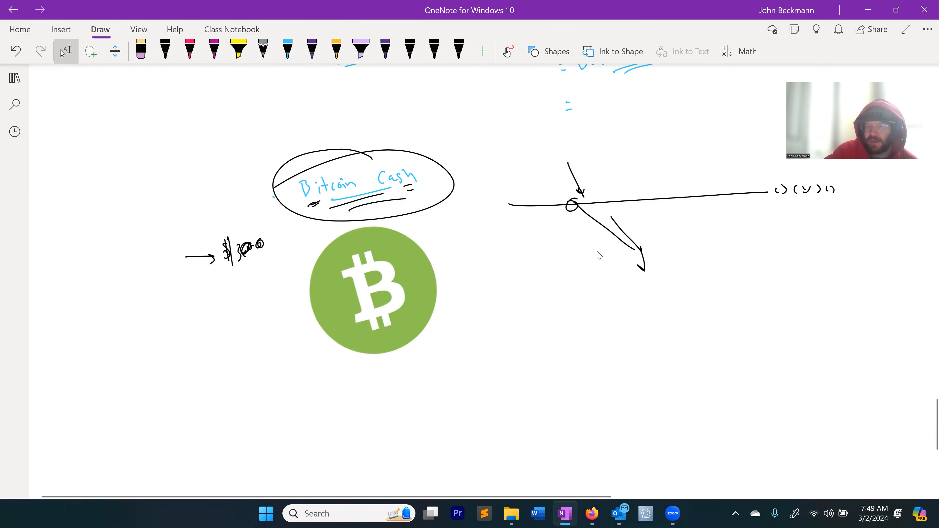
{"action": "left_click", "coordinate": [165, 49]}
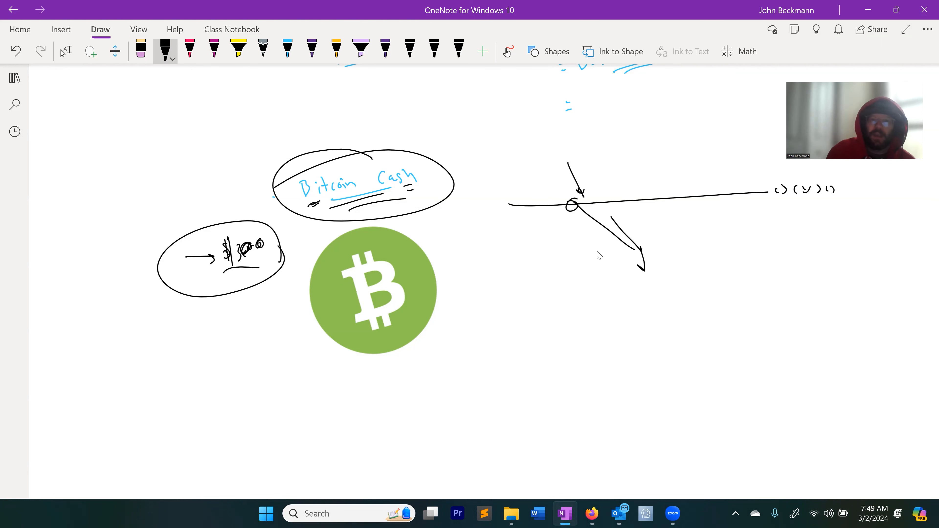
- Draw a long black line beneath the Bitcoin Cash logo and scroll back to the Dogecoin section
{"action": "left_click_drag", "start_coordinate": [204, 432], "coordinate": [688, 438]}
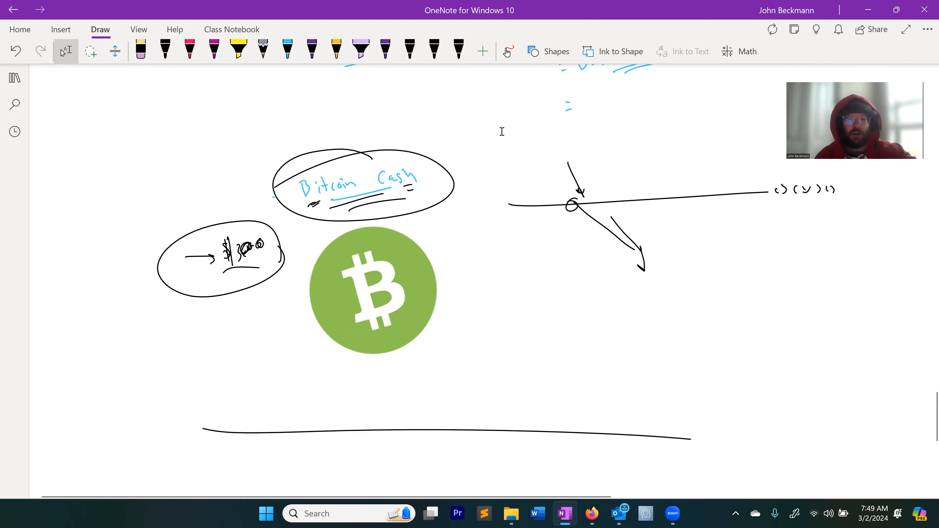
{"action": "left_click", "coordinate": [372, 290]}
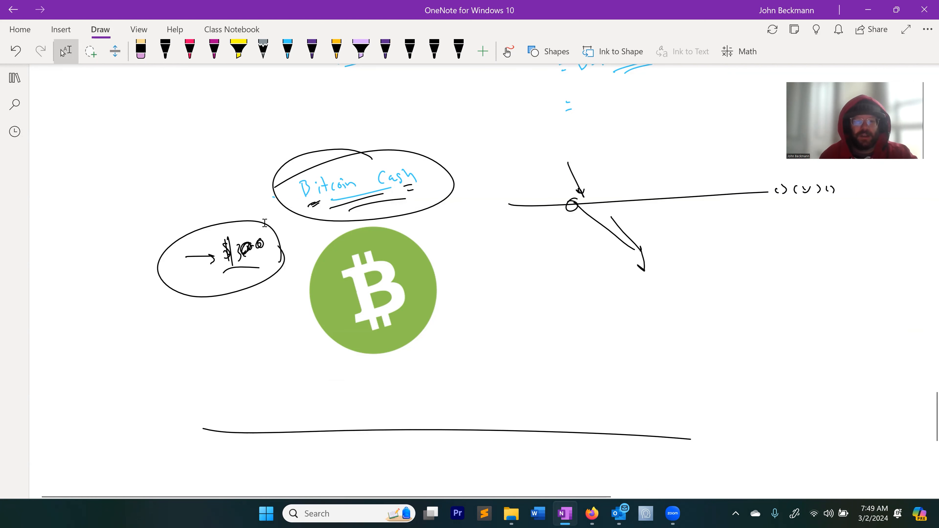
{"action": "left_click", "coordinate": [371, 290]}
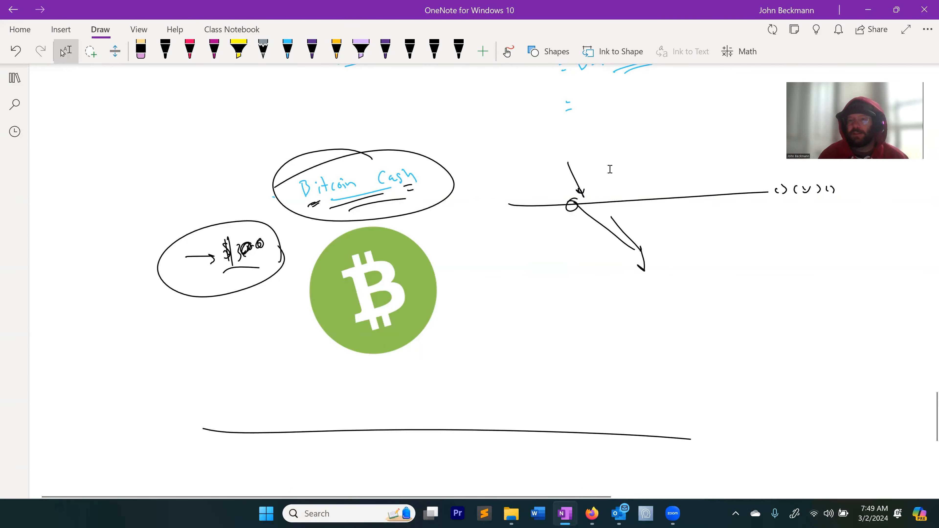
{"action": "scroll", "scroll_direction": "down", "scroll_amount": 3}
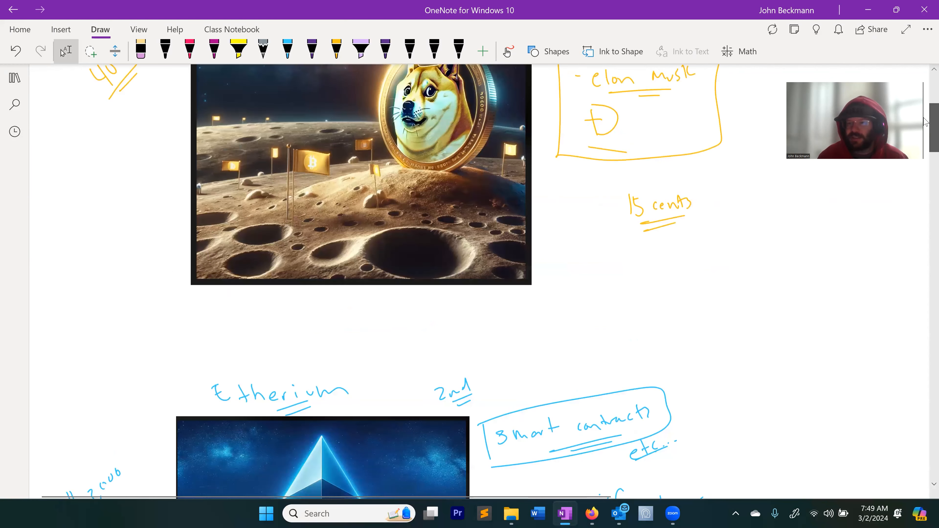